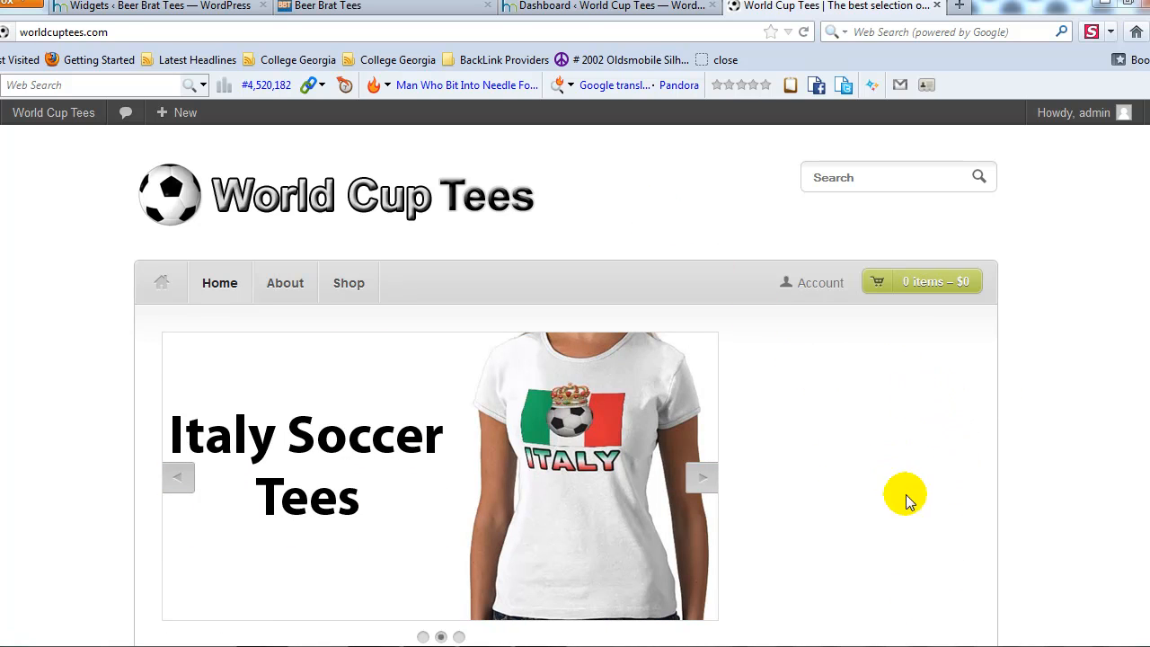
Scroll through the current page reviewing its content before heading to the admin
{"action": "scroll", "scroll_direction": "down", "scroll_amount": 3}
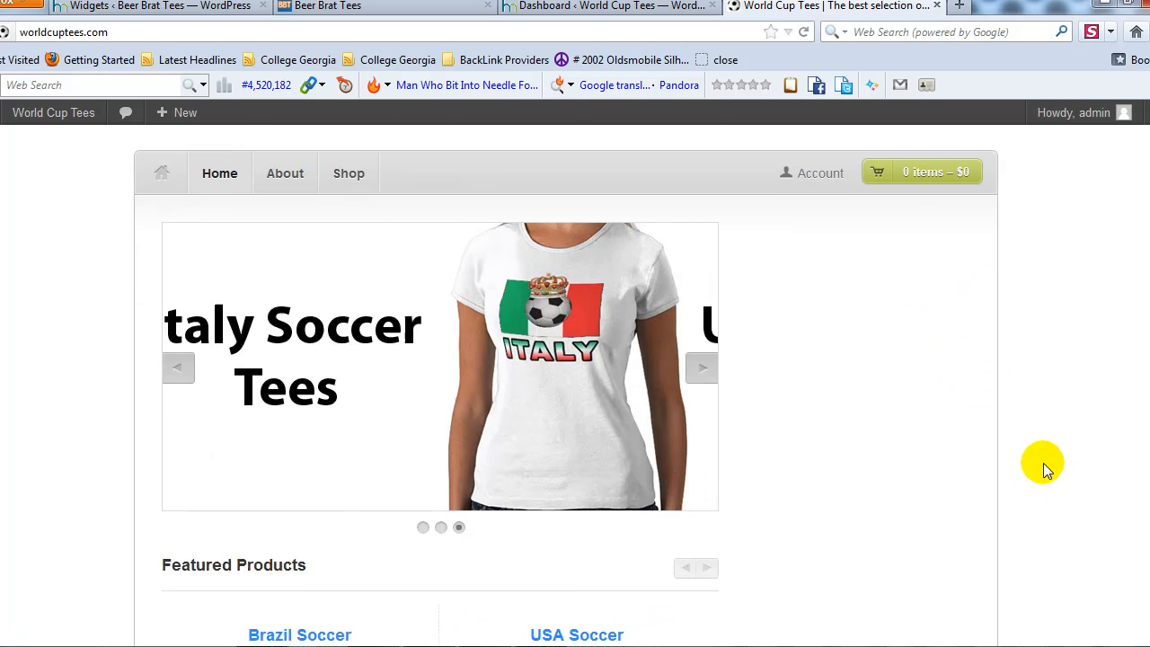
{"action": "scroll", "scroll_direction": "down", "scroll_amount": 3}
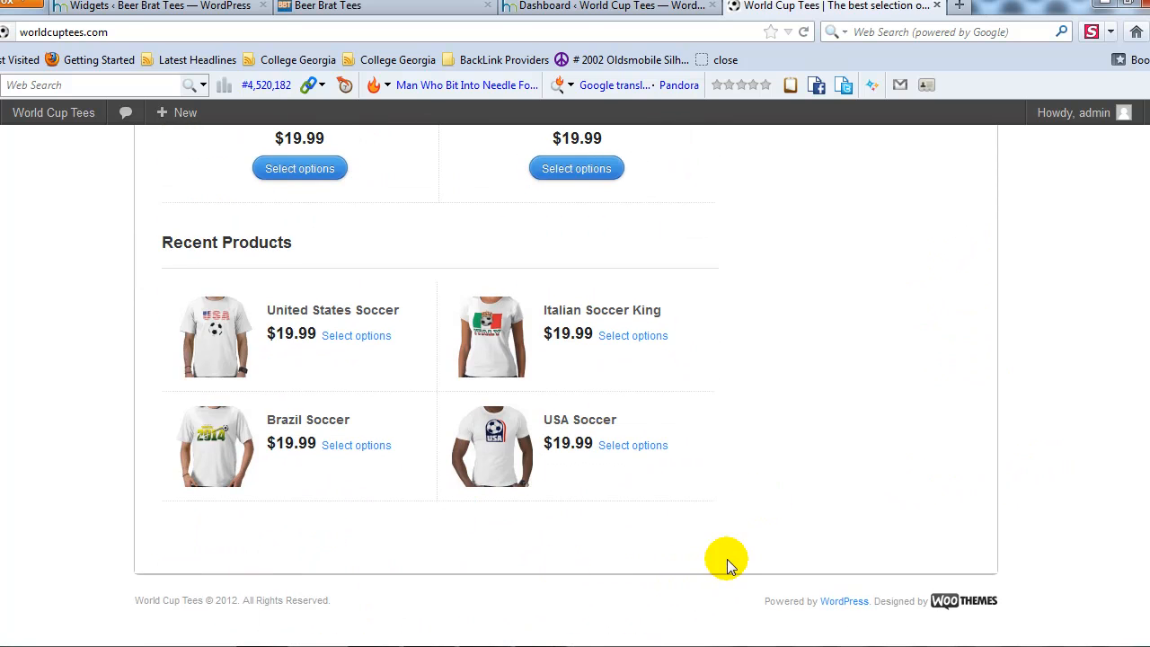
{"action": "scroll", "scroll_direction": "up", "scroll_amount": 3}
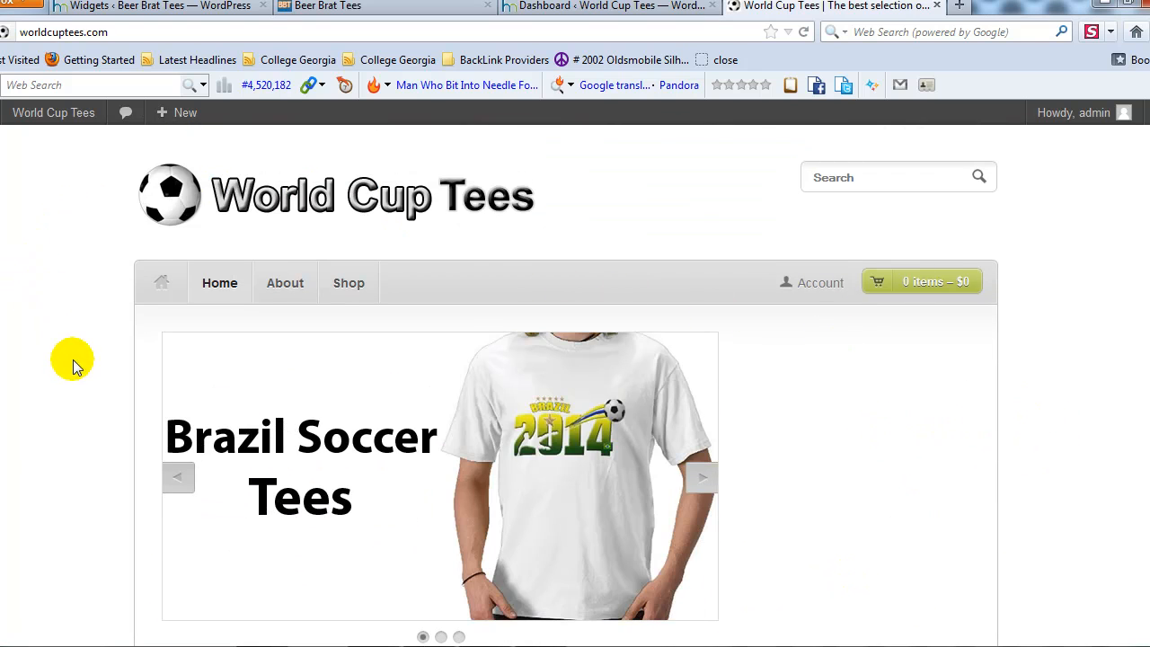
{"action": "scroll", "scroll_direction": "down", "scroll_amount": 3}
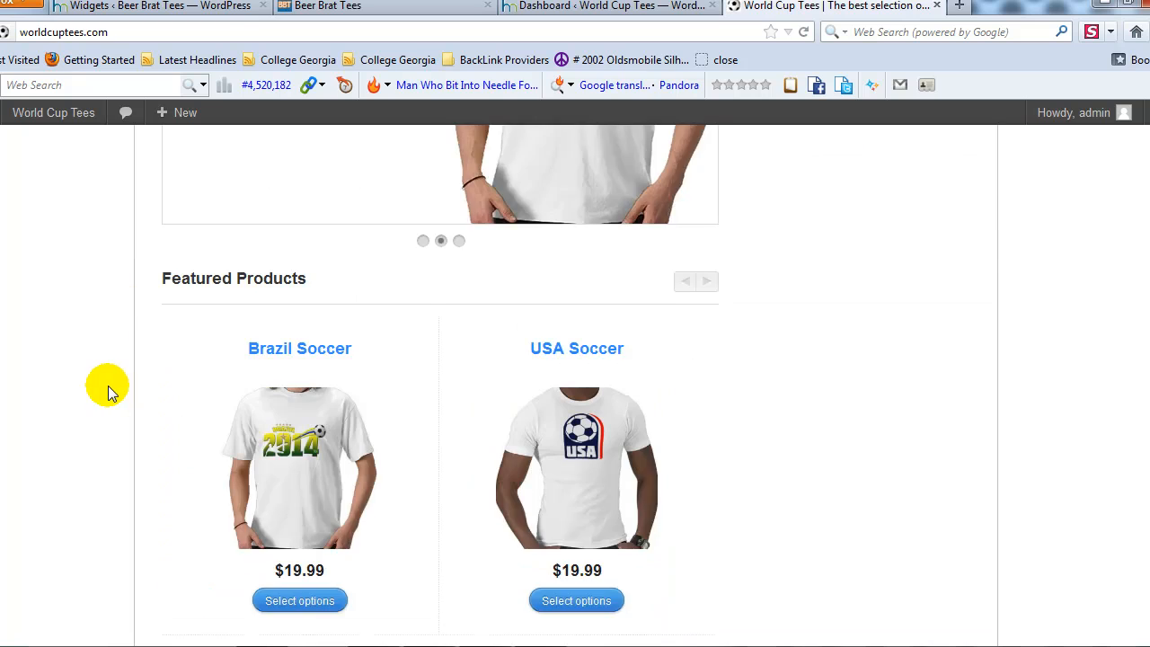
{"action": "scroll", "scroll_direction": "down", "scroll_amount": 3}
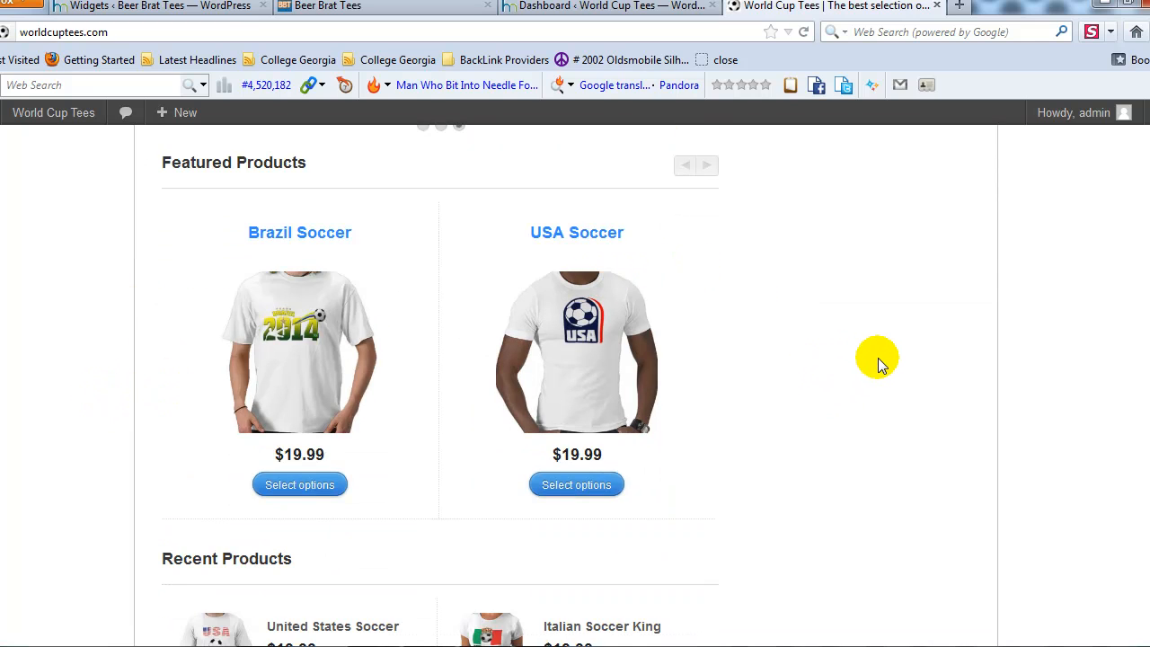
{"action": "scroll", "scroll_direction": "down", "scroll_amount": 3}
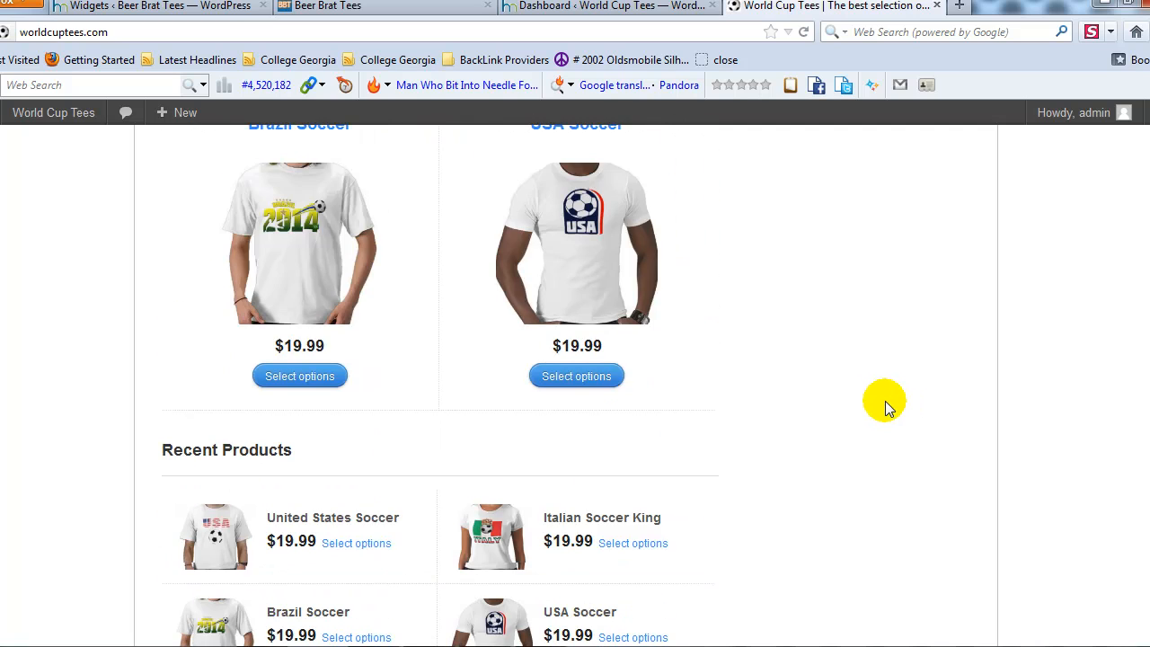
{"action": "scroll", "scroll_direction": "down", "scroll_amount": 3}
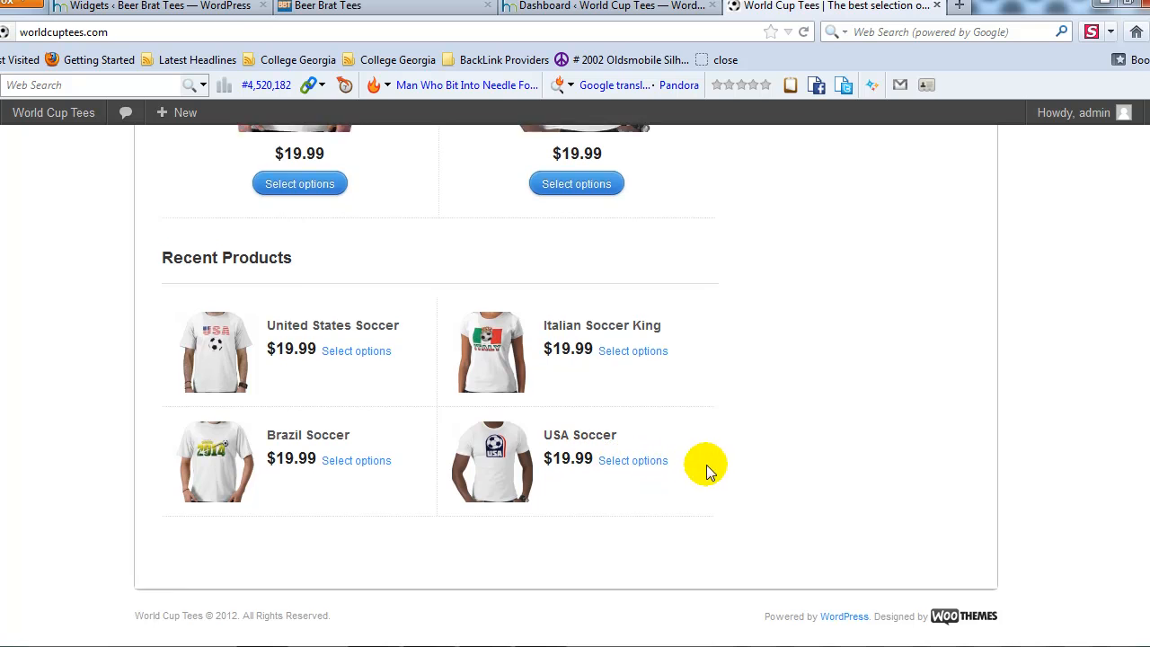
{"action": "scroll", "scroll_direction": "up", "scroll_amount": 3}
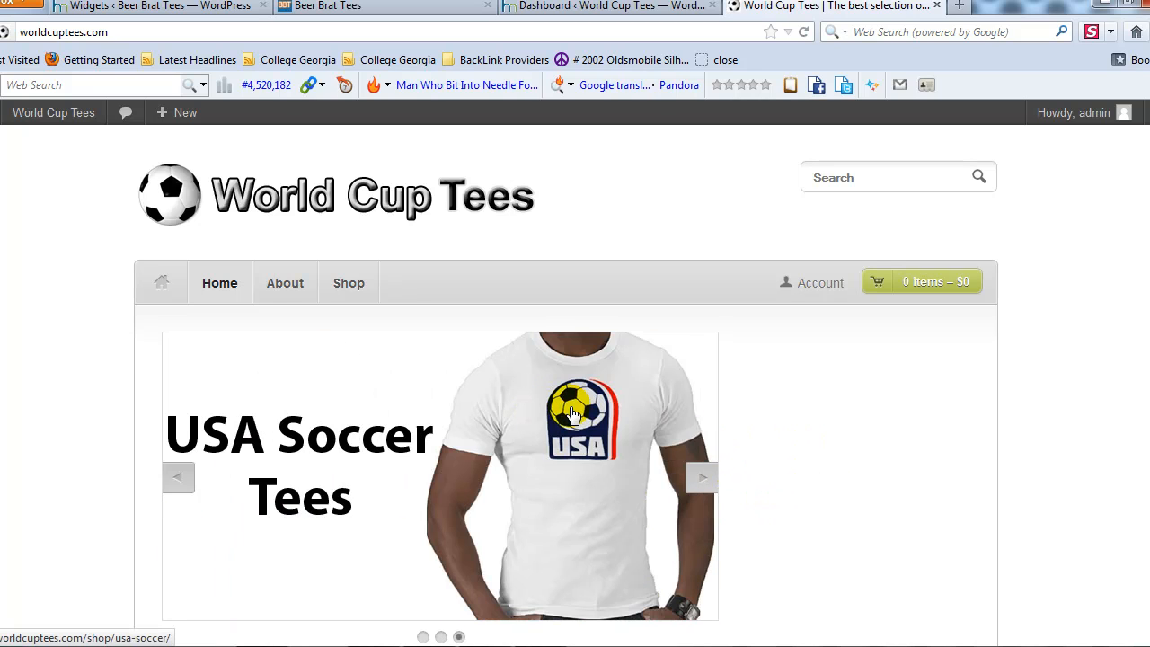
{"action": "mouse_move", "coordinate": [912, 288]}
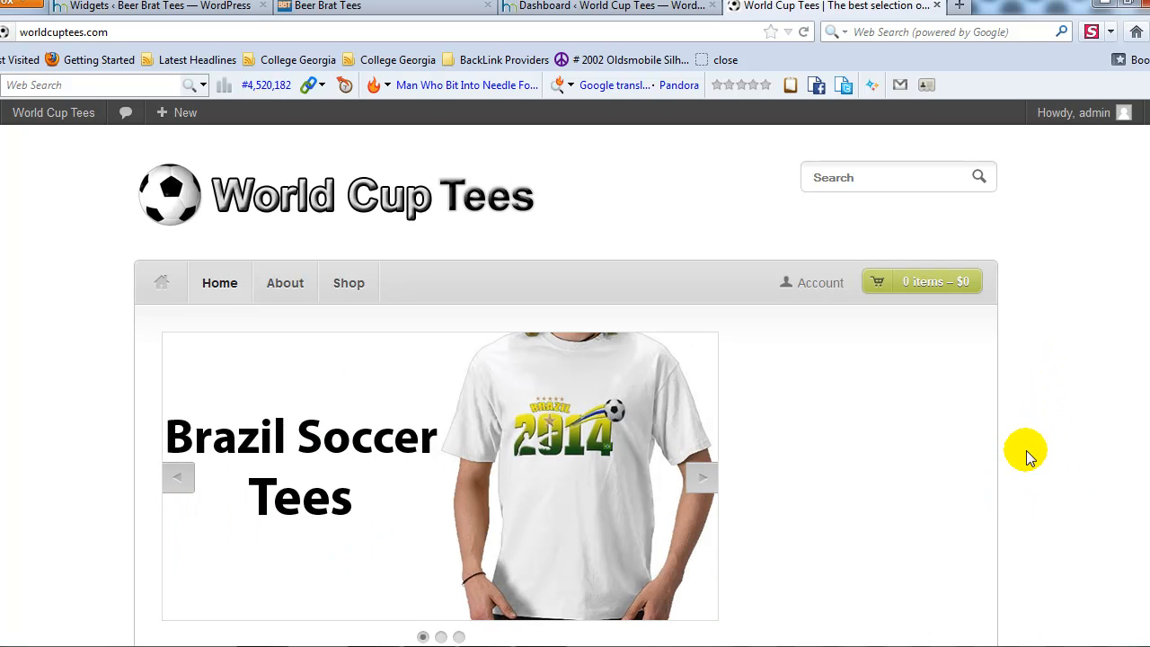
{"action": "scroll", "scroll_direction": "down", "scroll_amount": 3}
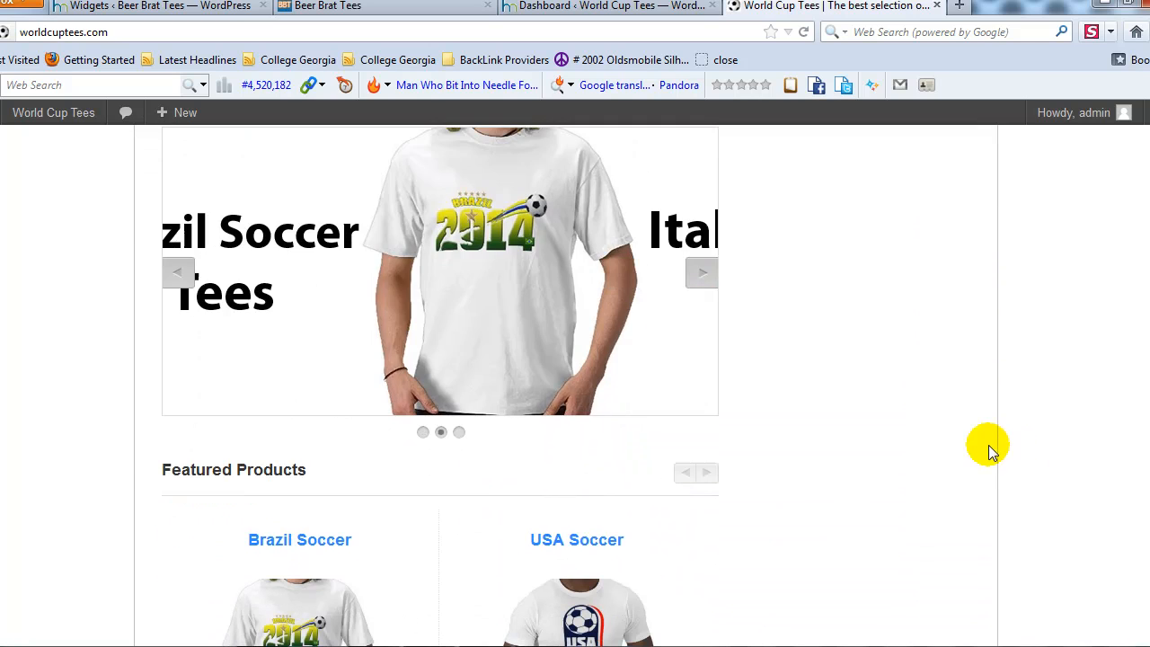
{"action": "scroll", "scroll_direction": "up", "scroll_amount": 3}
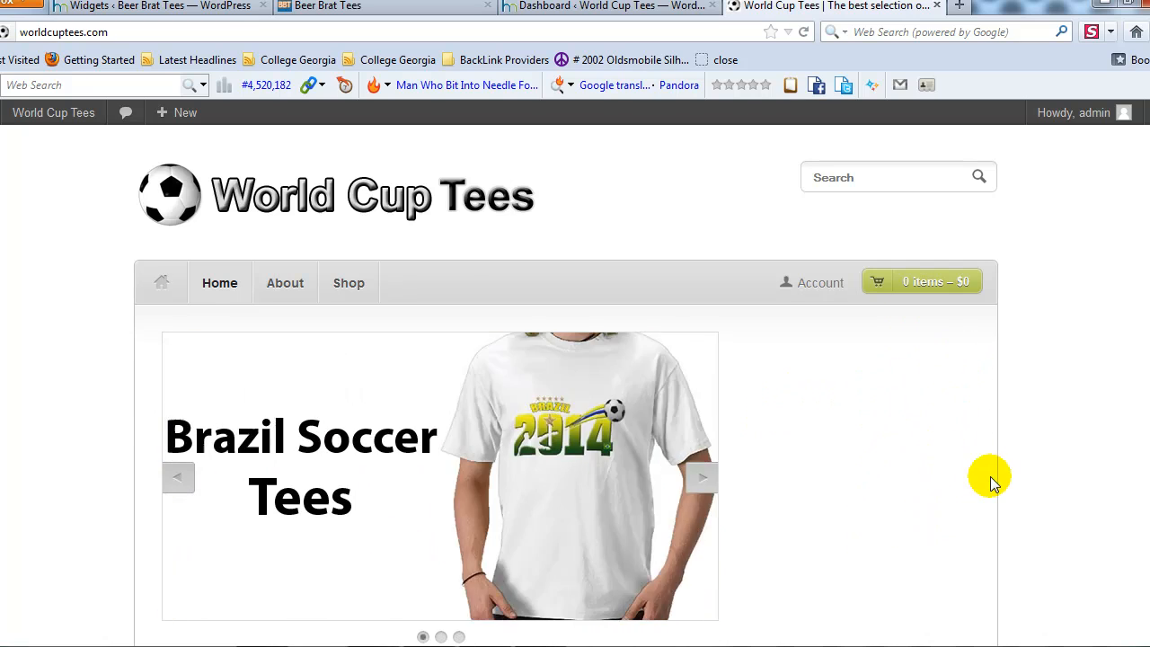
{"action": "mouse_move", "coordinate": [783, 87]}
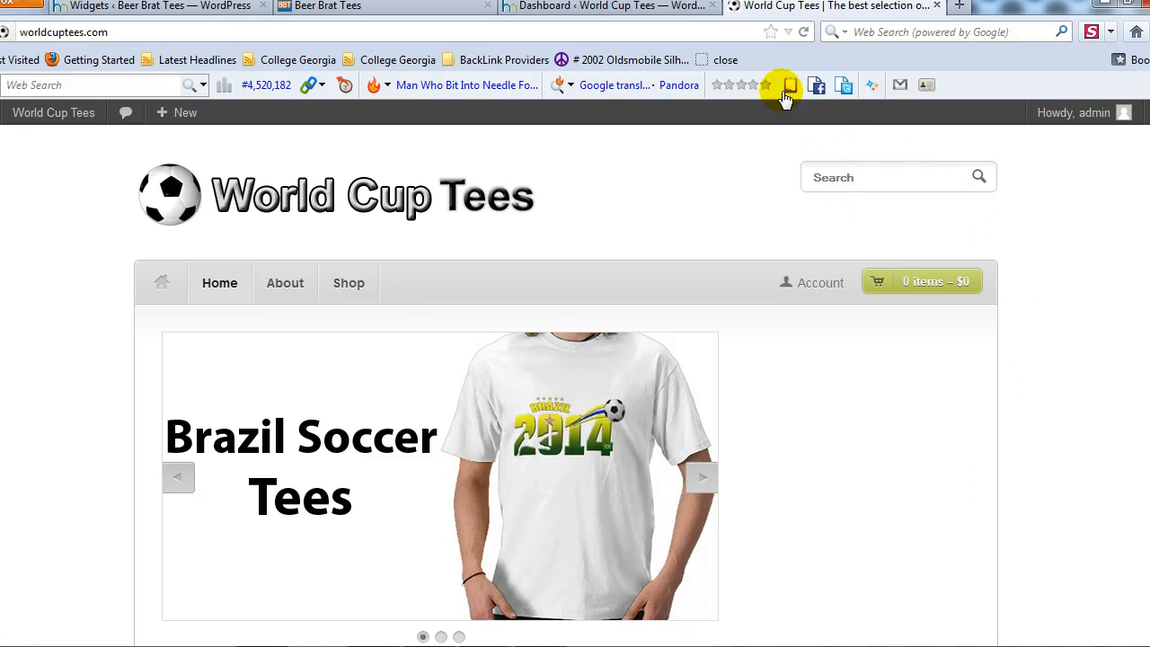
Go to Appearance > Widgets and scroll the Available Widgets list down to the WooCommerce widgets
{"action": "left_click", "coordinate": [603, 6]}
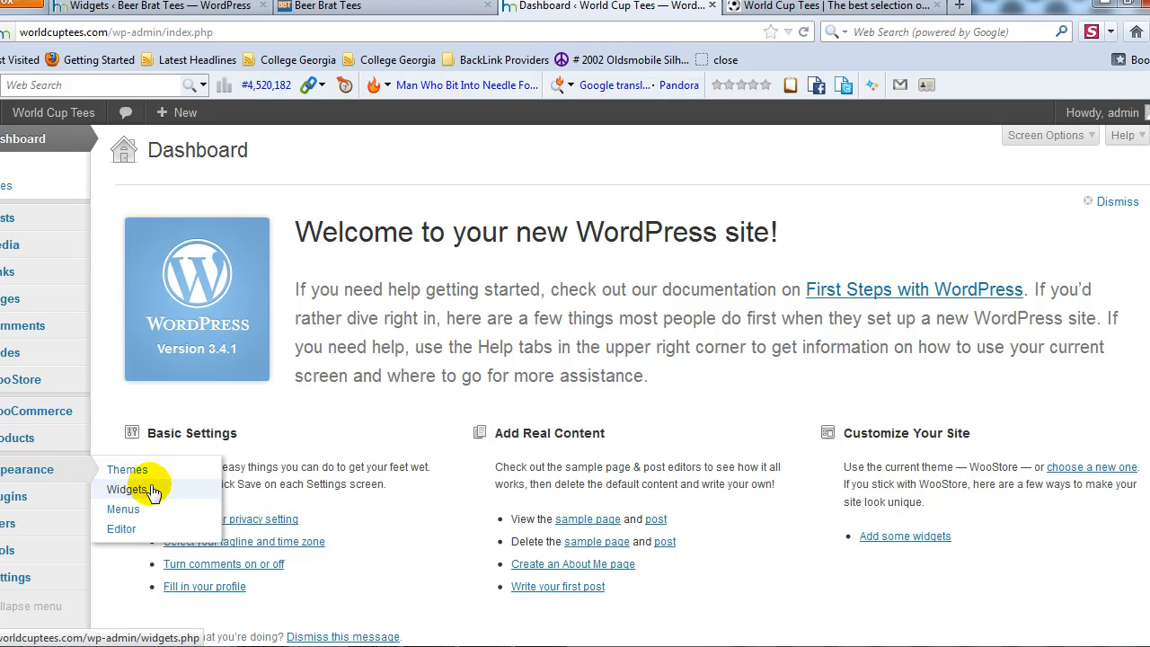
{"action": "left_click", "coordinate": [126, 489]}
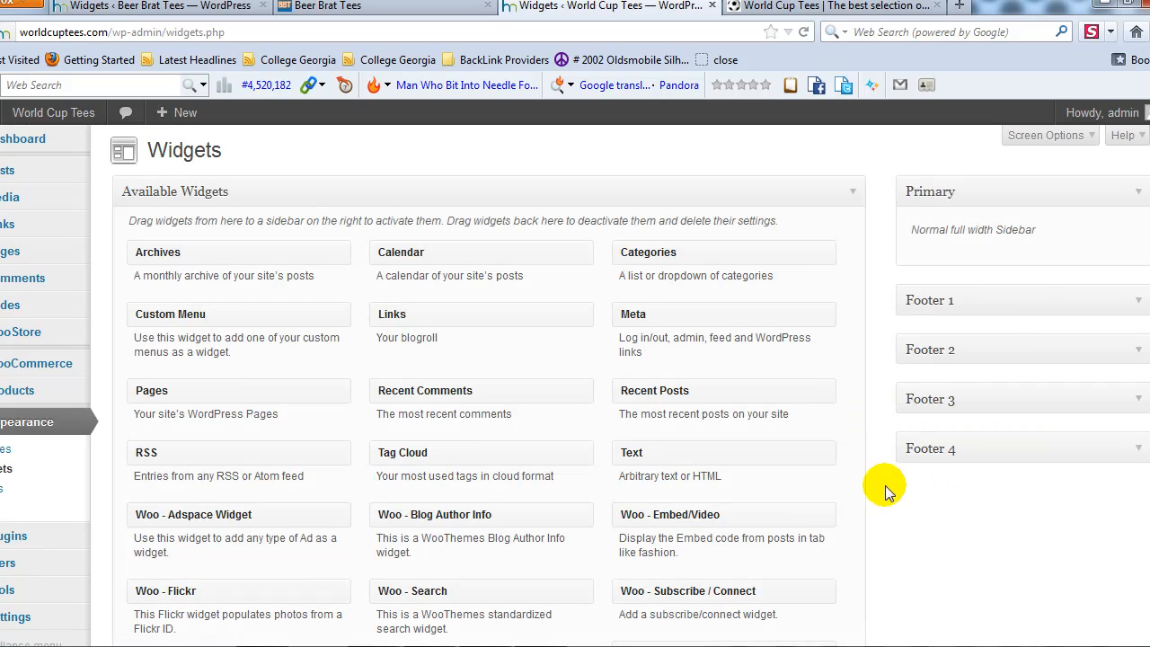
{"action": "mouse_move", "coordinate": [301, 559]}
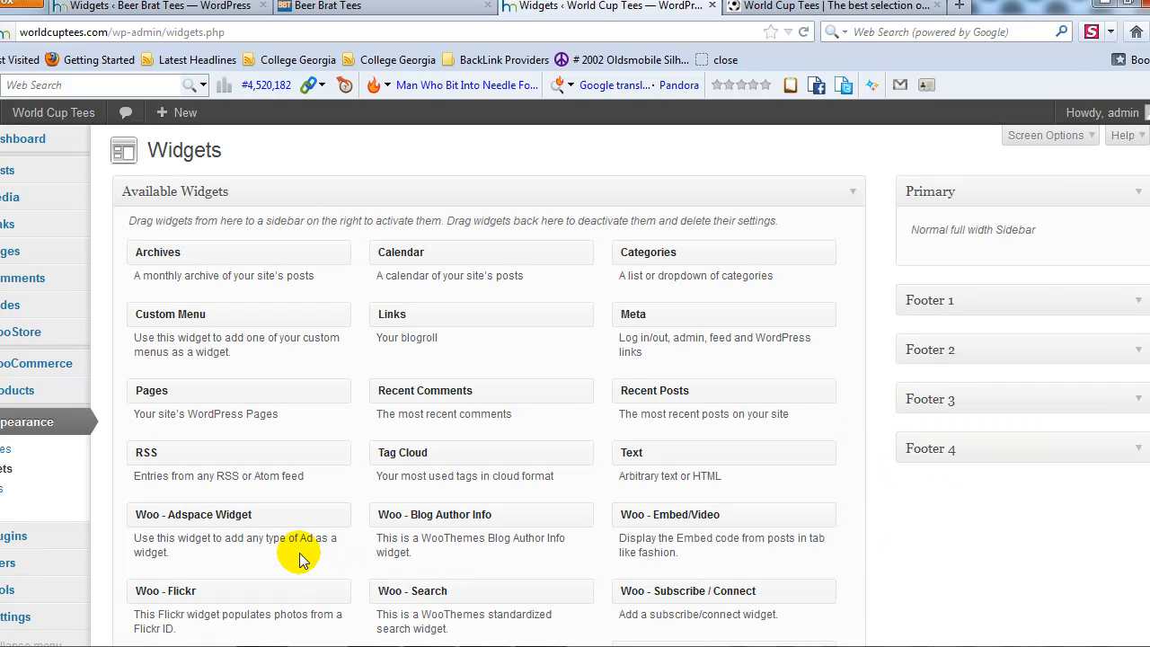
{"action": "mouse_move", "coordinate": [585, 558]}
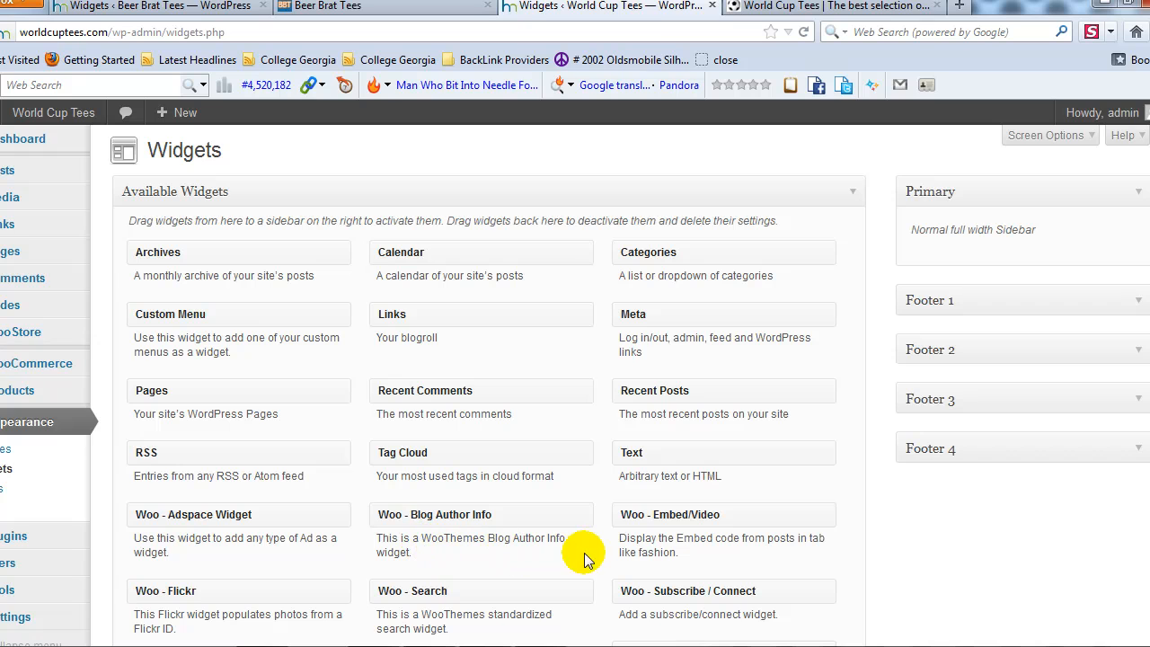
{"action": "mouse_move", "coordinate": [836, 553]}
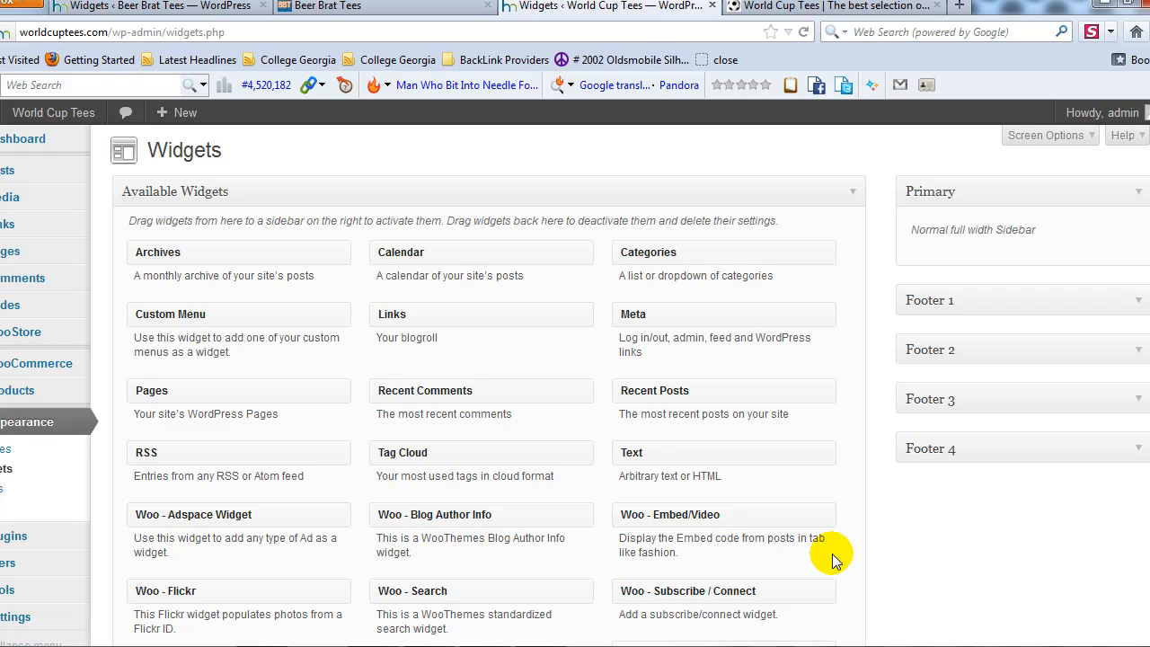
{"action": "scroll", "scroll_direction": "down", "scroll_amount": 3}
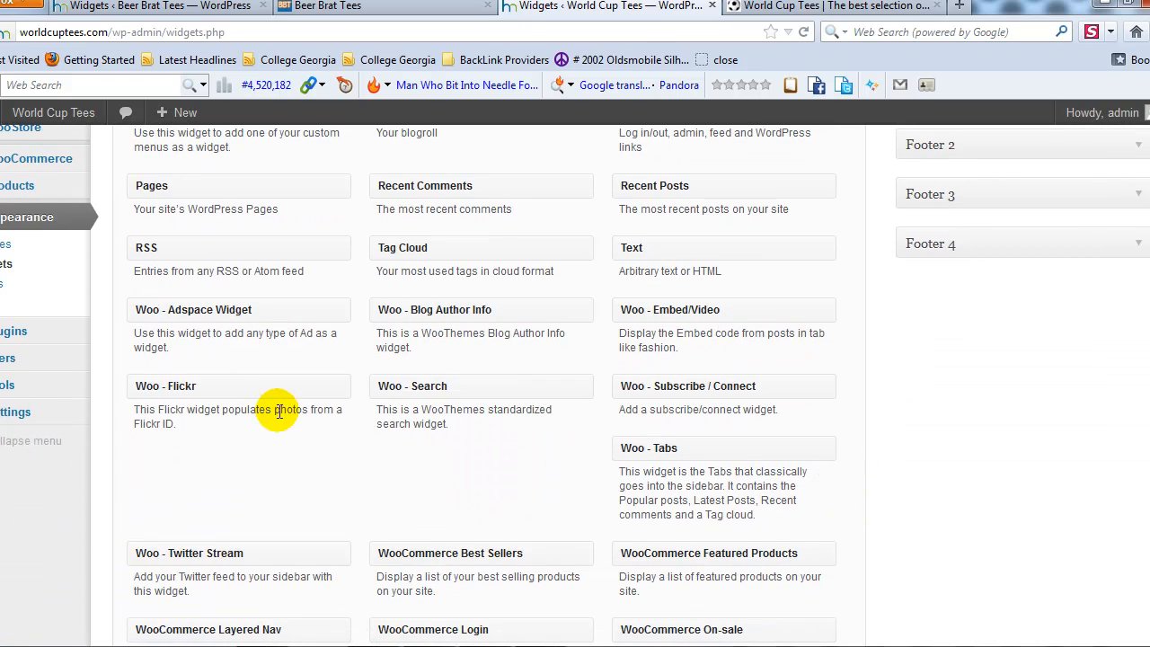
{"action": "mouse_move", "coordinate": [594, 462]}
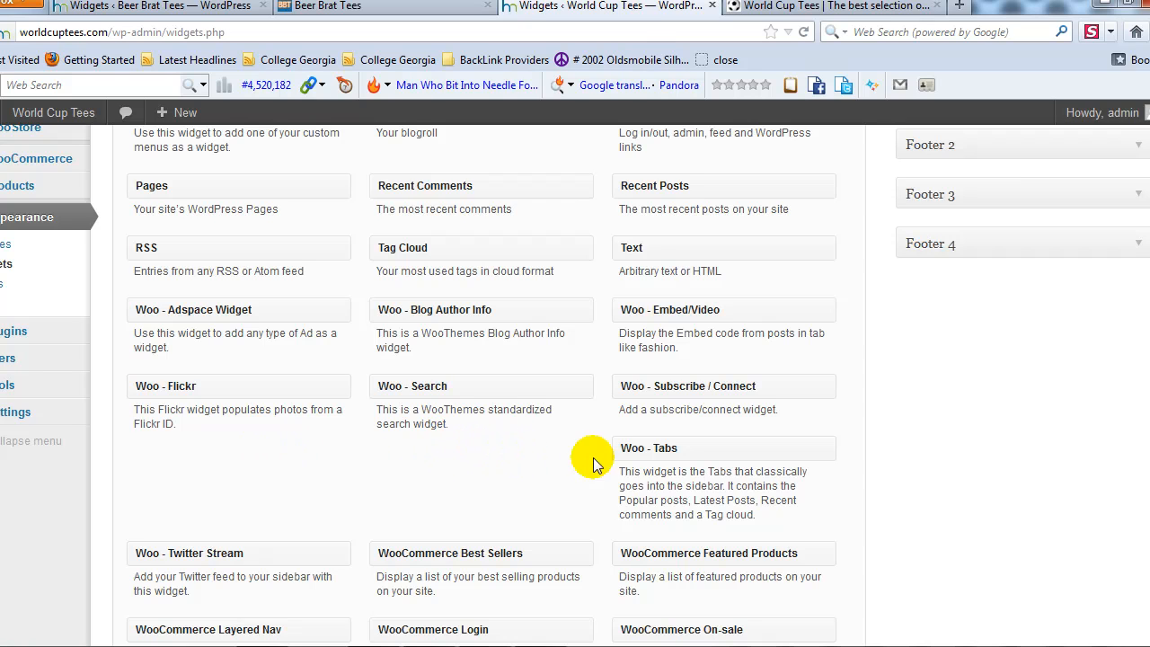
{"action": "scroll", "scroll_direction": "down", "scroll_amount": 3}
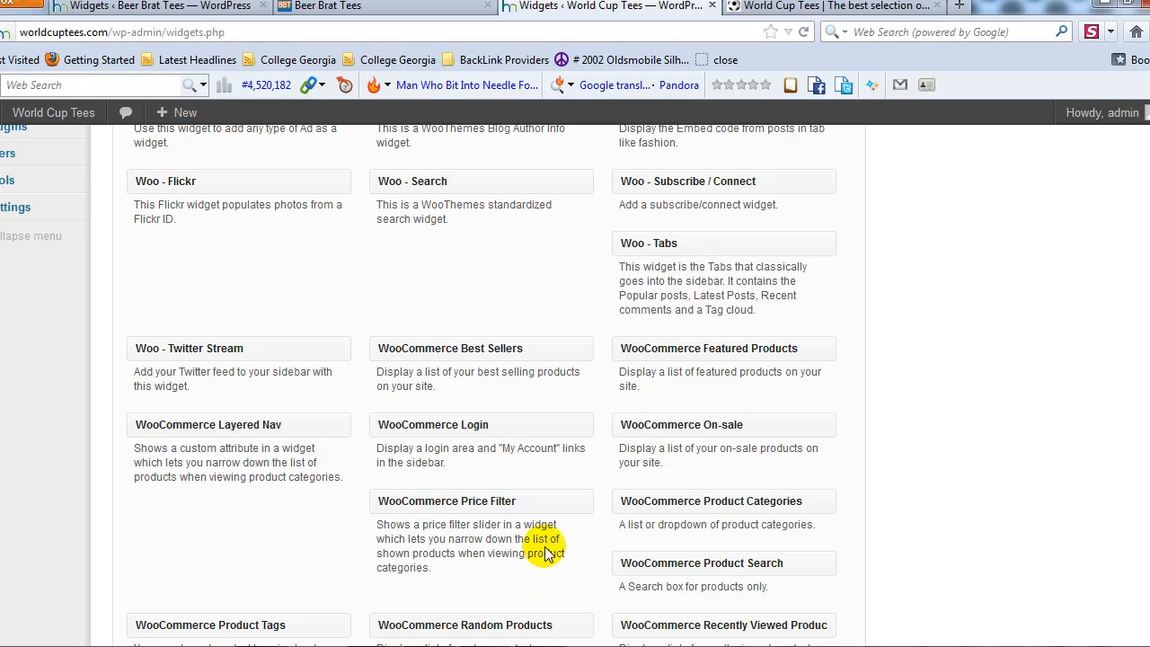
{"action": "scroll", "scroll_direction": "down", "scroll_amount": 3}
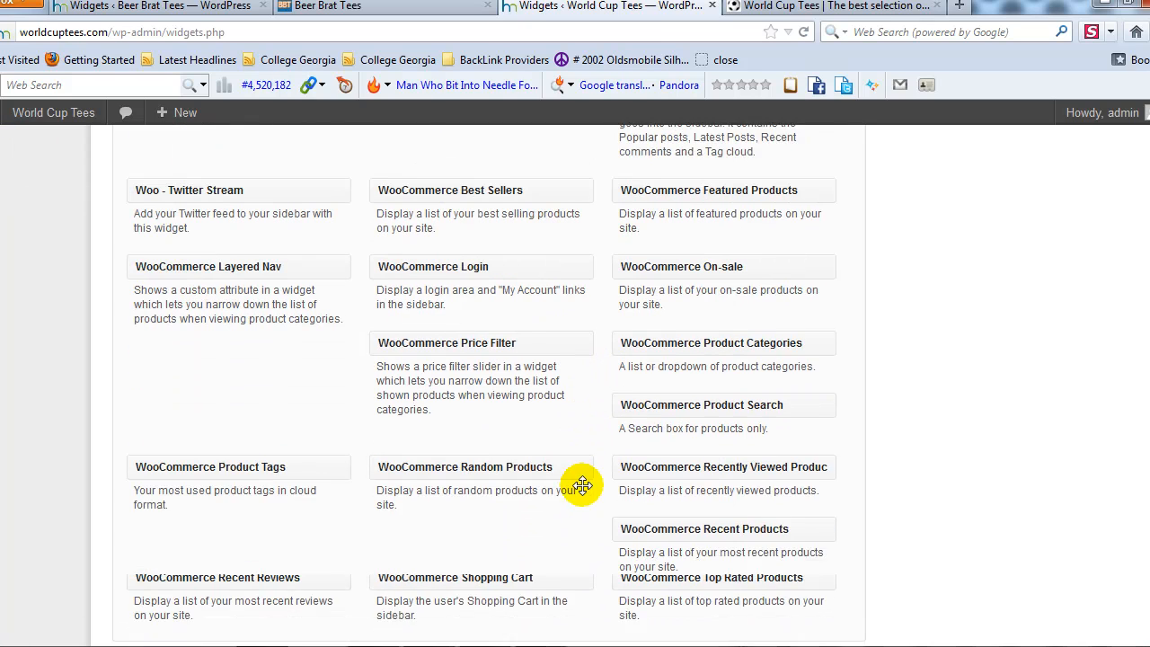
{"action": "scroll", "scroll_direction": "down", "scroll_amount": 3}
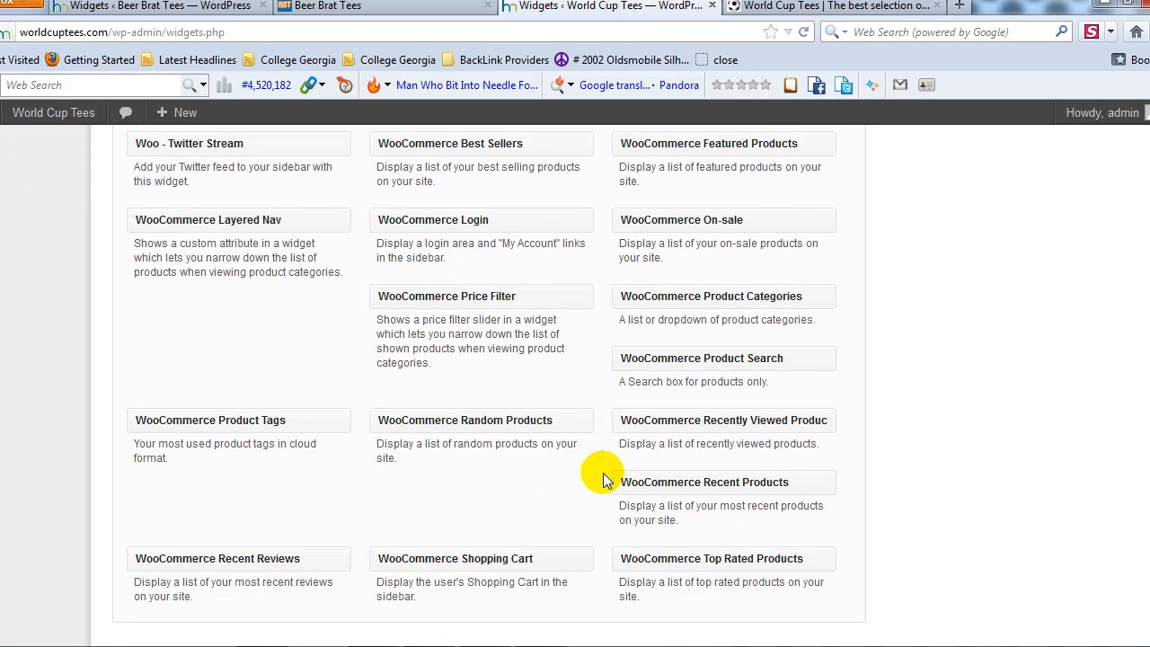
{"action": "mouse_move", "coordinate": [551, 483]}
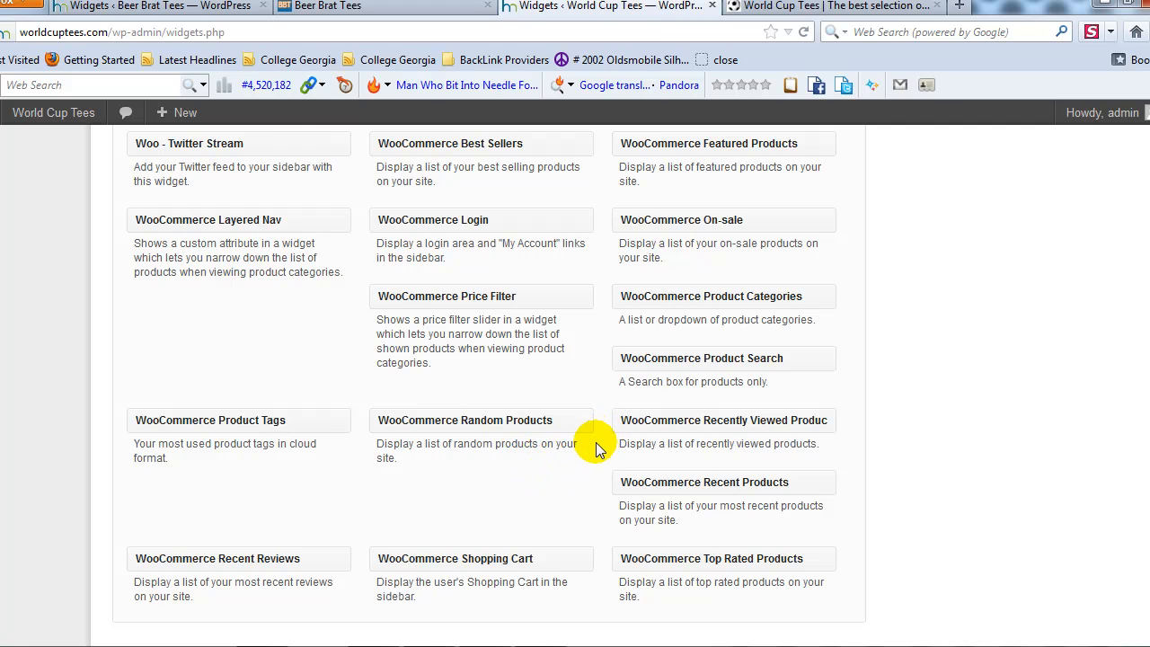
{"action": "mouse_move", "coordinate": [630, 285]}
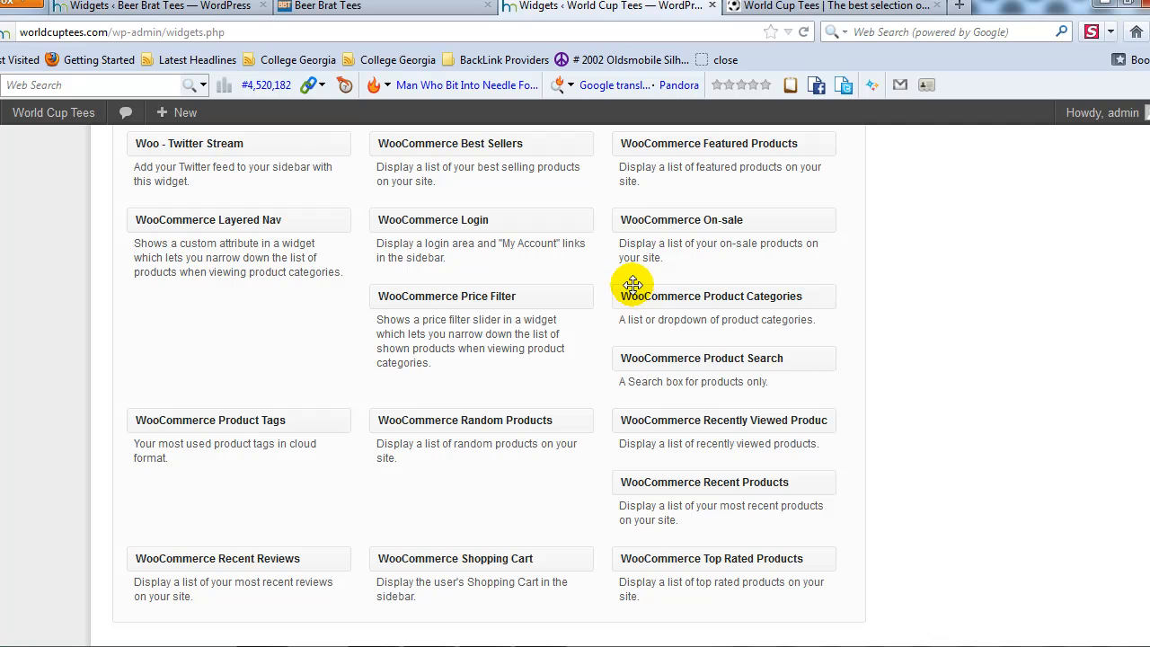
{"action": "mouse_move", "coordinate": [612, 220]}
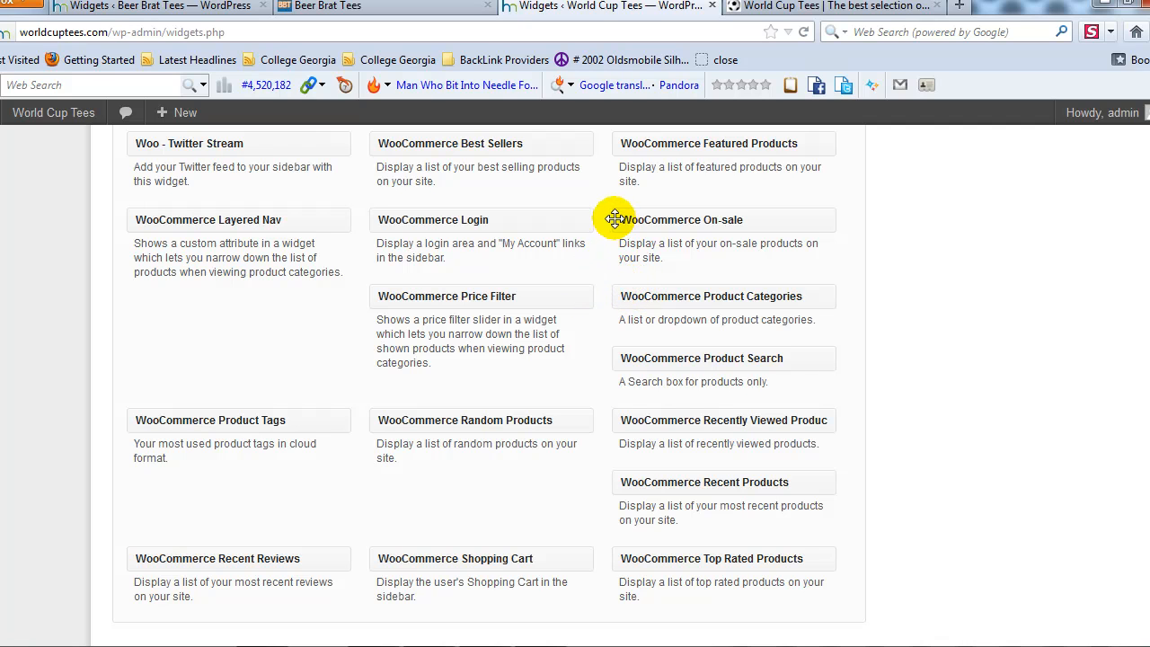
{"action": "mouse_move", "coordinate": [602, 312]}
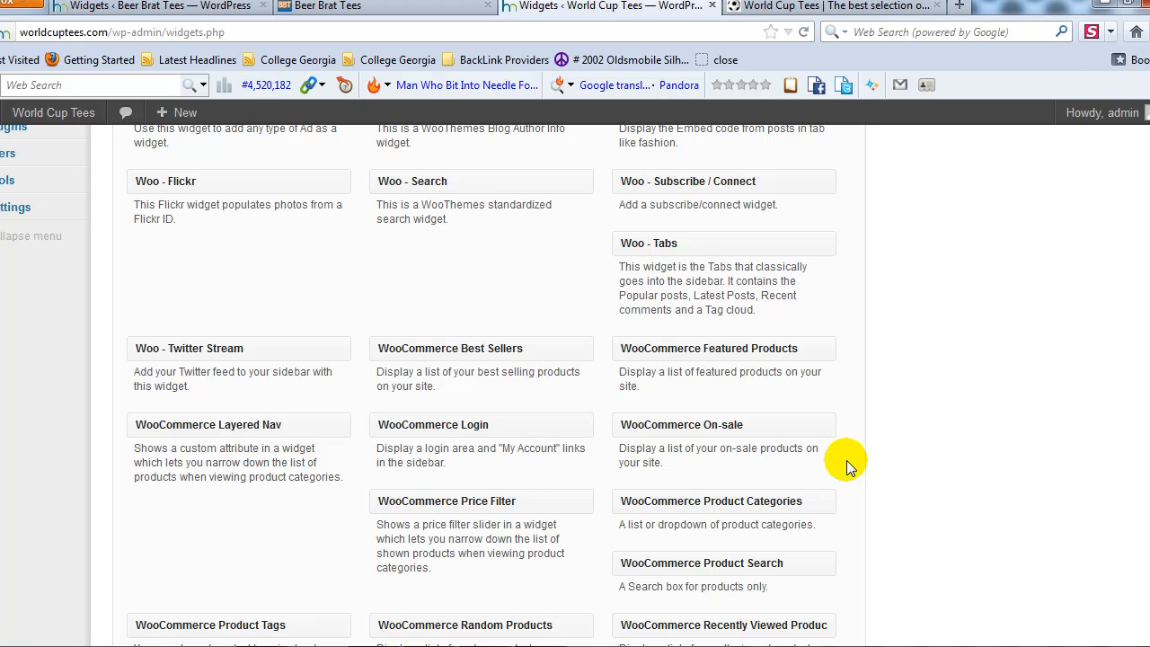
{"action": "mouse_move", "coordinate": [856, 470]}
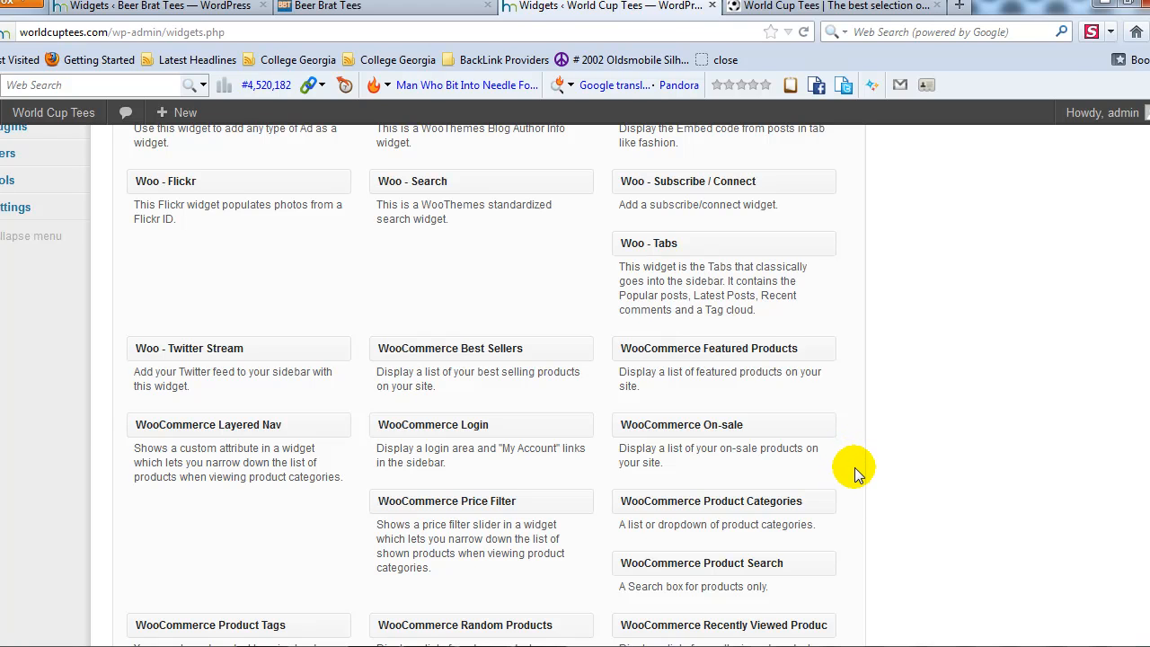
{"action": "mouse_move", "coordinate": [574, 348]}
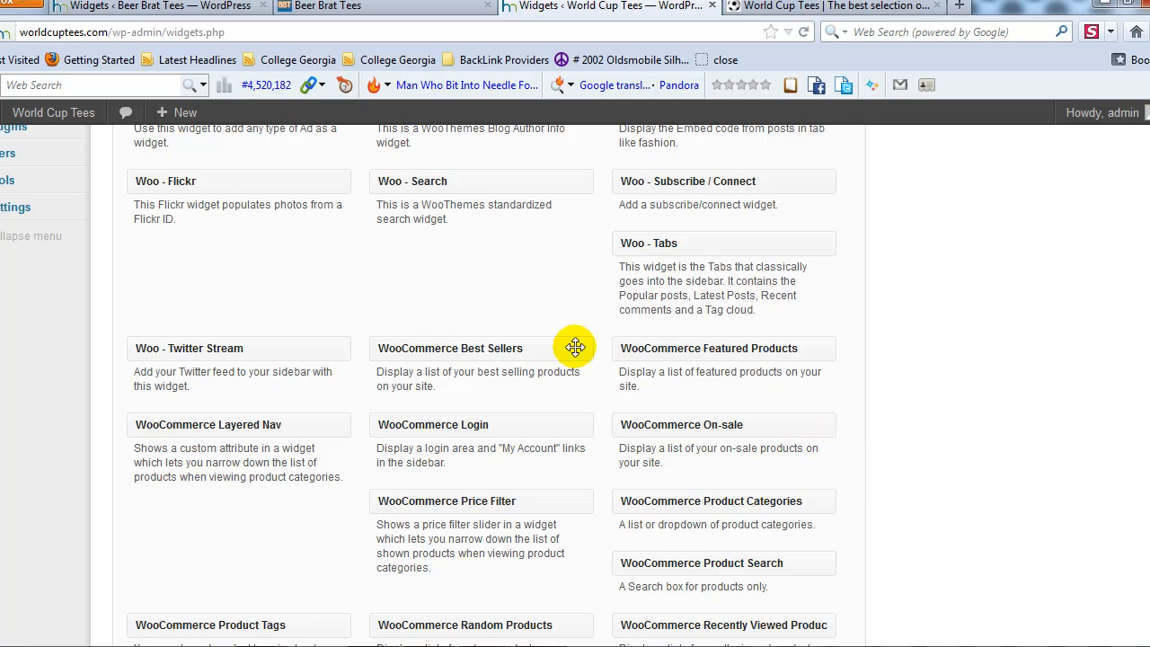
{"action": "mouse_move", "coordinate": [428, 467]}
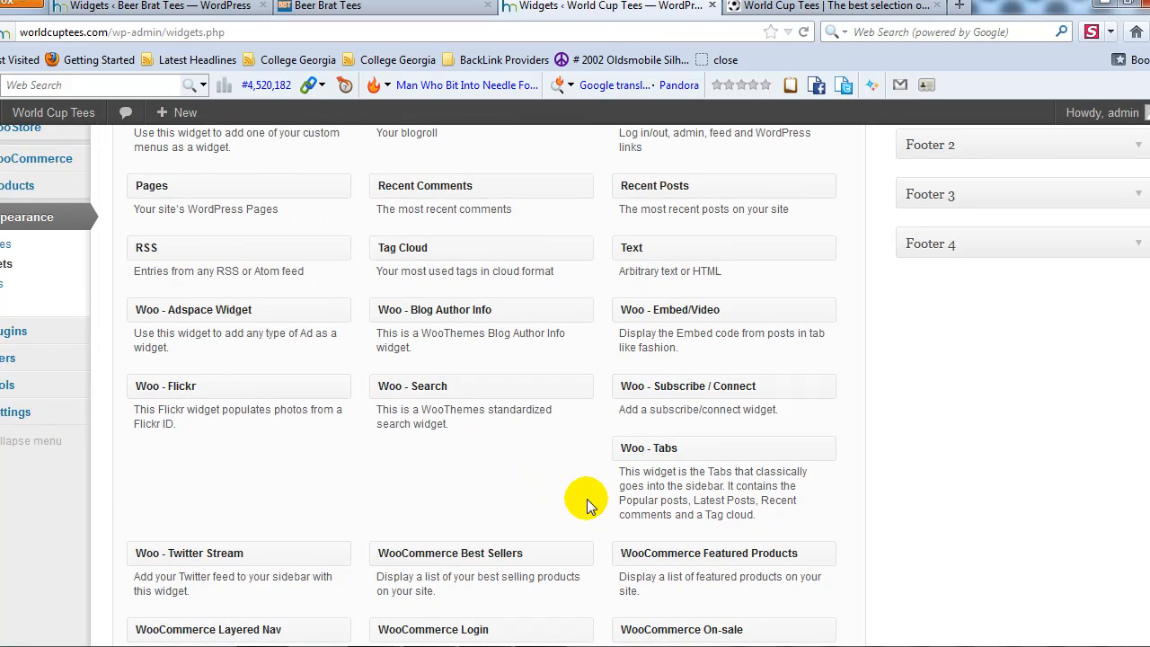
{"action": "mouse_move", "coordinate": [601, 506]}
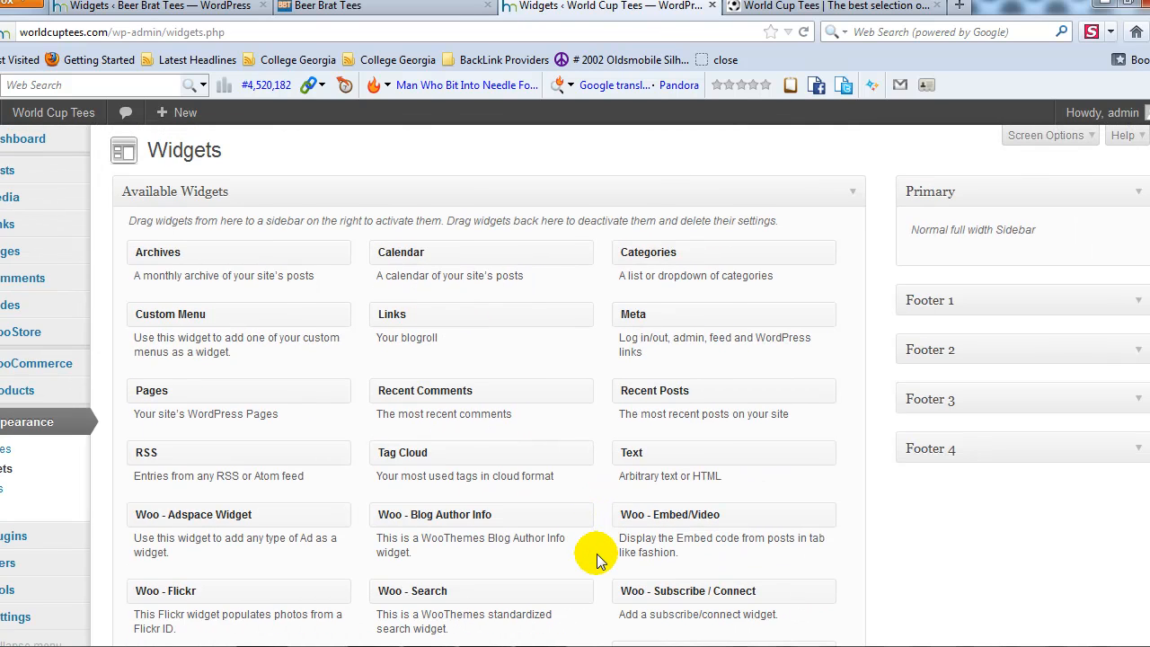
{"action": "mouse_move", "coordinate": [808, 370]}
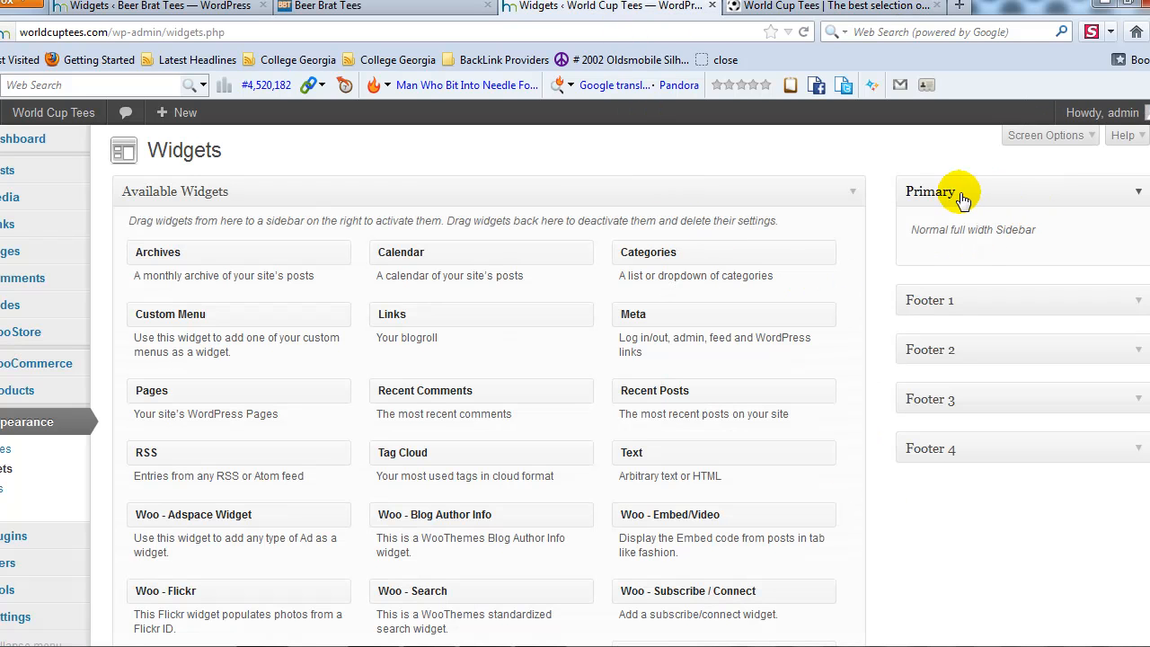
{"action": "scroll", "scroll_direction": "down", "scroll_amount": 3}
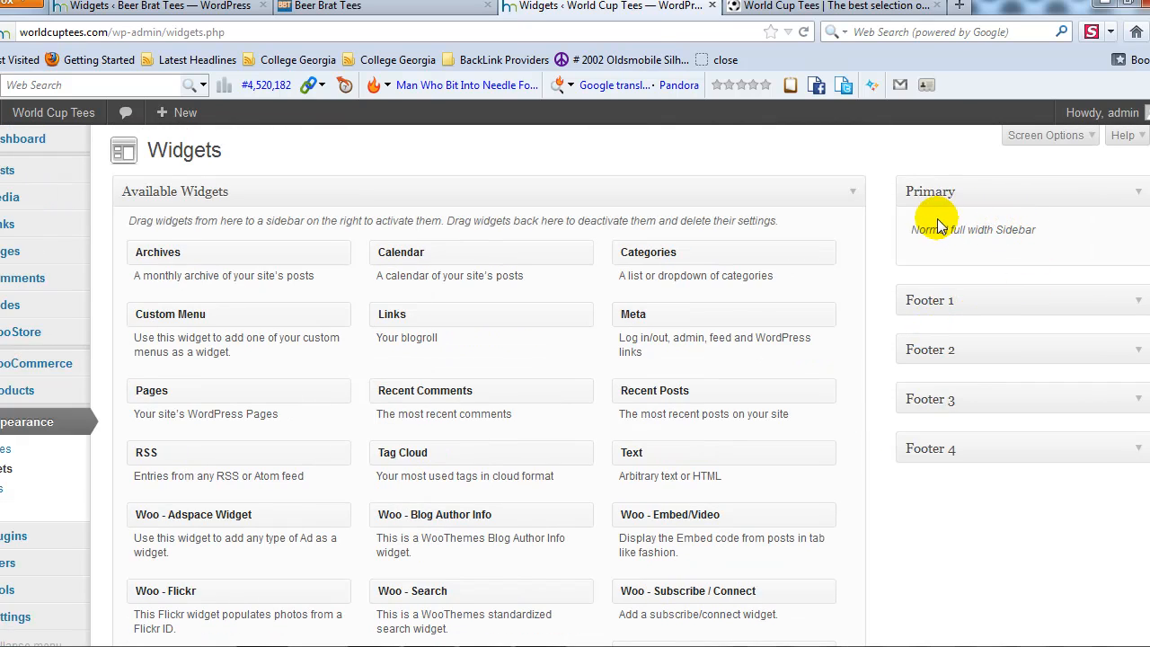
{"action": "mouse_move", "coordinate": [929, 233]}
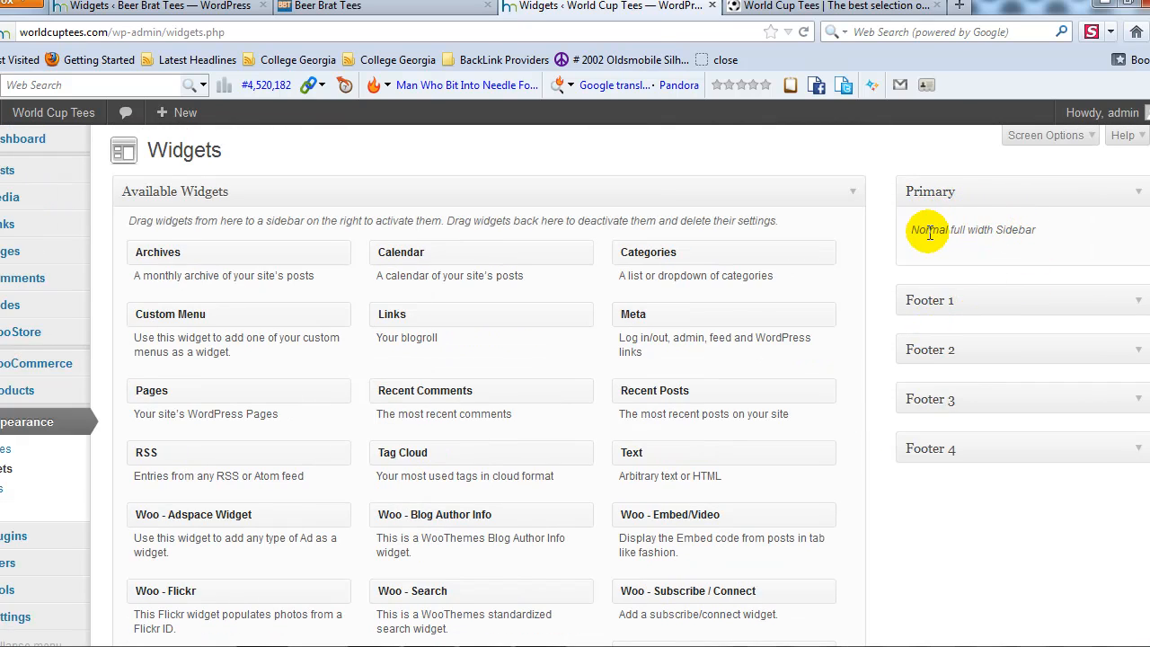
{"action": "scroll", "scroll_direction": "down", "scroll_amount": 3}
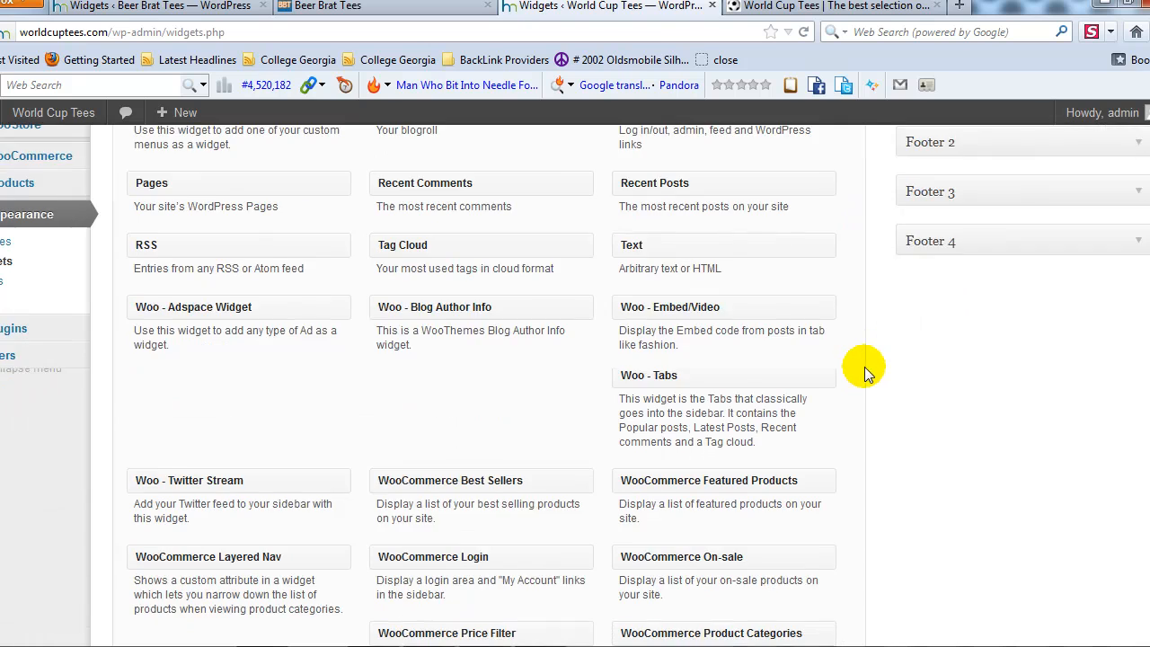
{"action": "scroll", "scroll_direction": "down", "scroll_amount": 3}
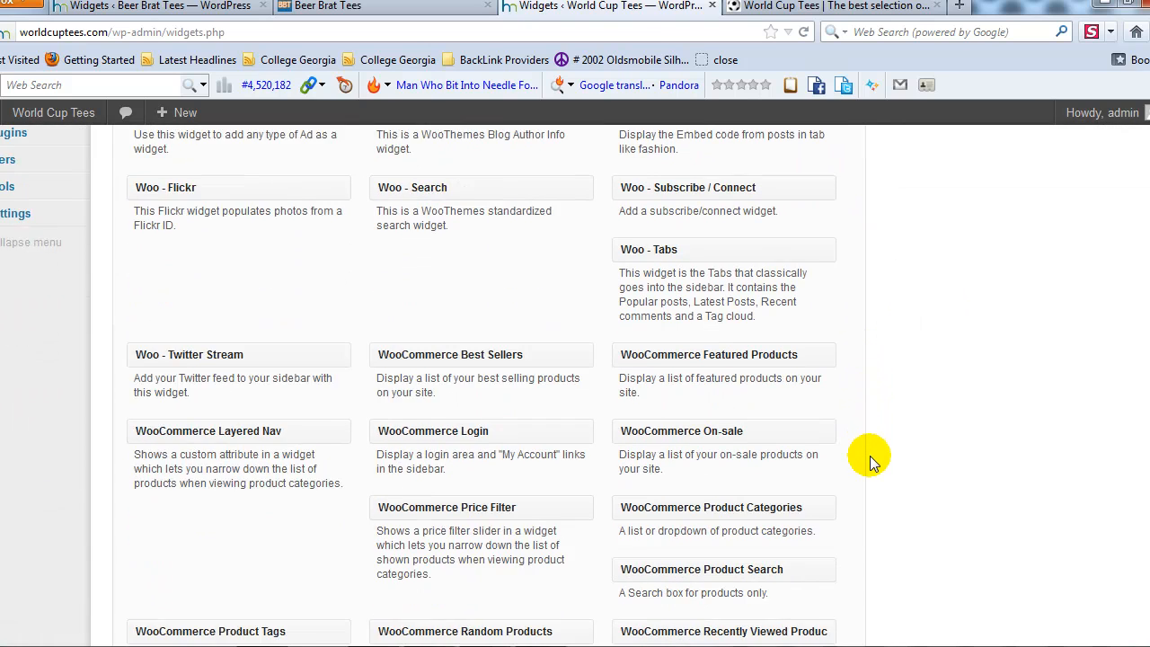
{"action": "scroll", "scroll_direction": "down", "scroll_amount": 3}
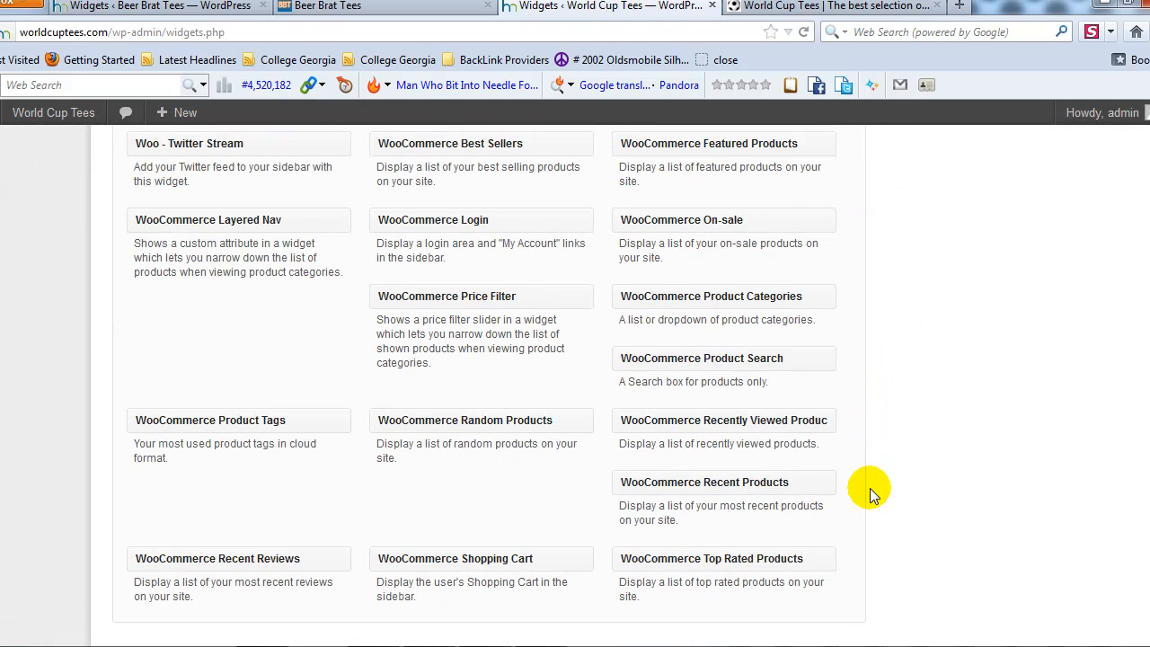
{"action": "mouse_move", "coordinate": [552, 548]}
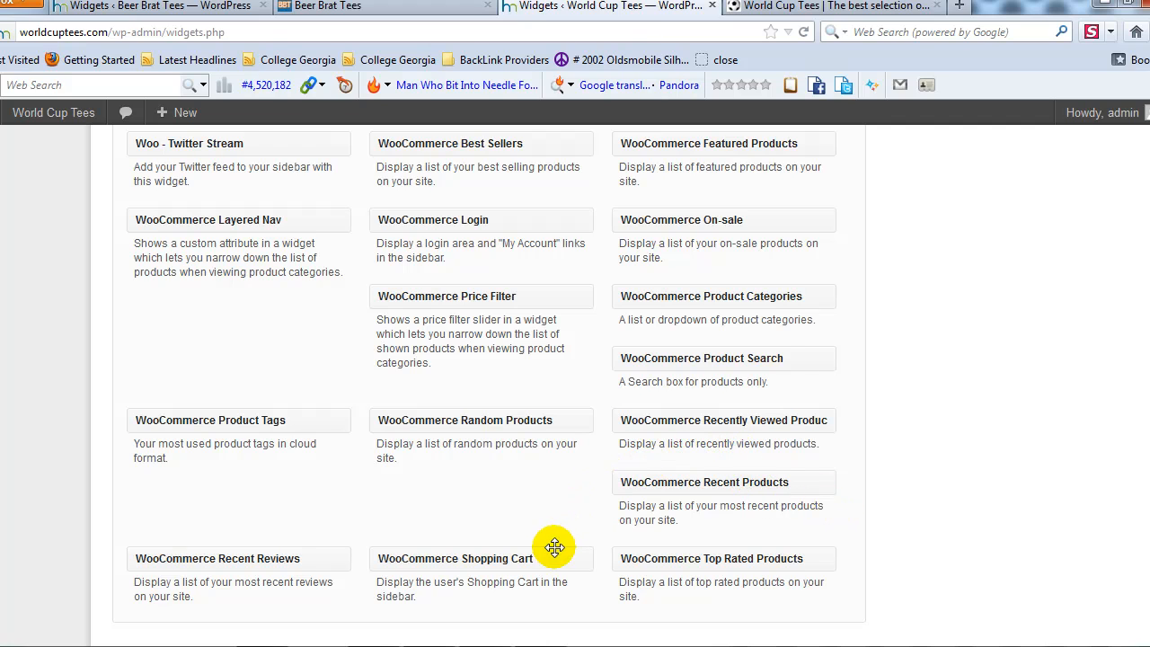
{"action": "mouse_move", "coordinate": [549, 599]}
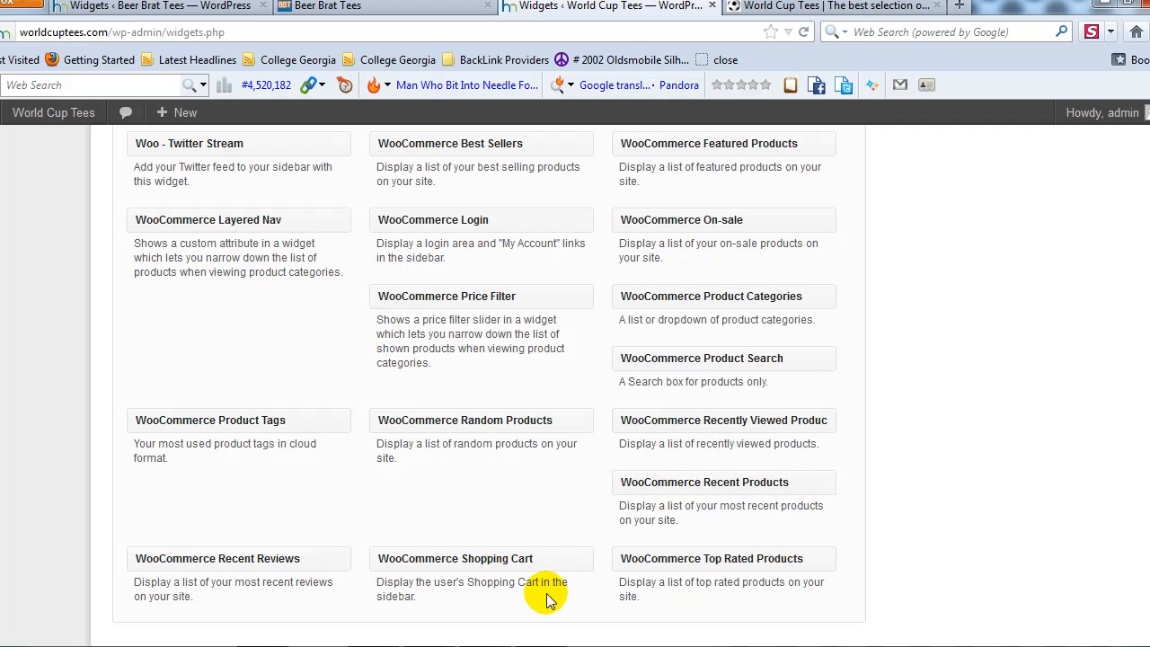
{"action": "mouse_move", "coordinate": [823, 362]}
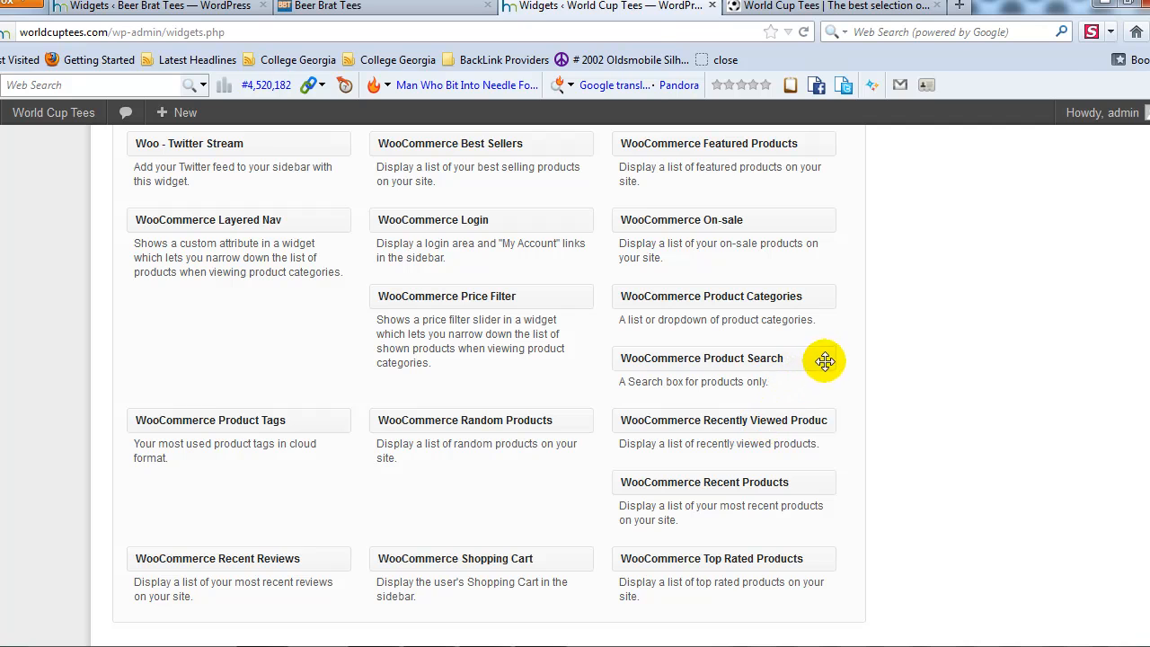
{"action": "mouse_move", "coordinate": [702, 300]}
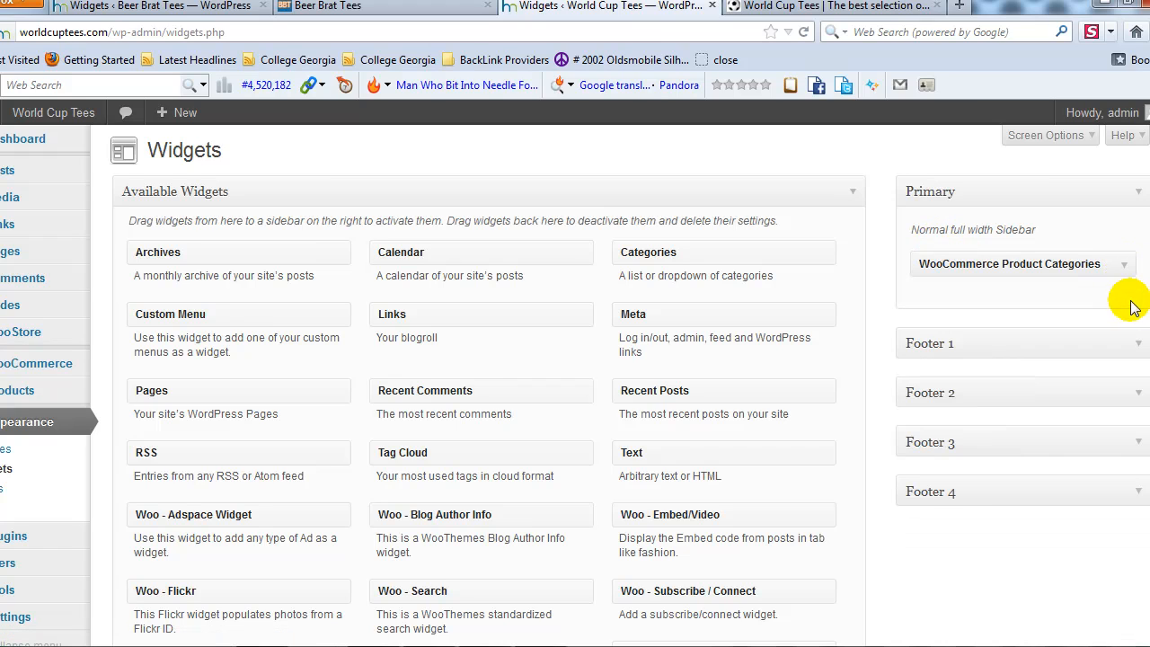
{"action": "mouse_move", "coordinate": [978, 584]}
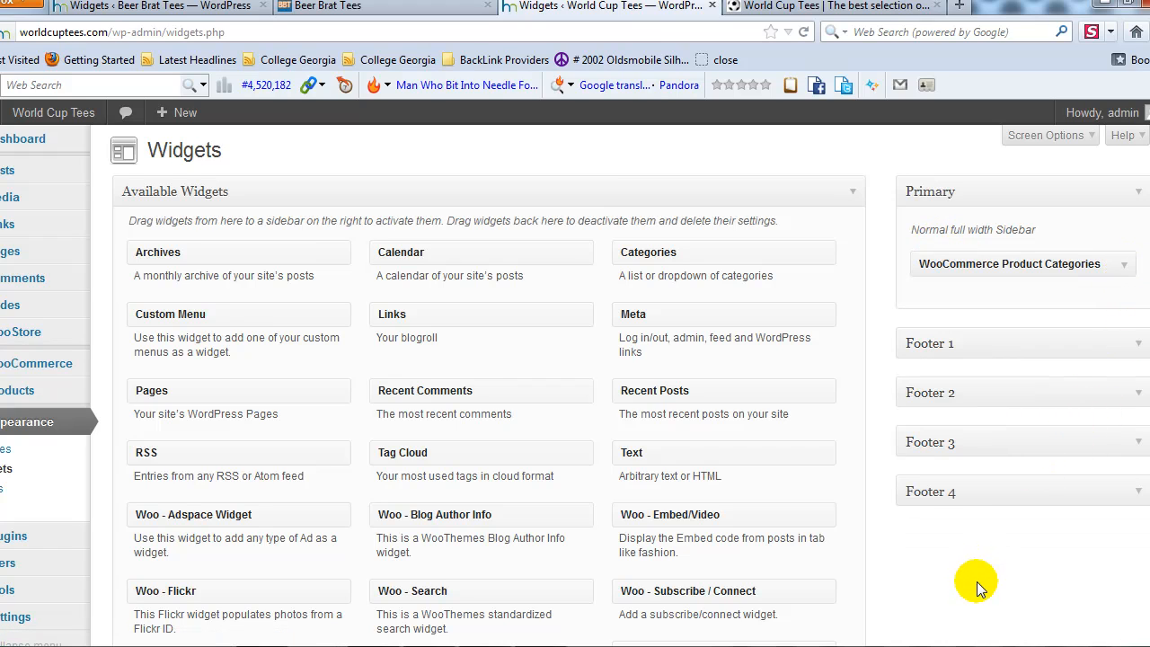
{"action": "mouse_move", "coordinate": [841, 470]}
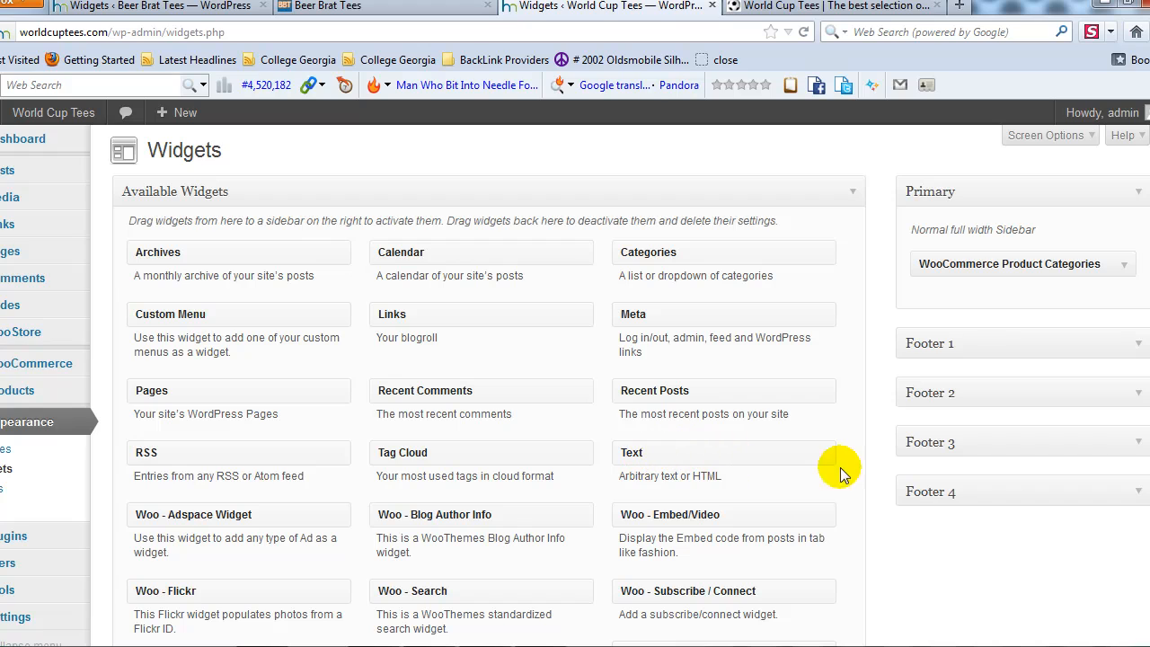
{"action": "mouse_move", "coordinate": [821, 478]}
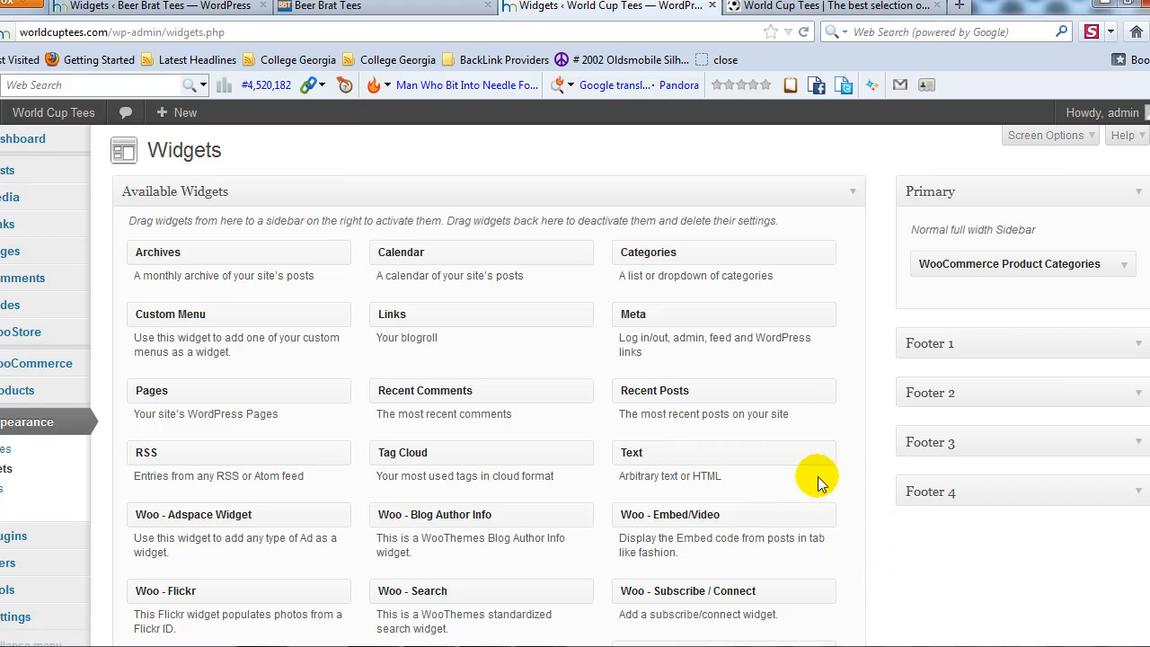
{"action": "mouse_move", "coordinate": [679, 616]}
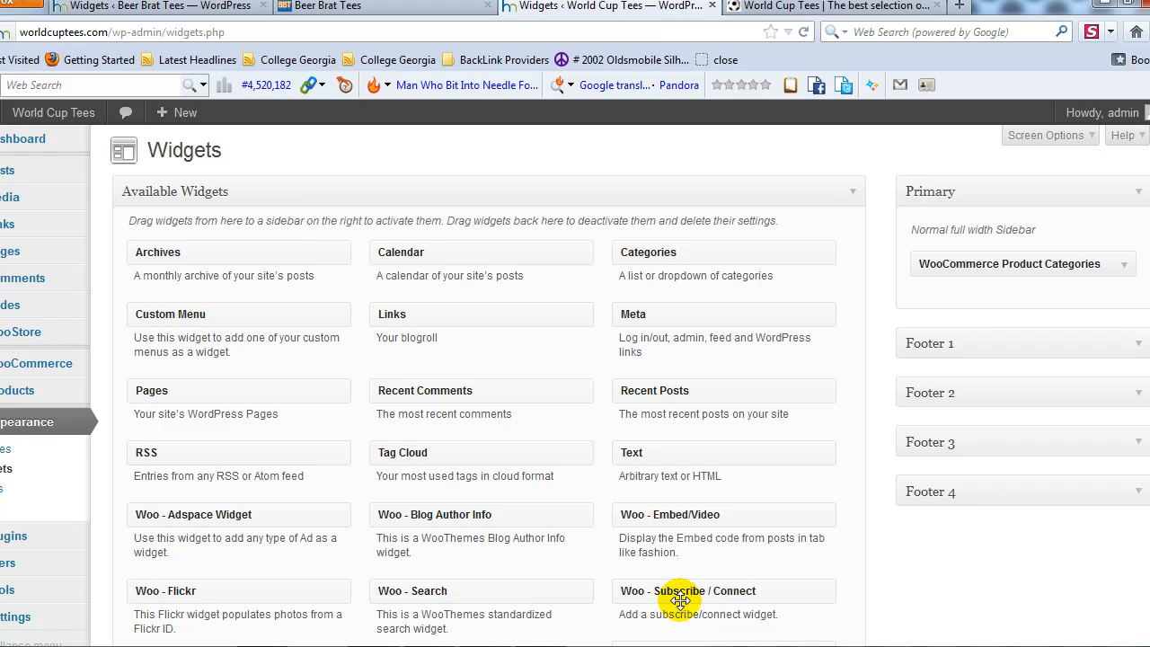
{"action": "mouse_move", "coordinate": [800, 592]}
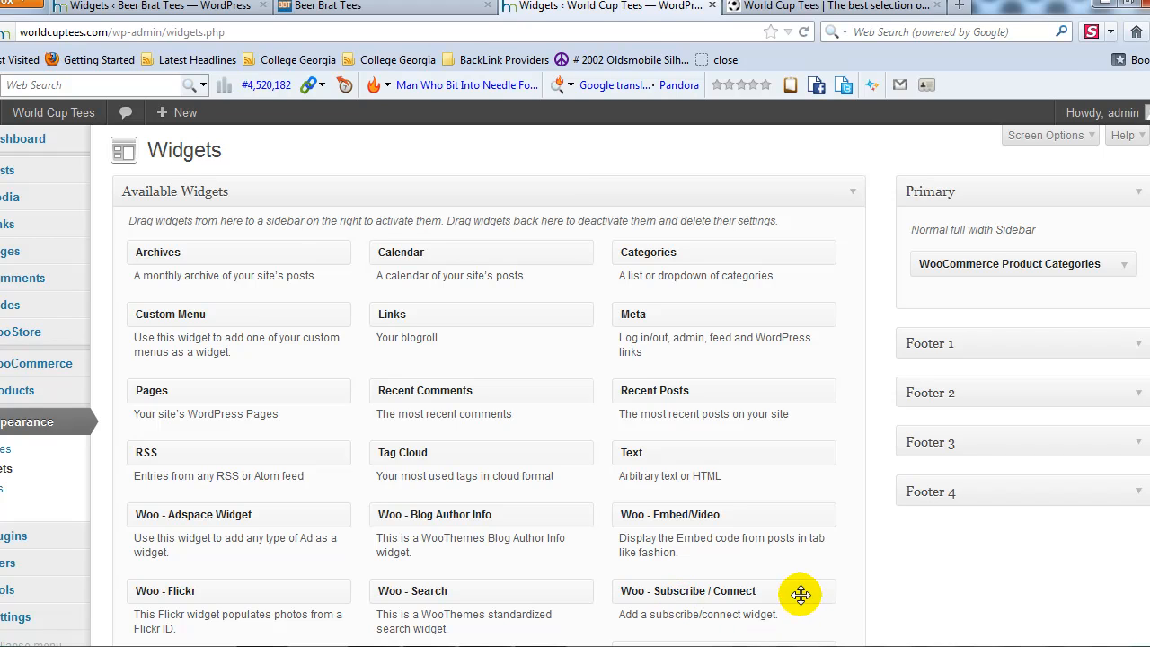
Drag the Woo - Subscribe / Connect widget into the Primary sidebar
{"action": "left_click_drag", "start_coordinate": [800, 593], "coordinate": [917, 324]}
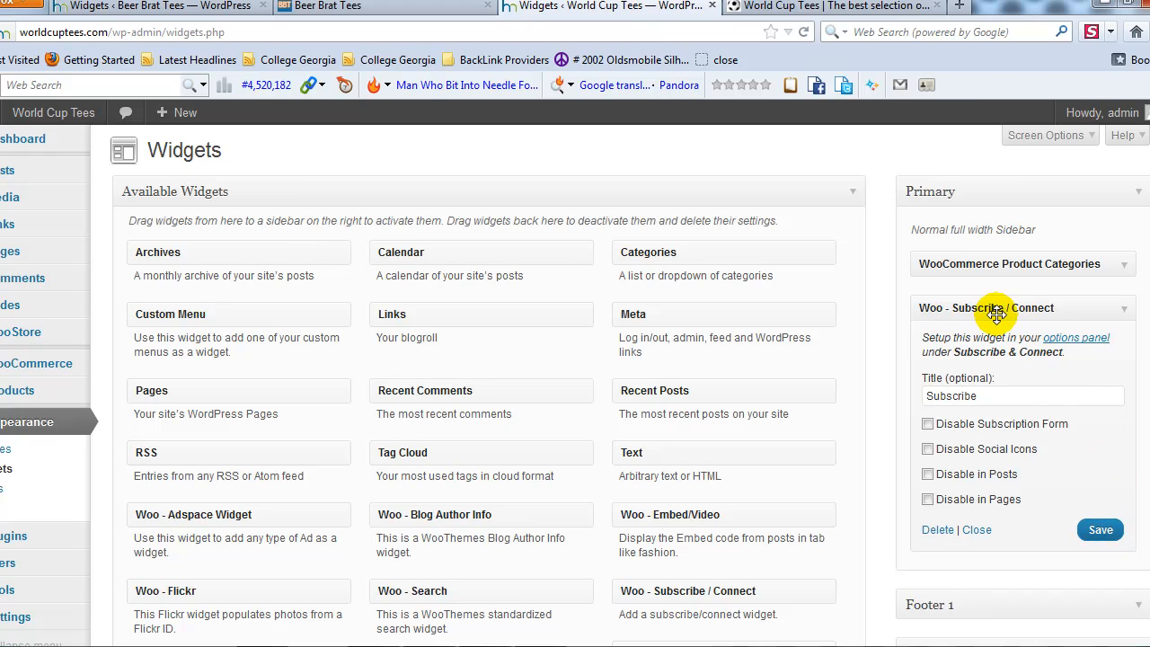
{"action": "mouse_move", "coordinate": [928, 424]}
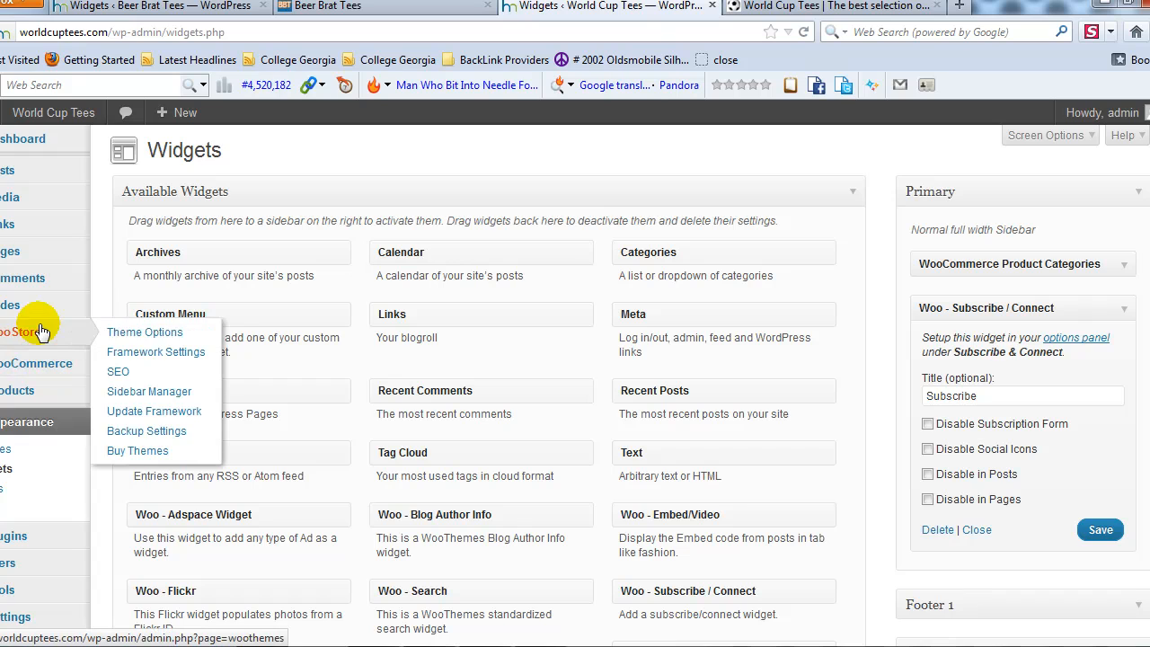
{"action": "mouse_move", "coordinate": [176, 340]}
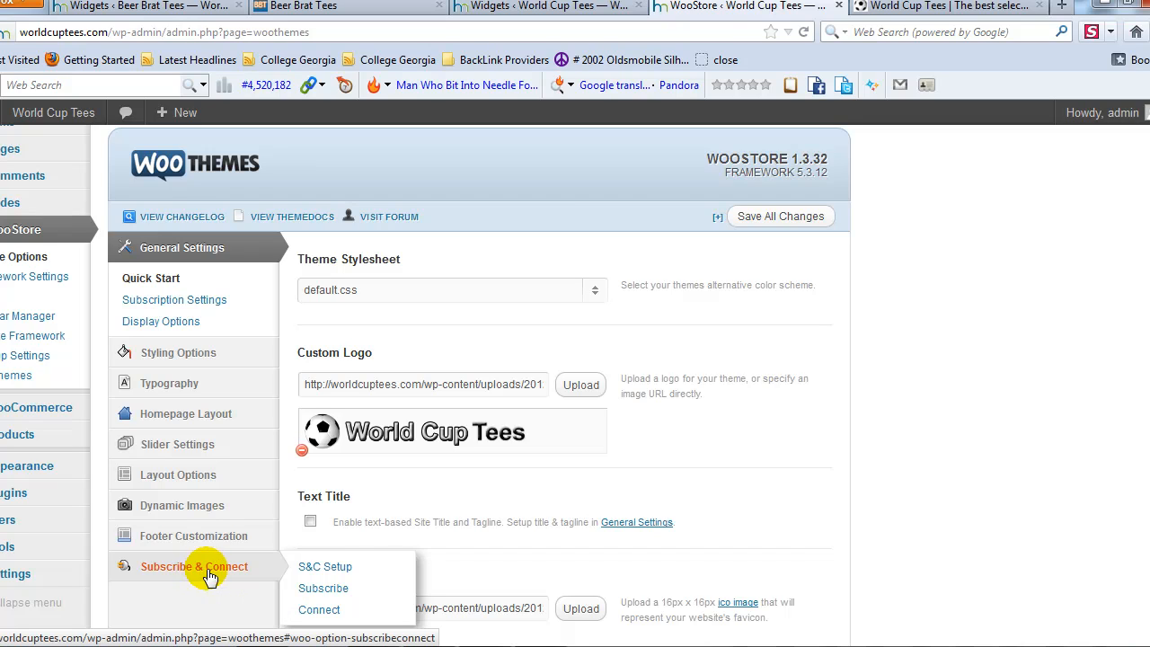
{"action": "mouse_move", "coordinate": [221, 573]}
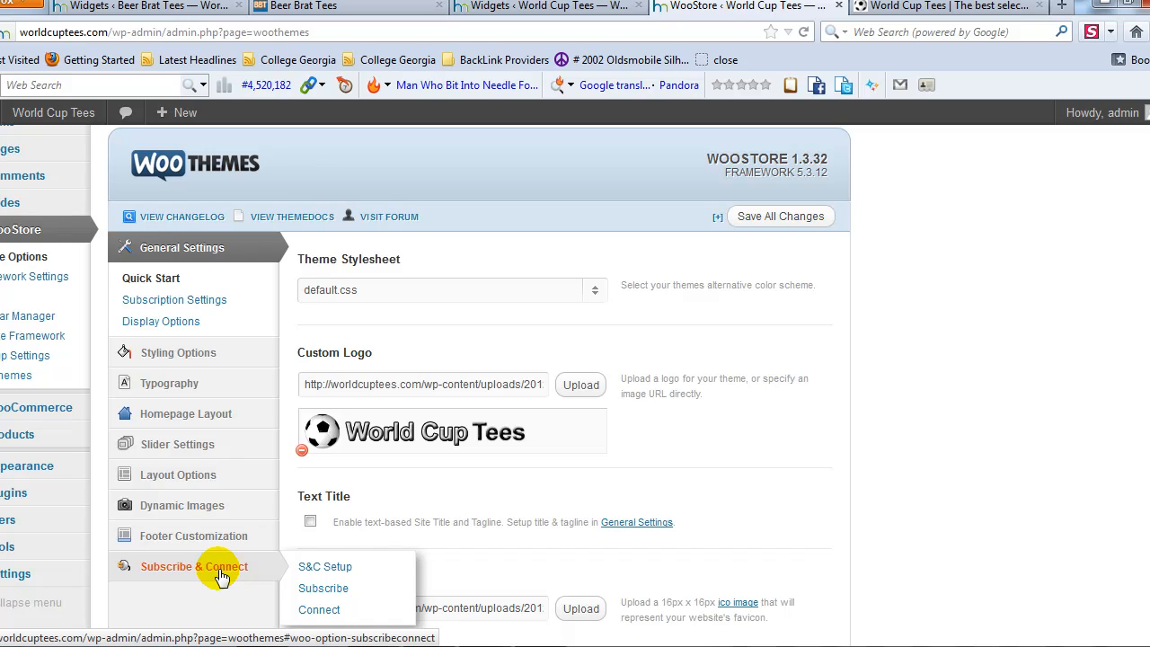
{"action": "mouse_move", "coordinate": [281, 546]}
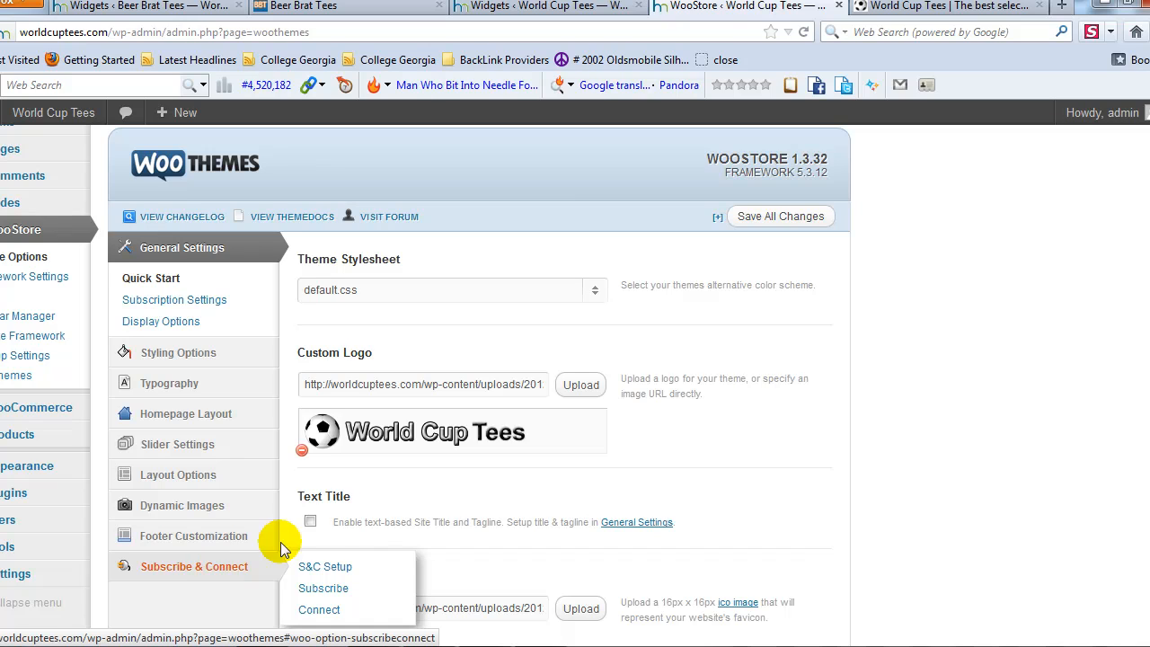
{"action": "mouse_move", "coordinate": [177, 566]}
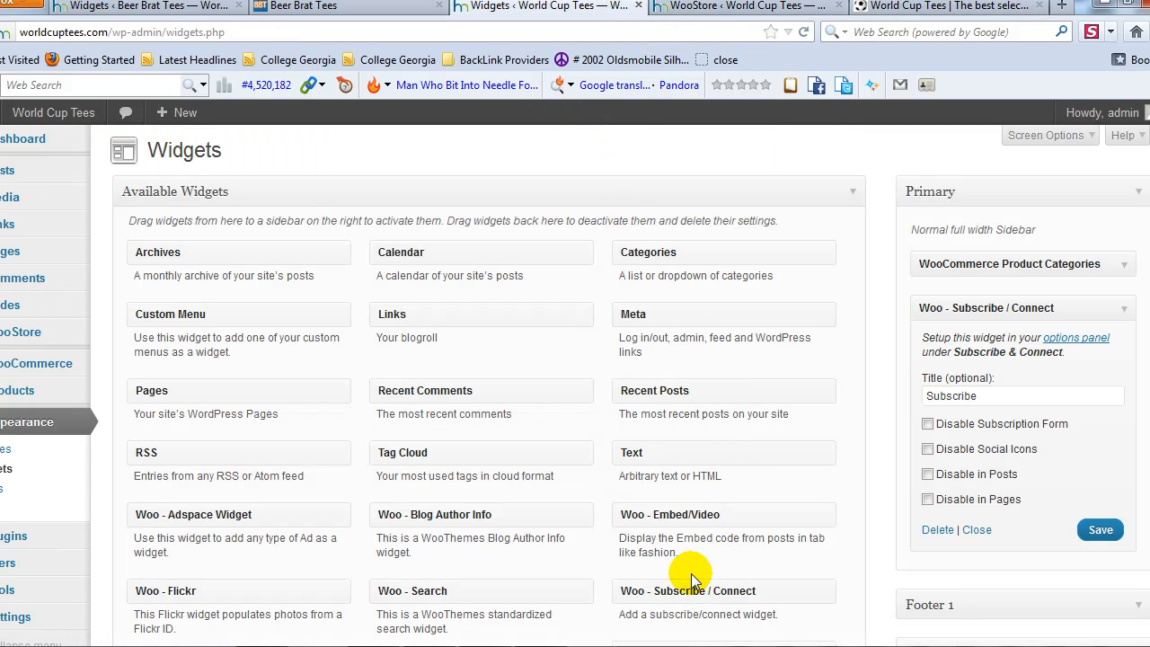
{"action": "mouse_move", "coordinate": [989, 314]}
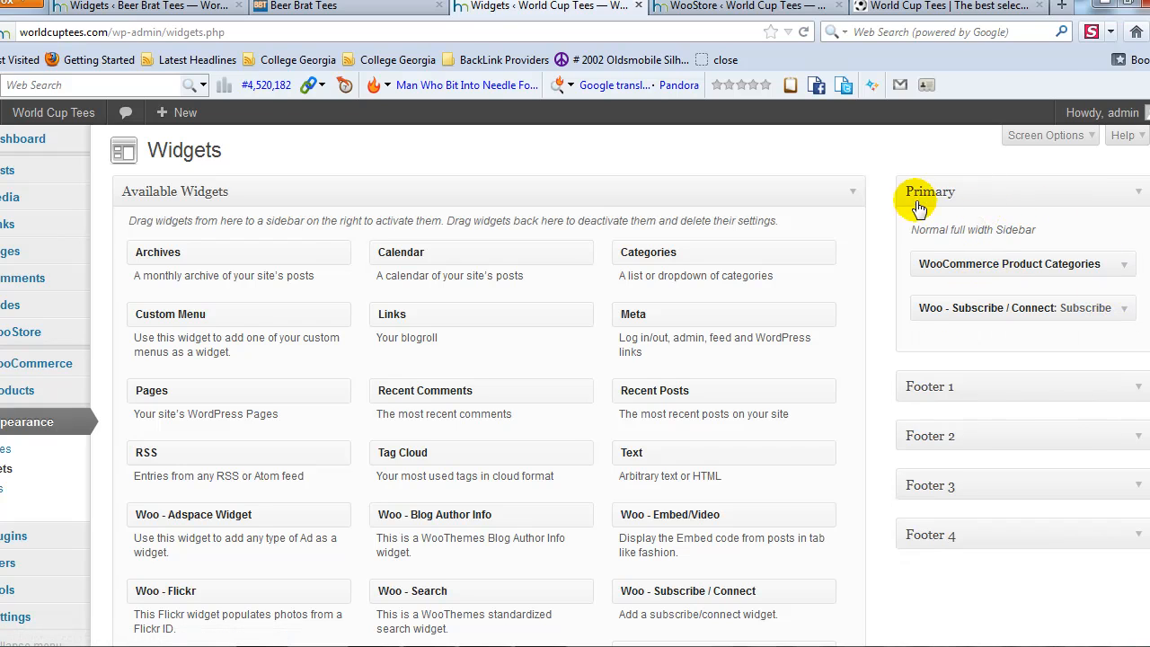
{"action": "mouse_move", "coordinate": [1018, 299]}
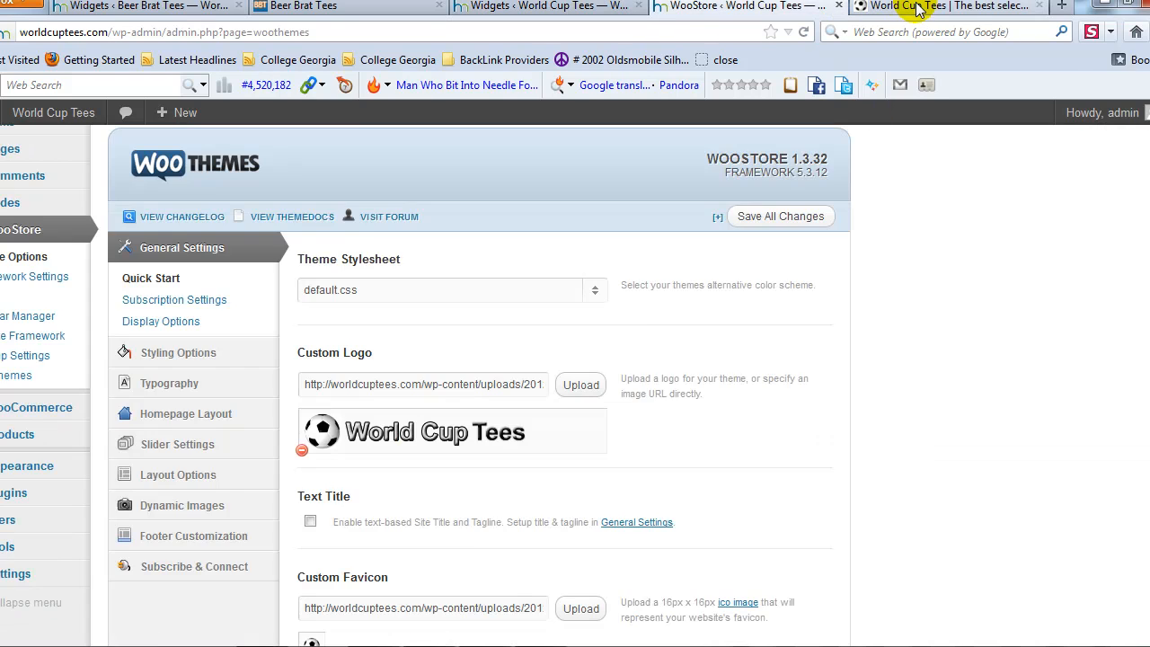
View the live World Cup Tees home page, checking the categories sidebar, subscribe form and Featured Products
{"action": "left_click", "coordinate": [962, 7]}
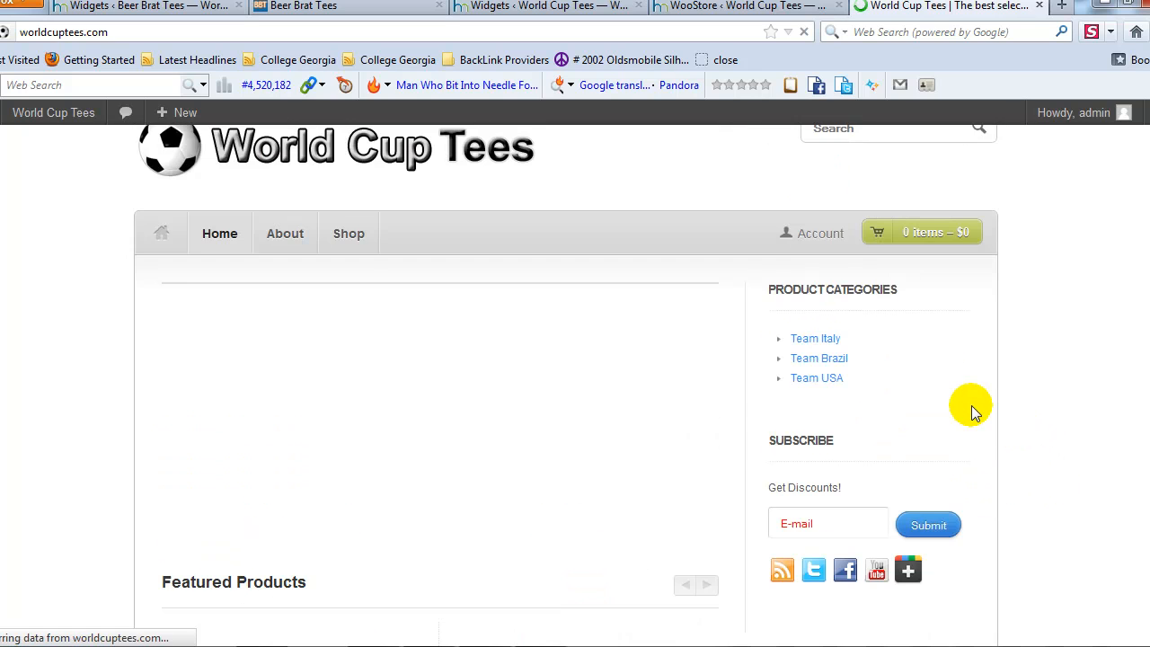
{"action": "scroll", "scroll_direction": "down", "scroll_amount": 3}
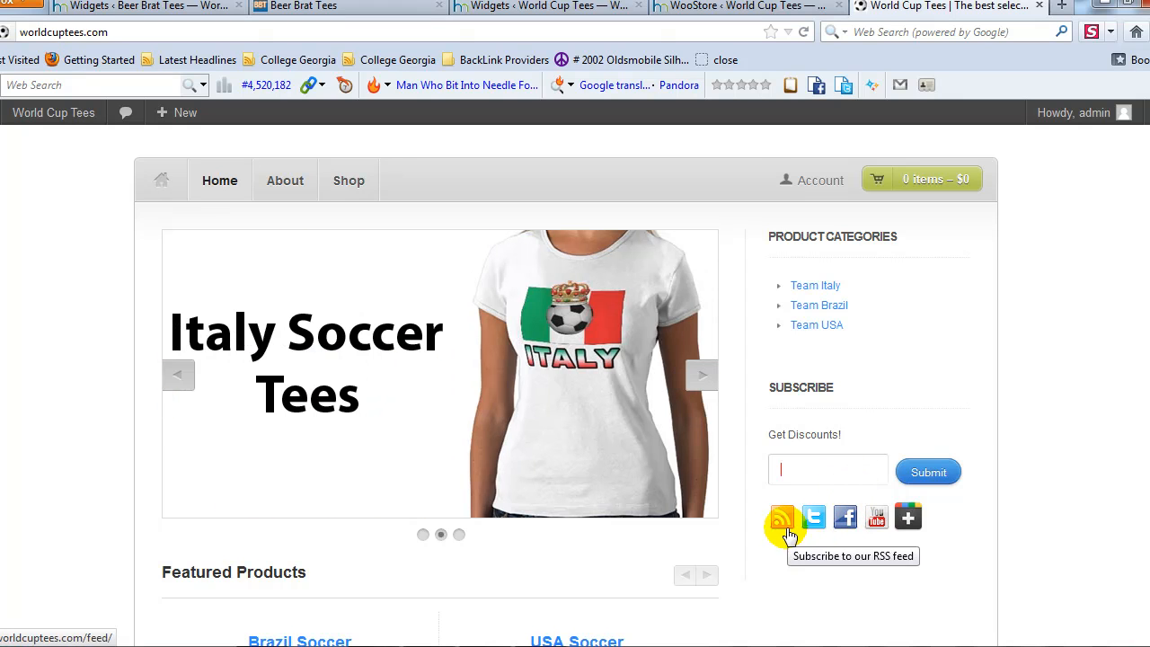
{"action": "mouse_move", "coordinate": [844, 517]}
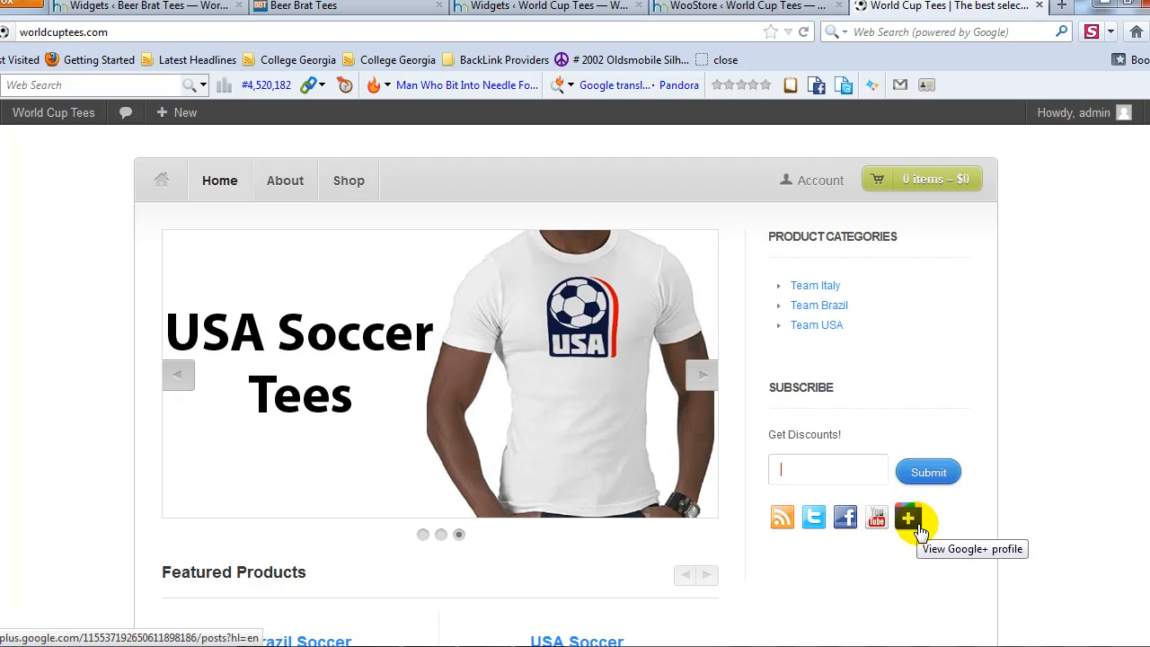
{"action": "mouse_move", "coordinate": [1038, 459]}
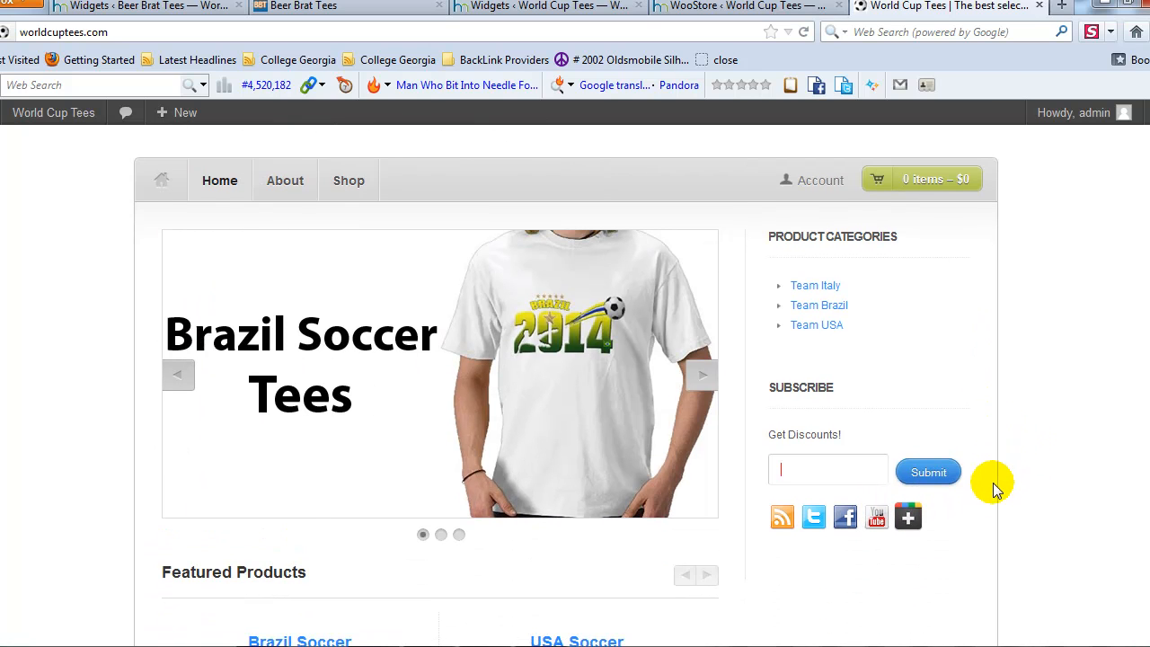
{"action": "scroll", "scroll_direction": "down", "scroll_amount": 3}
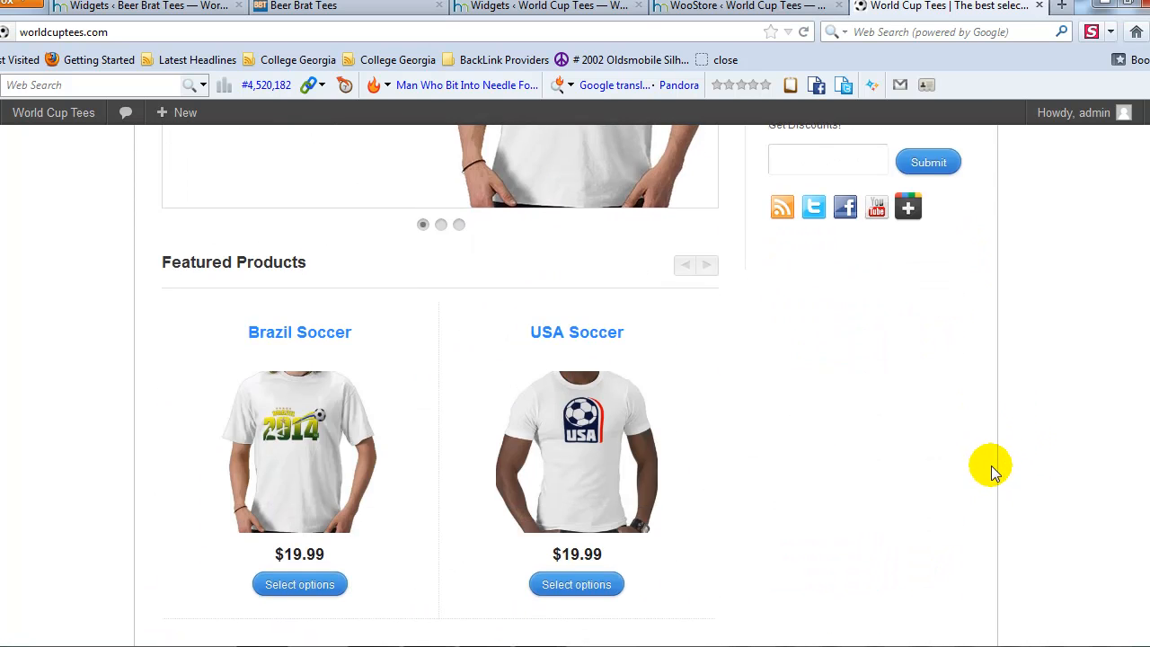
{"action": "scroll", "scroll_direction": "up", "scroll_amount": 3}
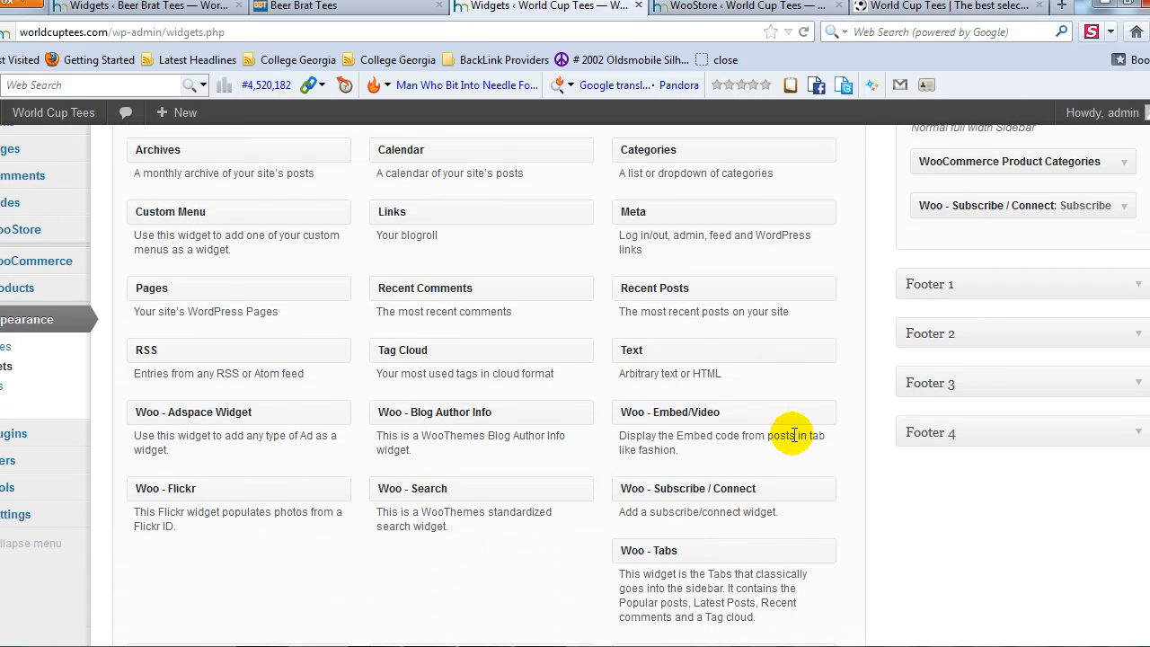
{"action": "mouse_move", "coordinate": [459, 557]}
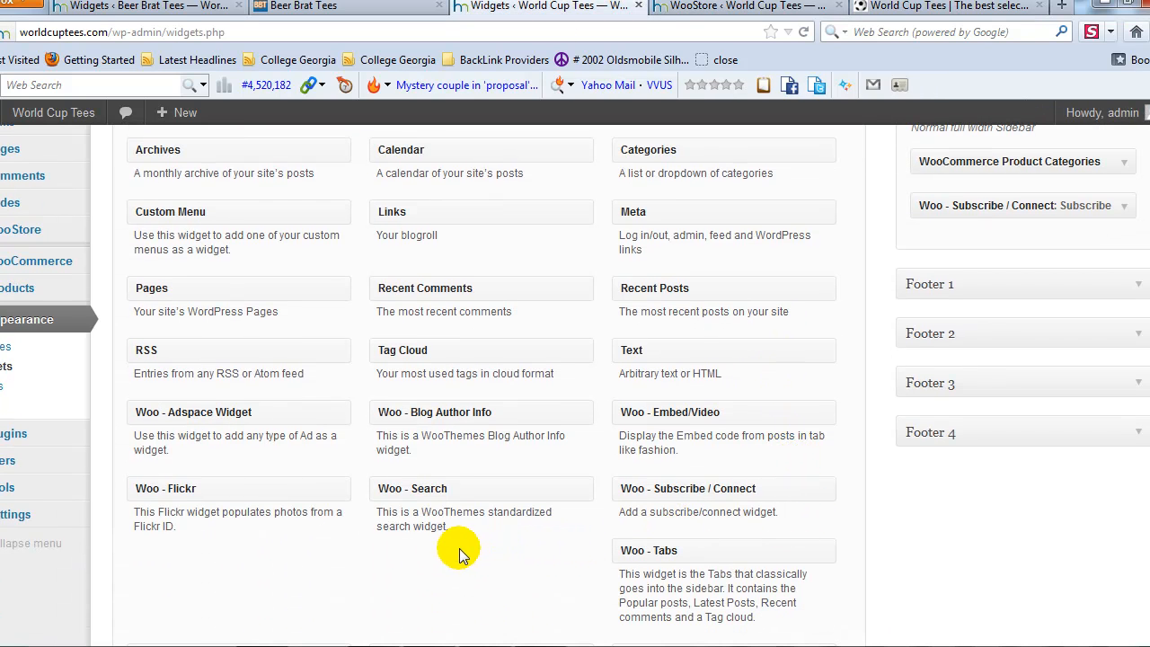
{"action": "scroll", "scroll_direction": "down", "scroll_amount": 3}
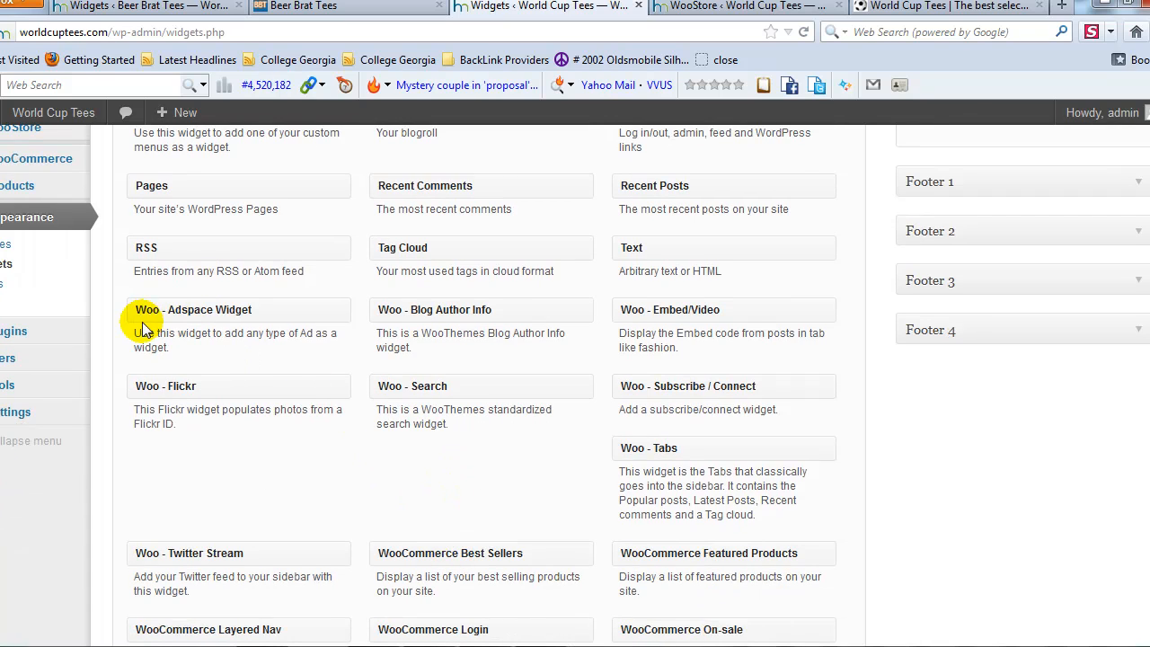
{"action": "mouse_move", "coordinate": [238, 312]}
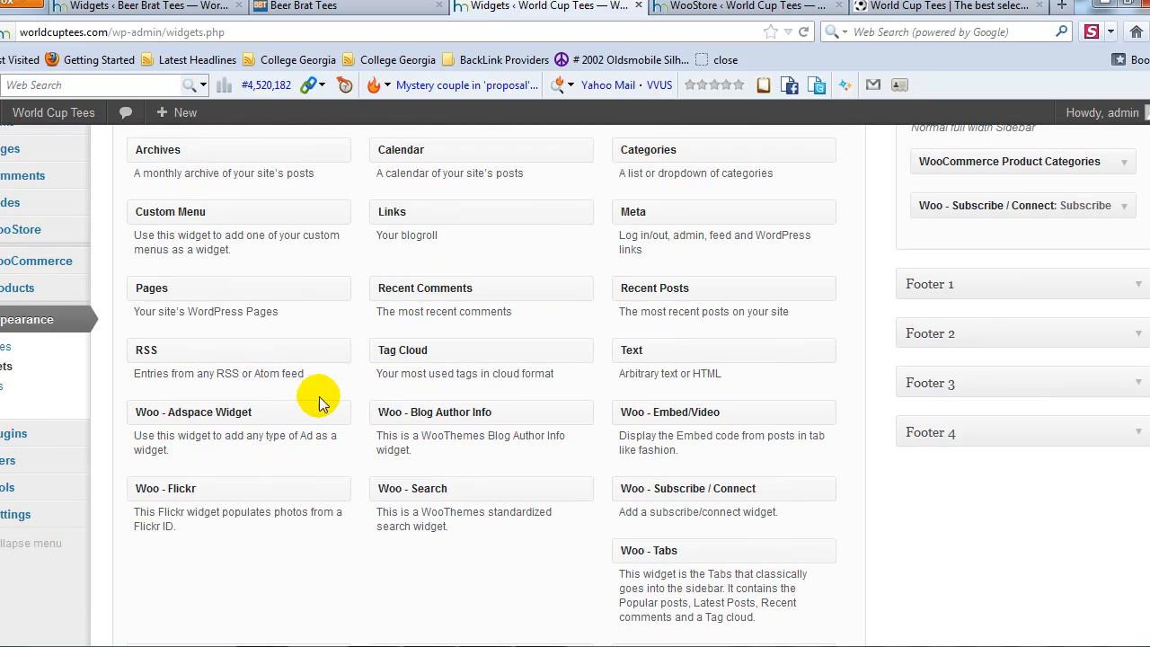
{"action": "mouse_move", "coordinate": [410, 395]}
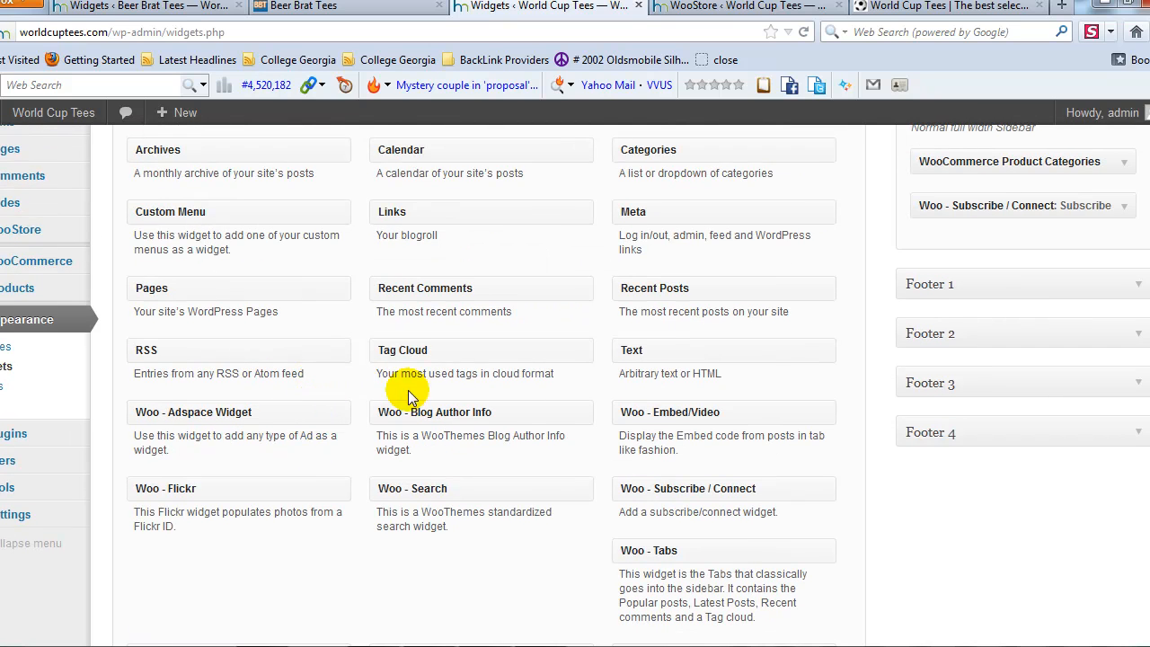
{"action": "scroll", "scroll_direction": "down", "scroll_amount": 3}
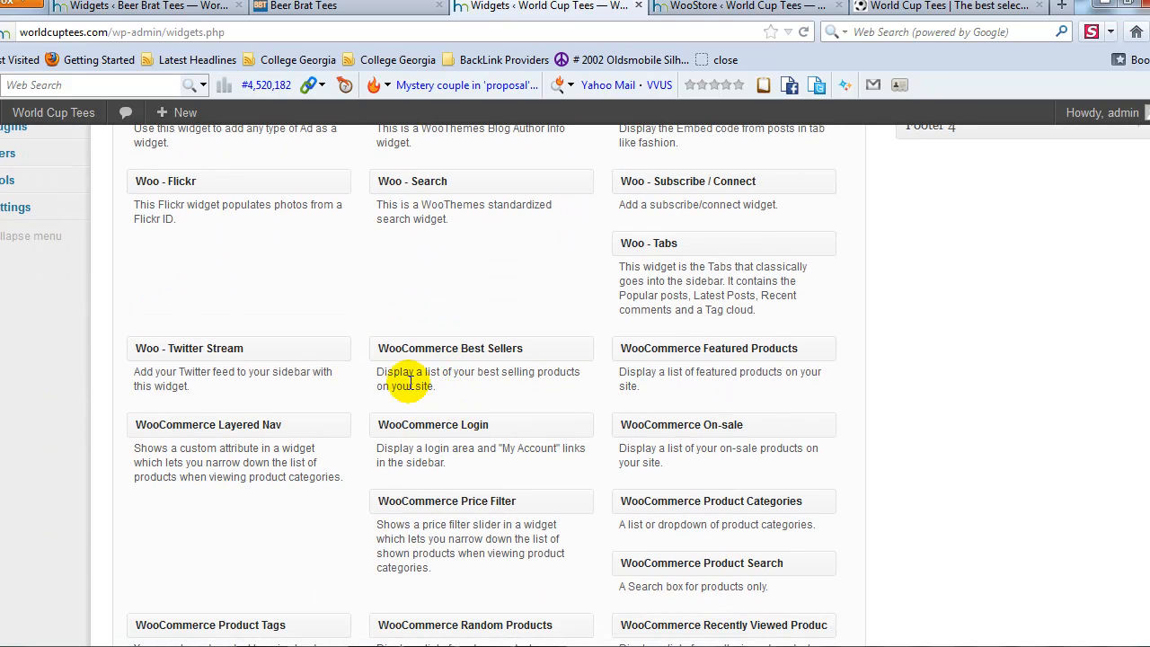
{"action": "mouse_move", "coordinate": [525, 372]}
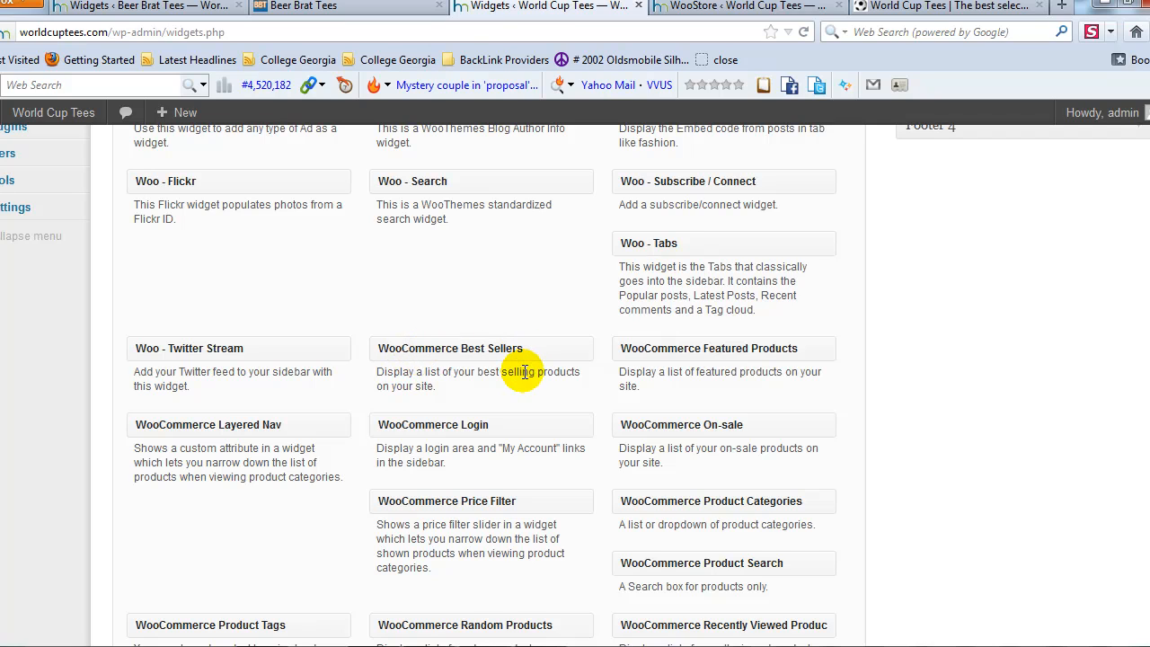
{"action": "mouse_move", "coordinate": [283, 462]}
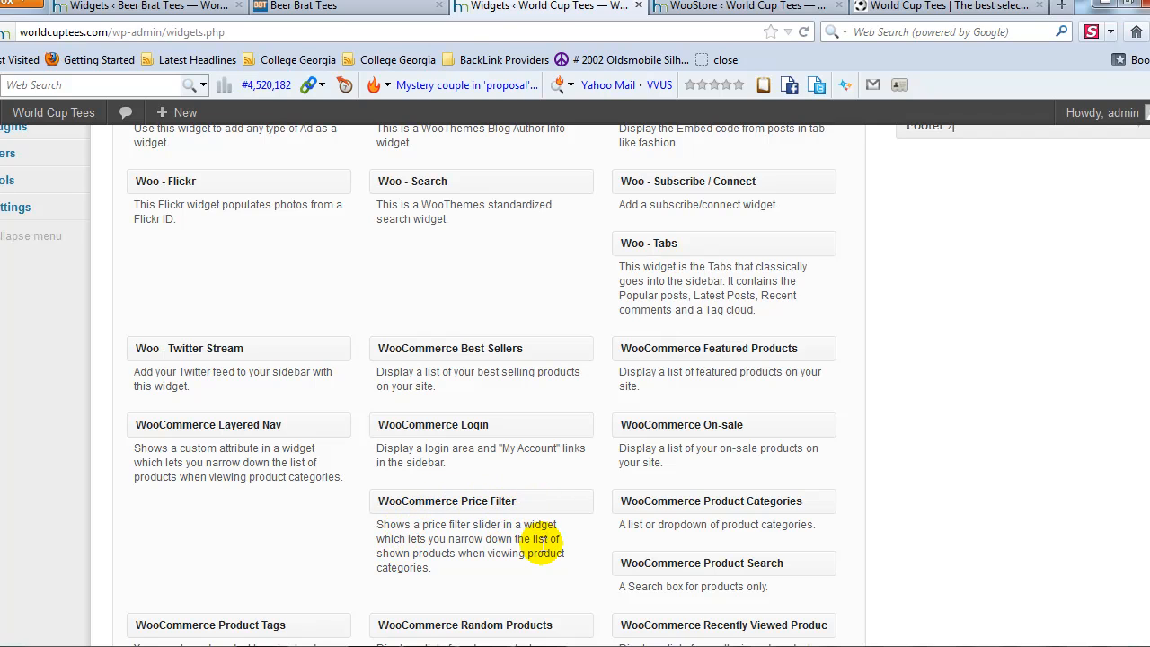
{"action": "mouse_move", "coordinate": [498, 578]}
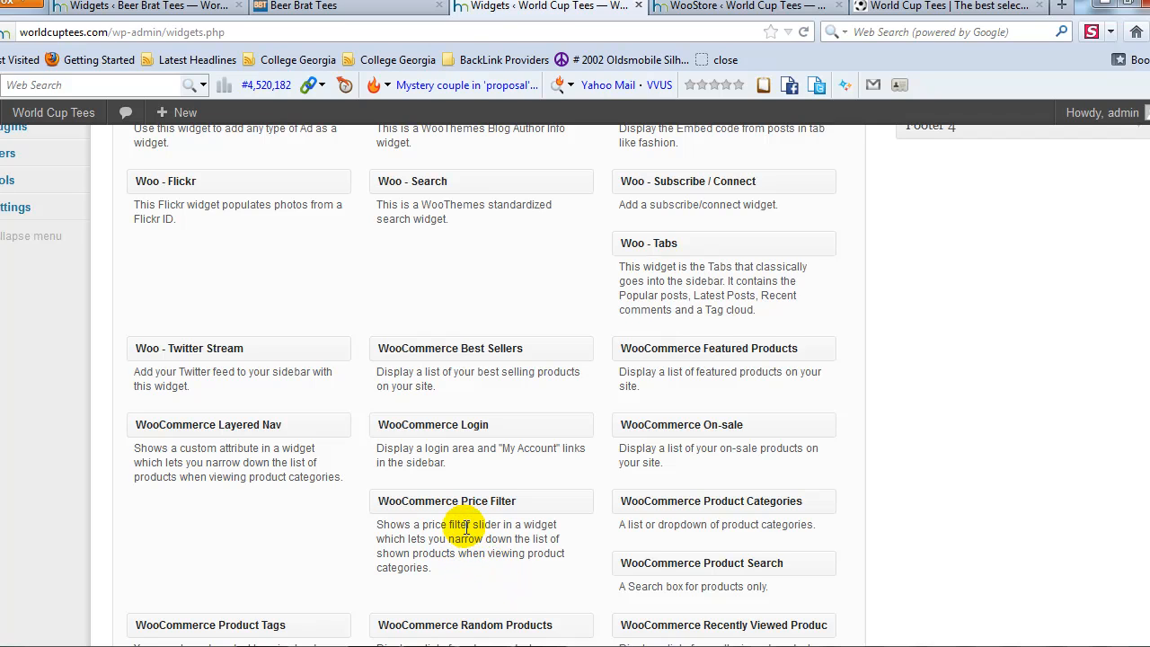
{"action": "mouse_move", "coordinate": [474, 554]}
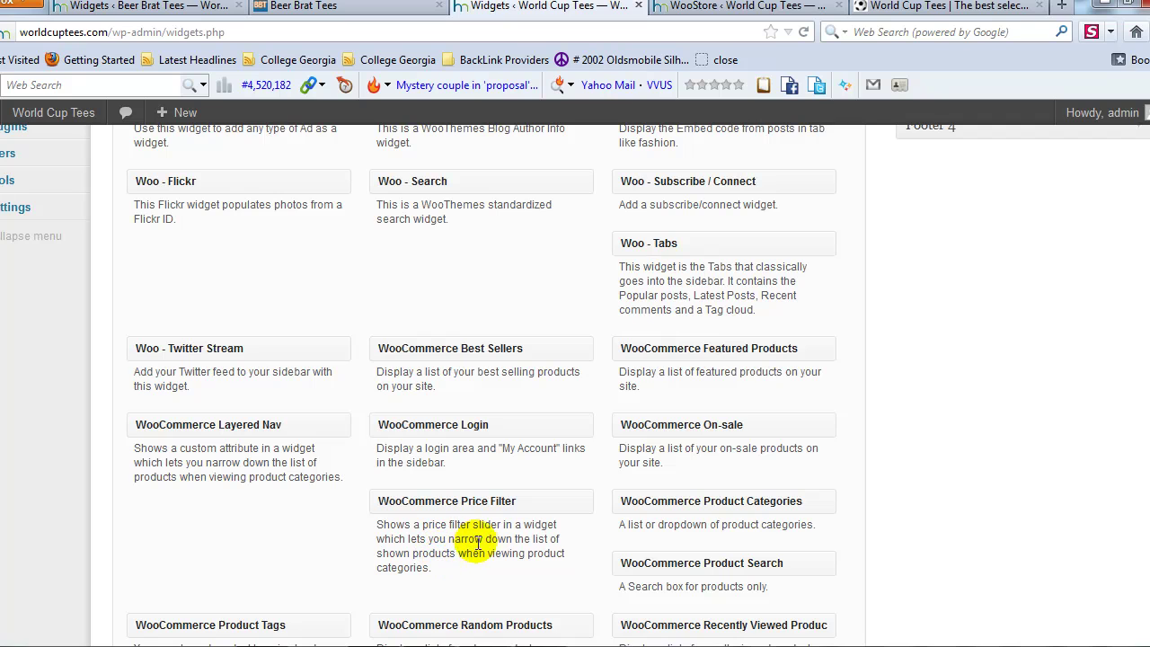
{"action": "scroll", "scroll_direction": "down", "scroll_amount": 3}
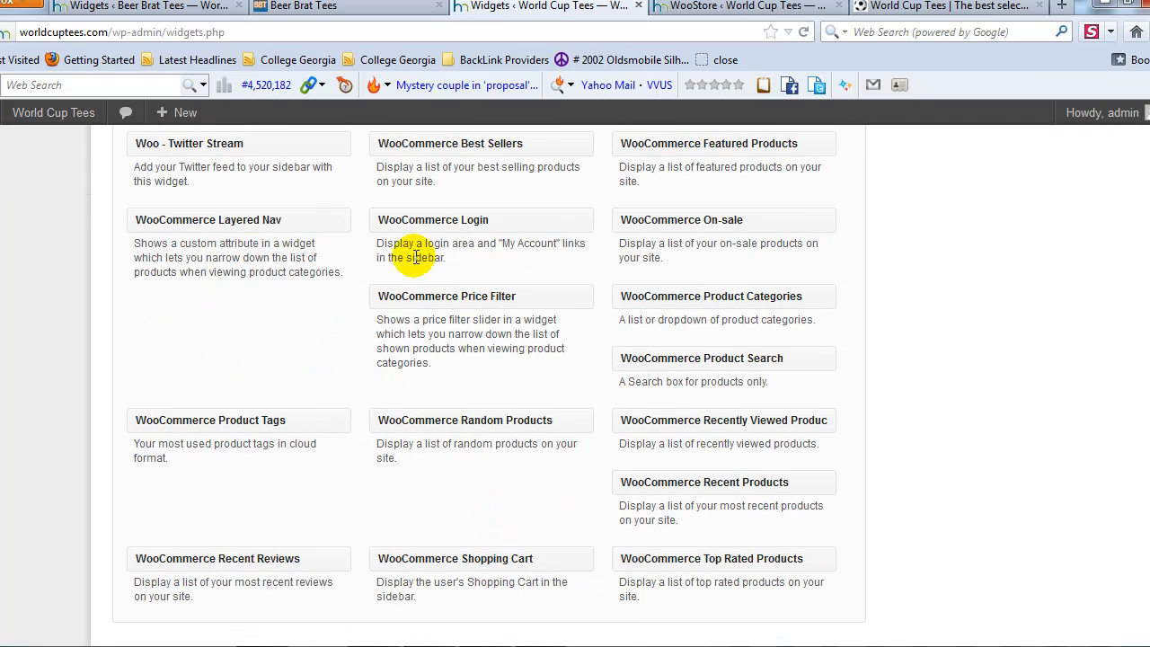
{"action": "mouse_move", "coordinate": [486, 349]}
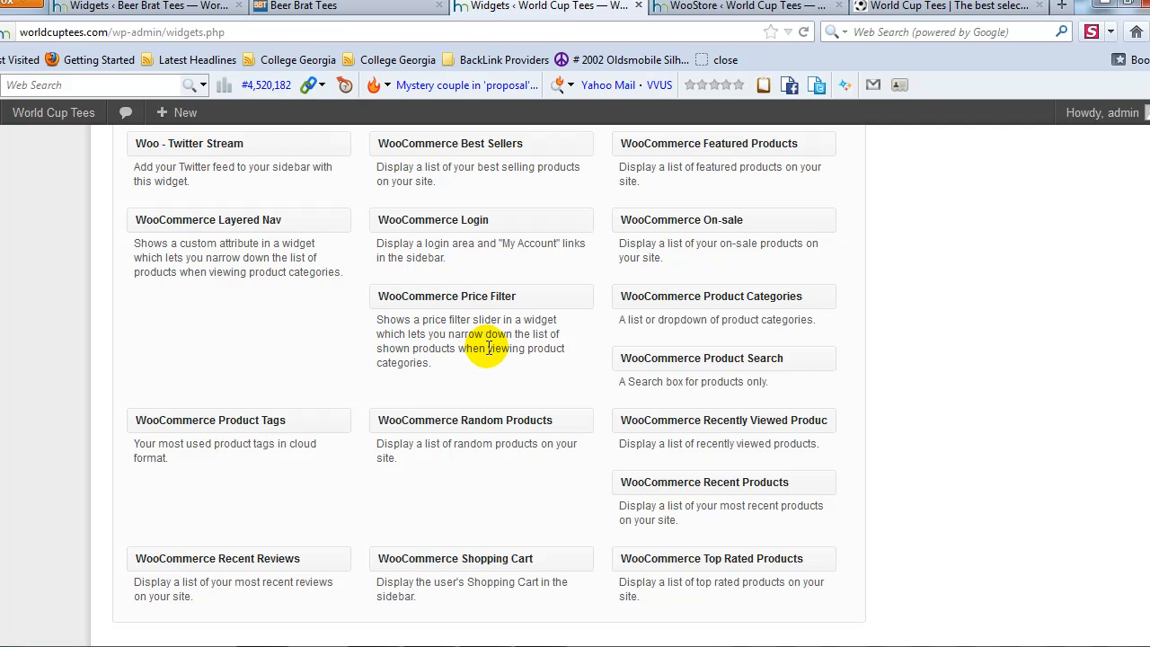
{"action": "mouse_move", "coordinate": [561, 307]}
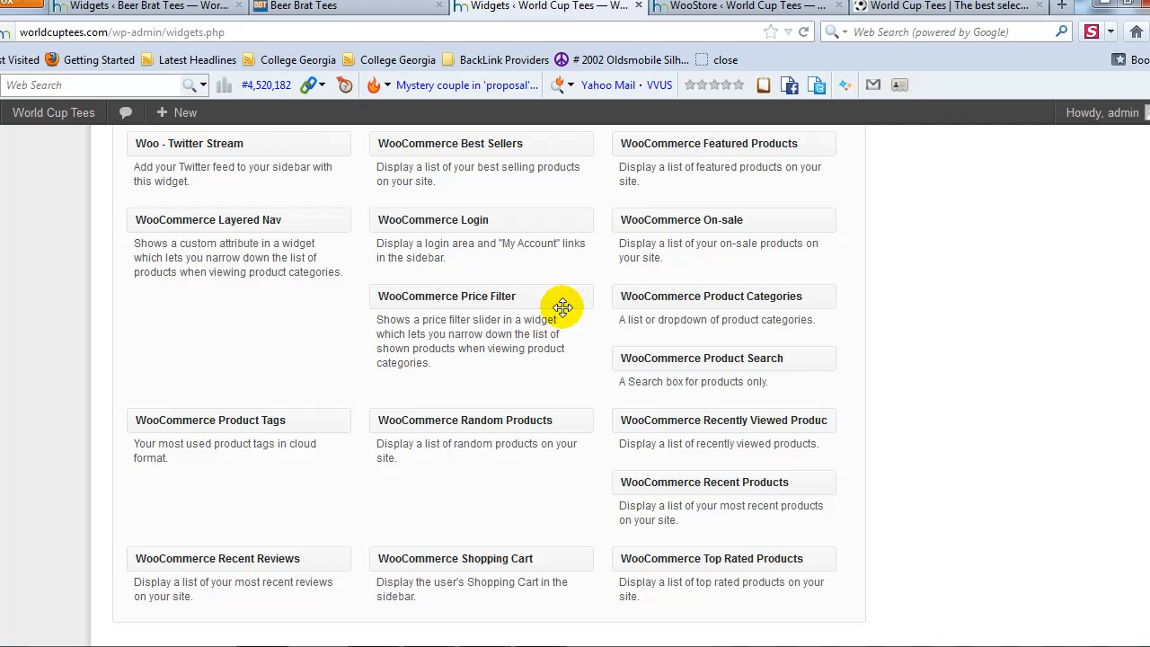
{"action": "mouse_move", "coordinate": [501, 364]}
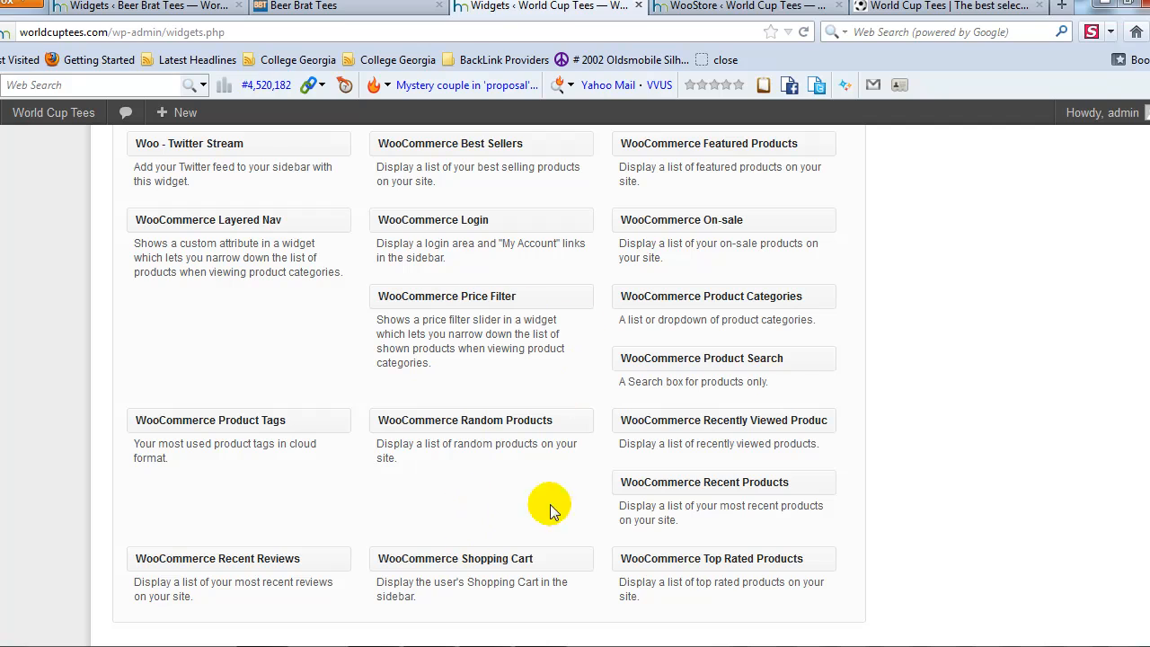
{"action": "mouse_move", "coordinate": [547, 510]}
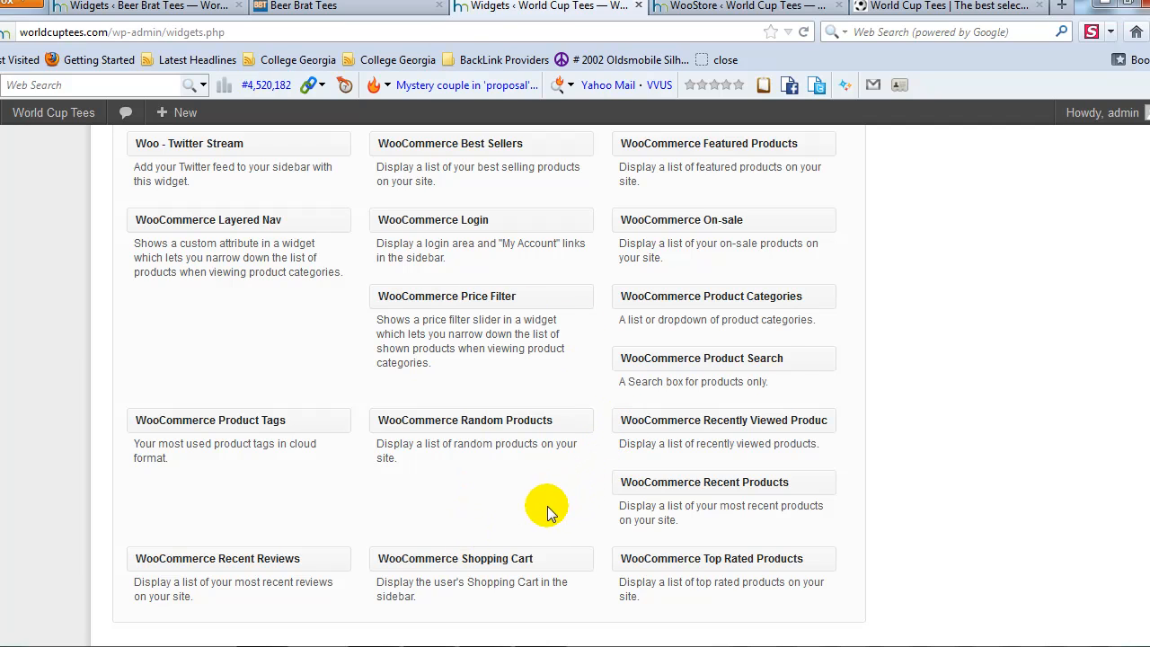
{"action": "mouse_move", "coordinate": [574, 600]}
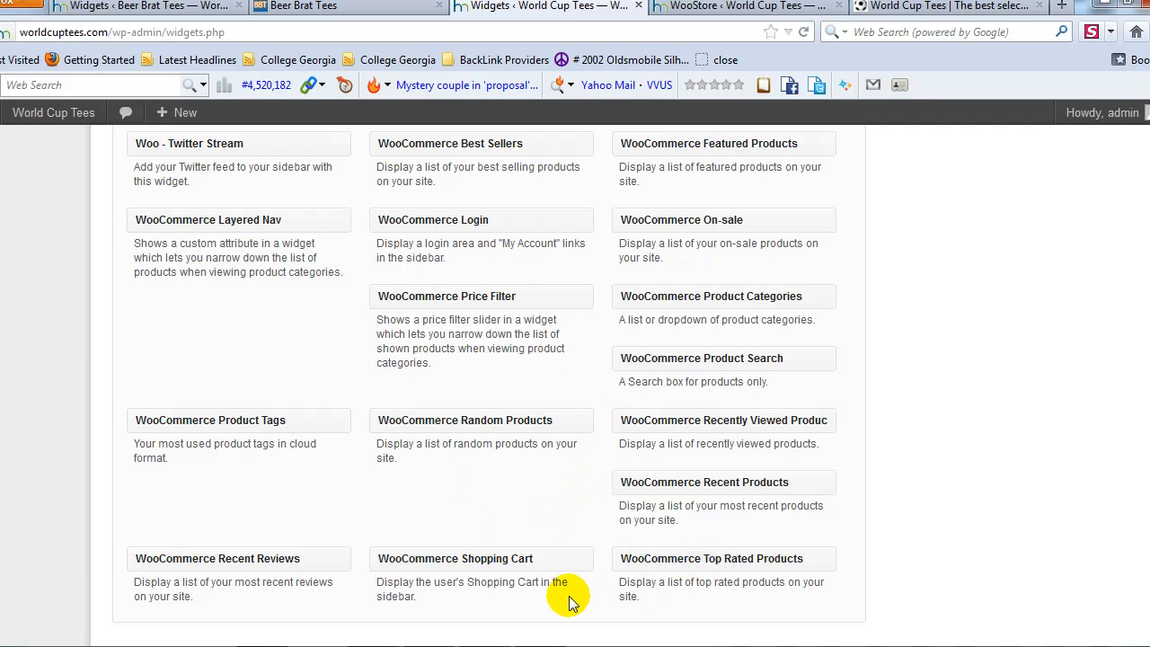
{"action": "mouse_move", "coordinate": [360, 551]}
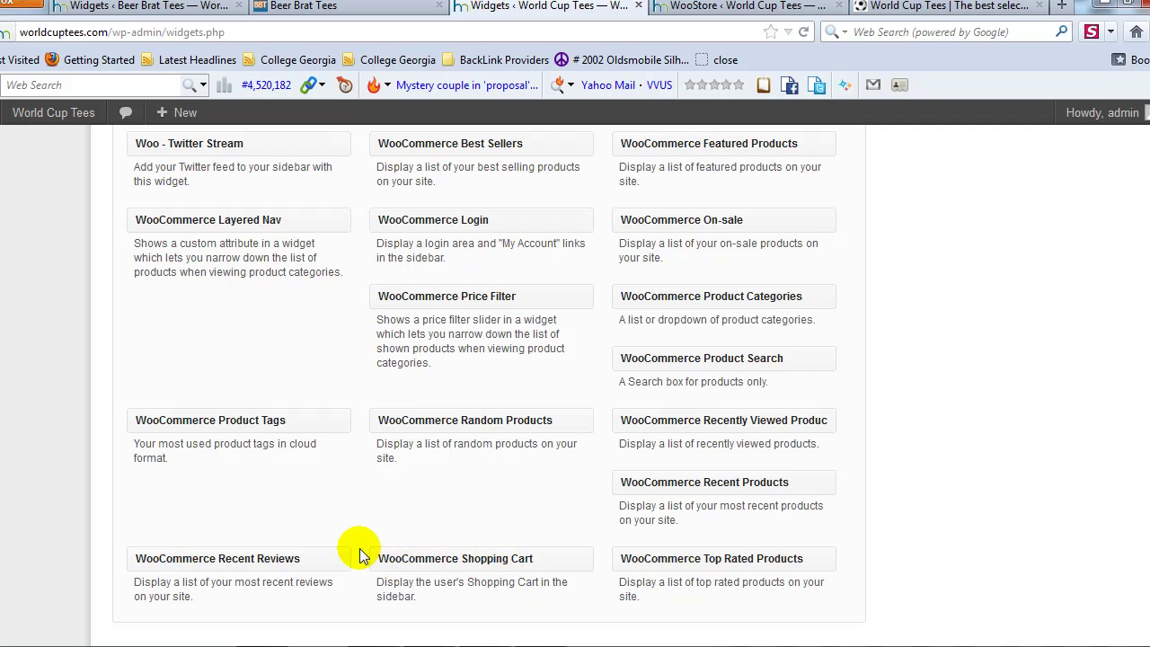
{"action": "mouse_move", "coordinate": [269, 426]}
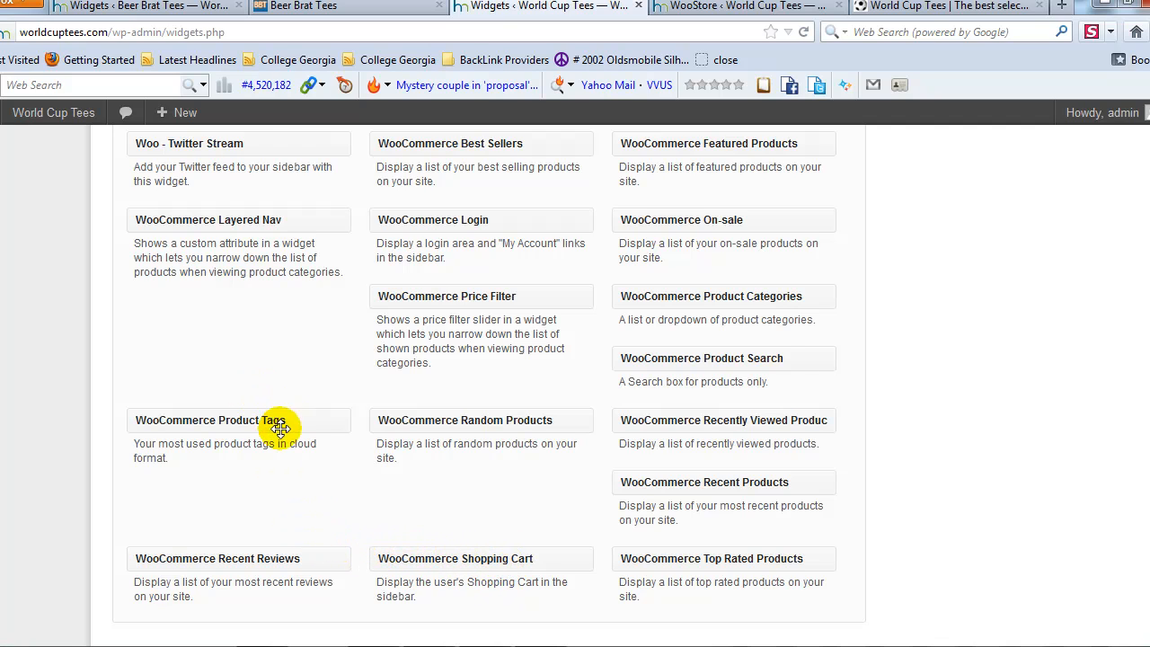
{"action": "mouse_move", "coordinate": [391, 578]}
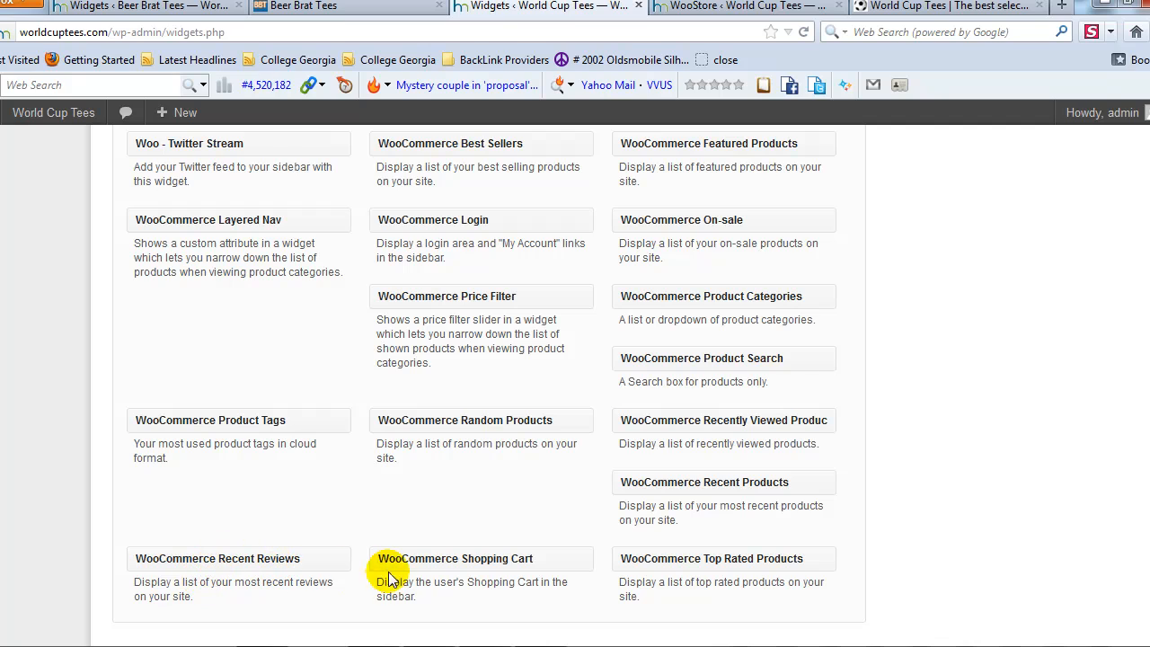
{"action": "mouse_move", "coordinate": [818, 321]}
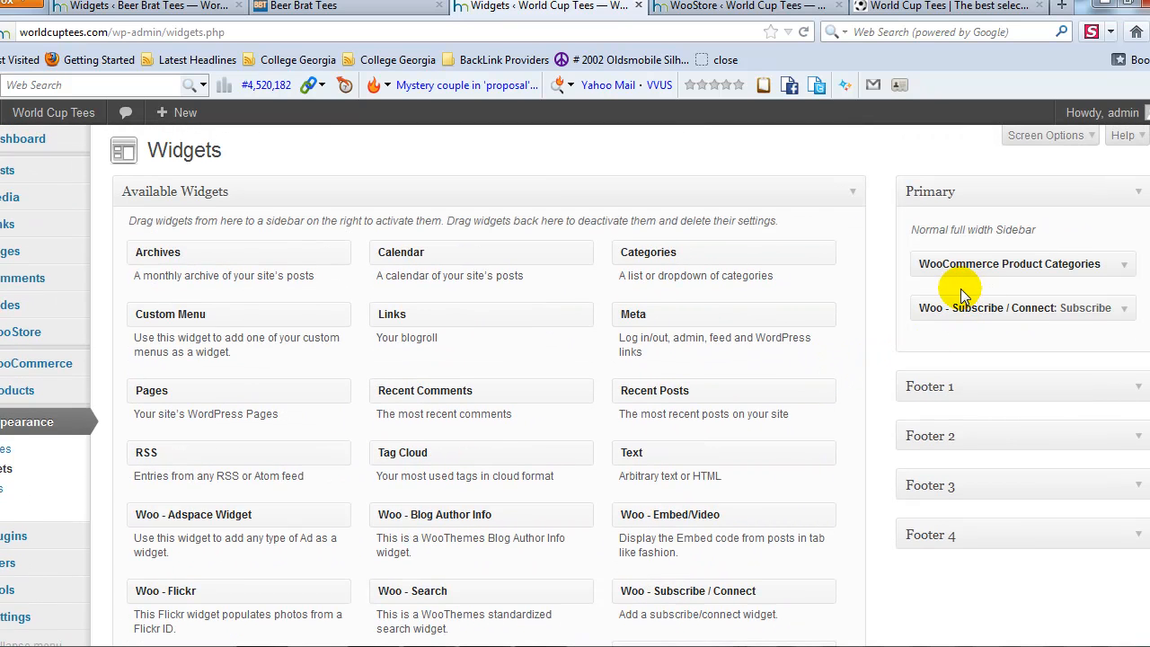
{"action": "mouse_move", "coordinate": [1085, 265]}
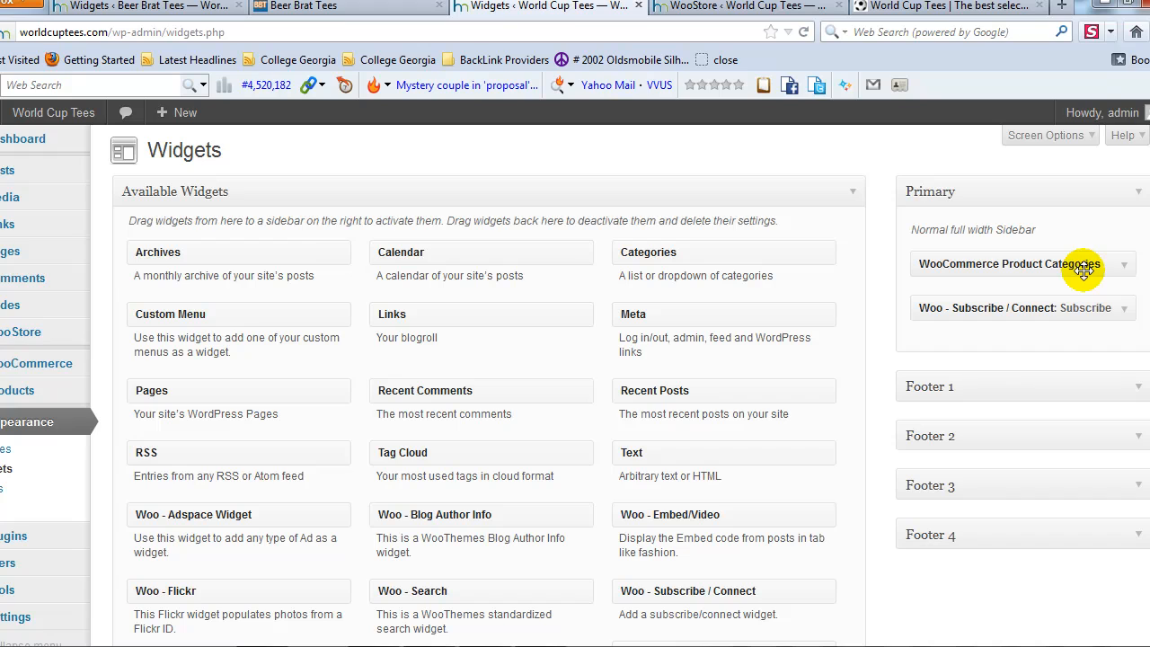
{"action": "mouse_move", "coordinate": [959, 335]}
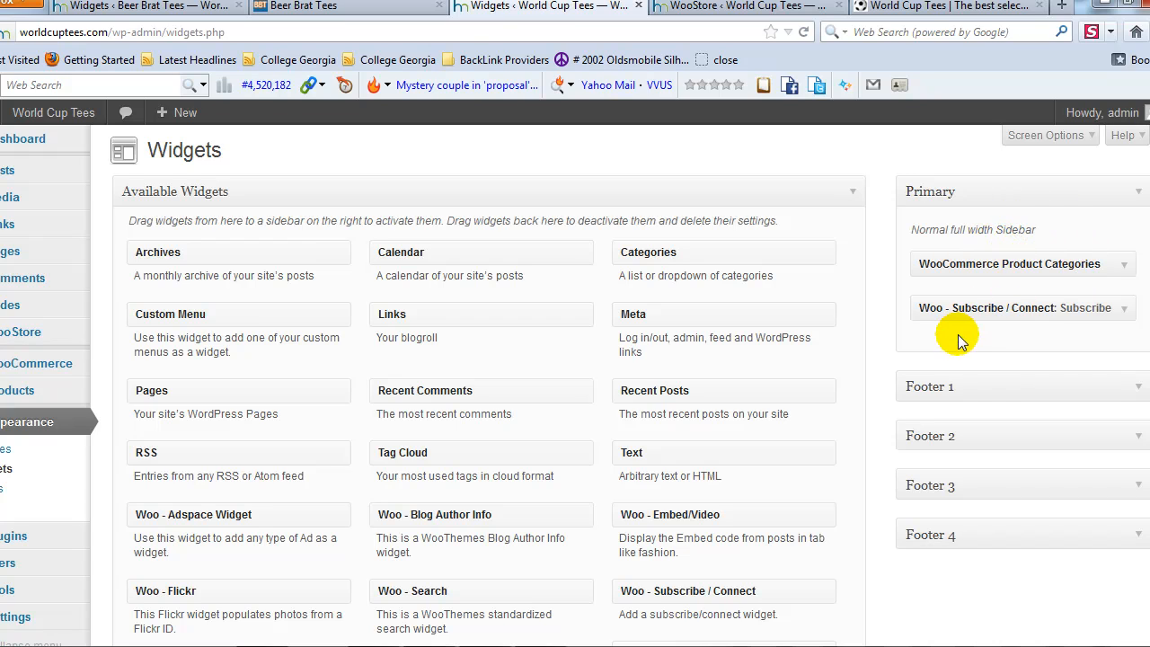
{"action": "mouse_move", "coordinate": [1009, 313]}
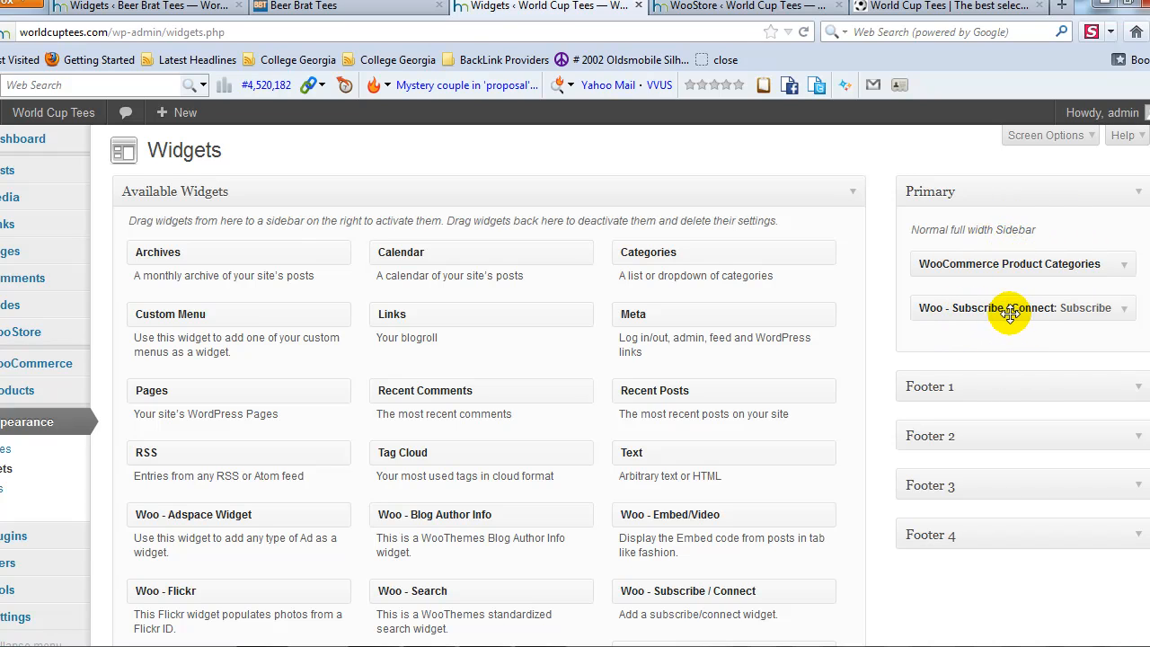
Scroll the Available Widgets list back down through the WooCommerce entries
{"action": "scroll", "scroll_direction": "down", "scroll_amount": 3}
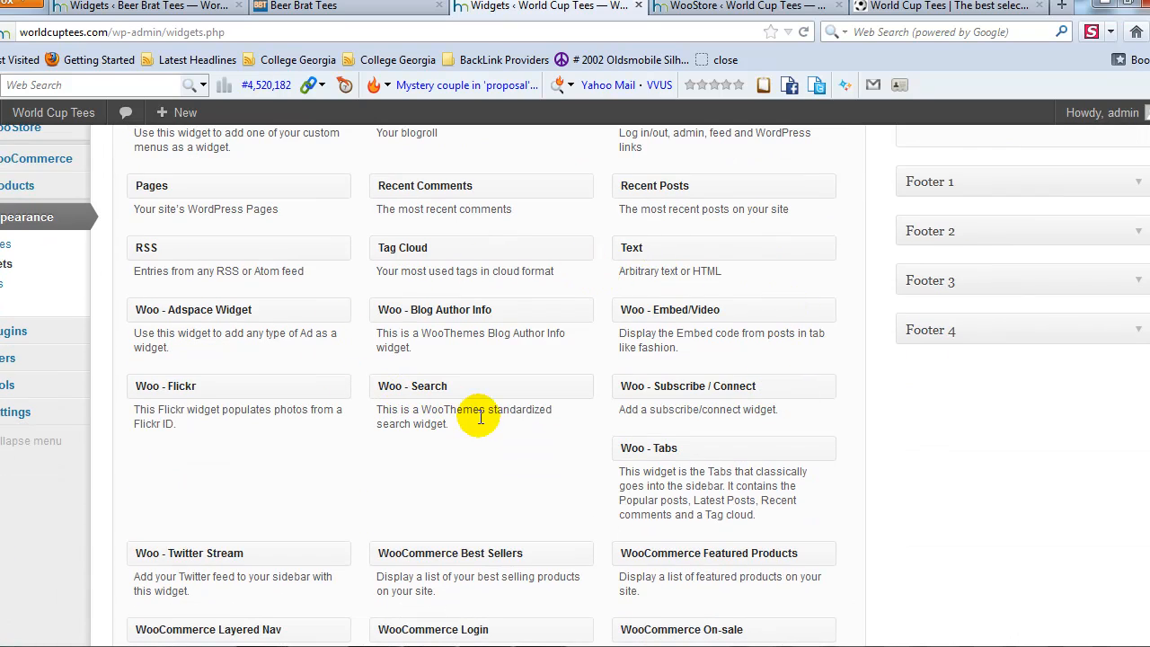
{"action": "scroll", "scroll_direction": "down", "scroll_amount": 3}
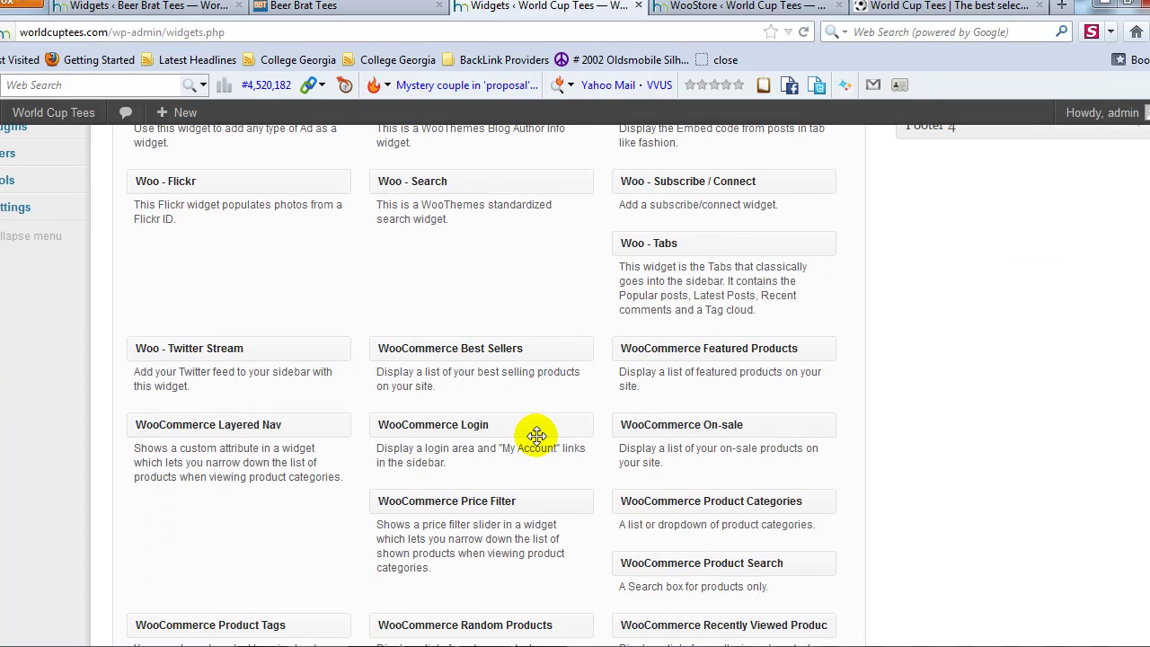
{"action": "scroll", "scroll_direction": "down", "scroll_amount": 3}
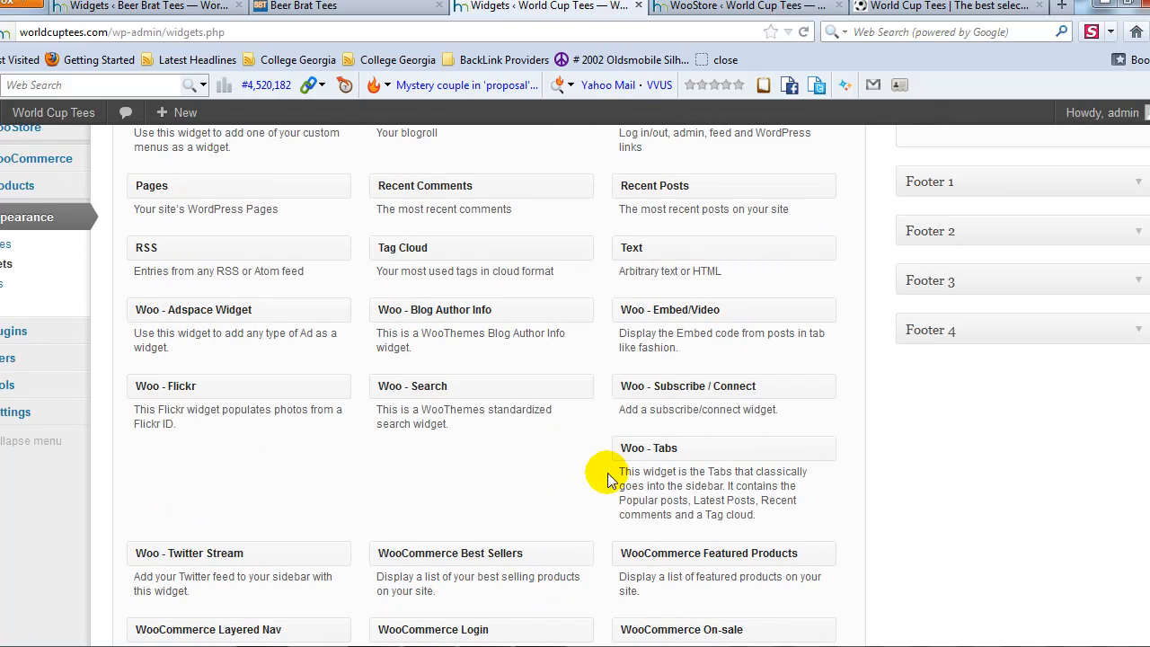
{"action": "scroll", "scroll_direction": "down", "scroll_amount": 3}
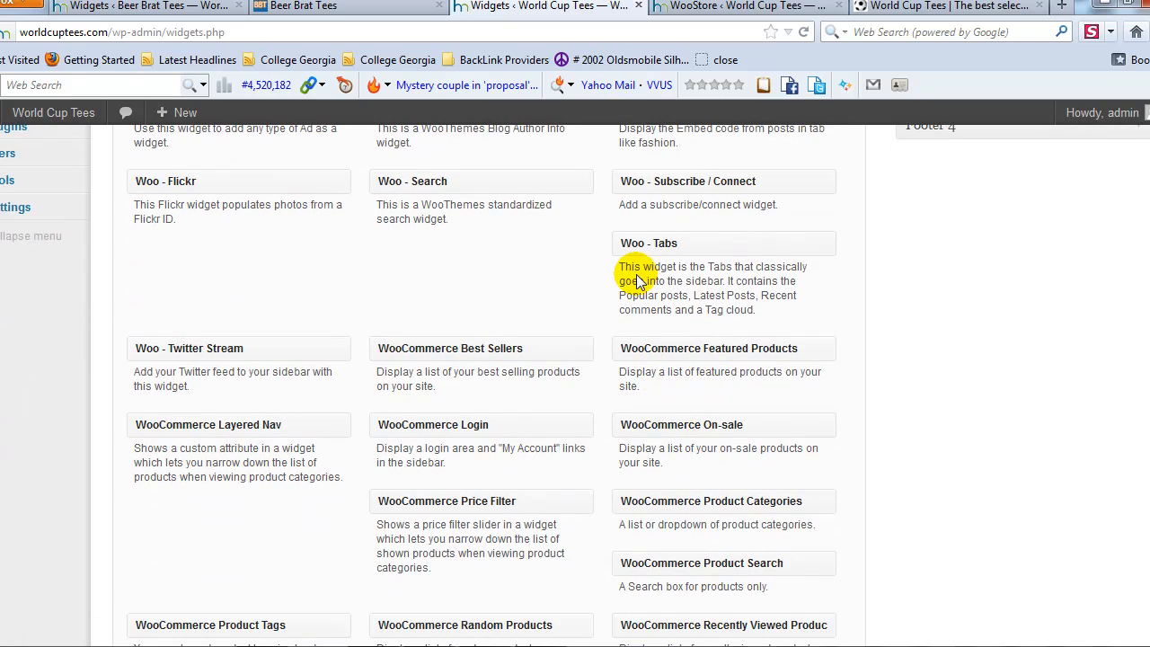
{"action": "mouse_move", "coordinate": [657, 494]}
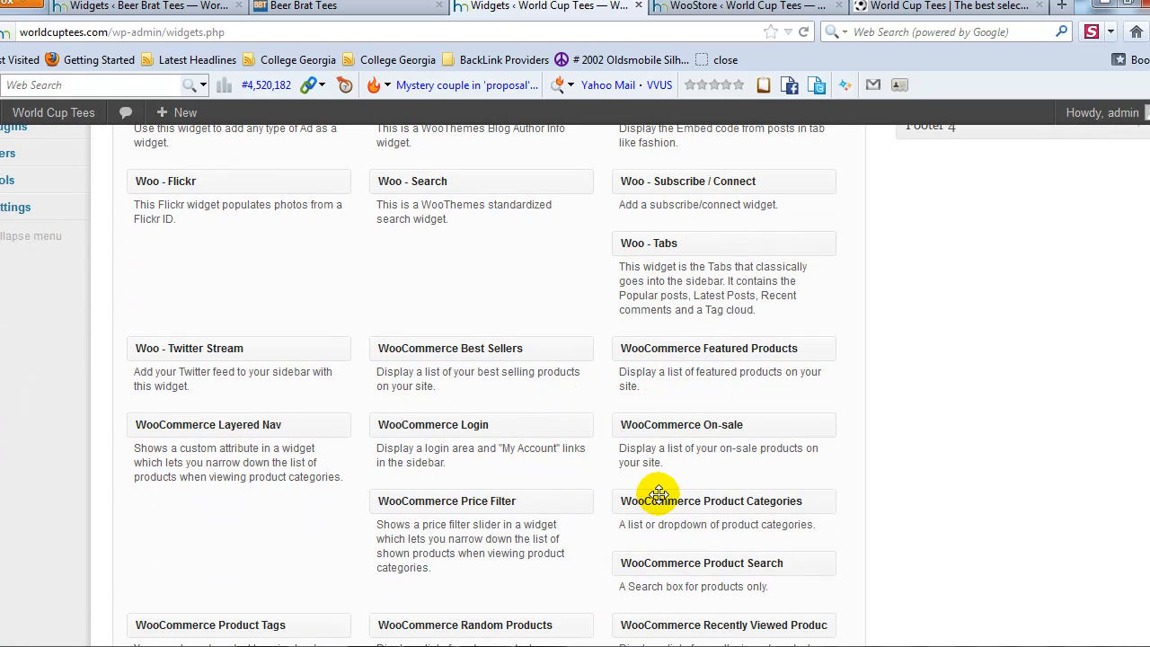
{"action": "mouse_move", "coordinate": [569, 372]}
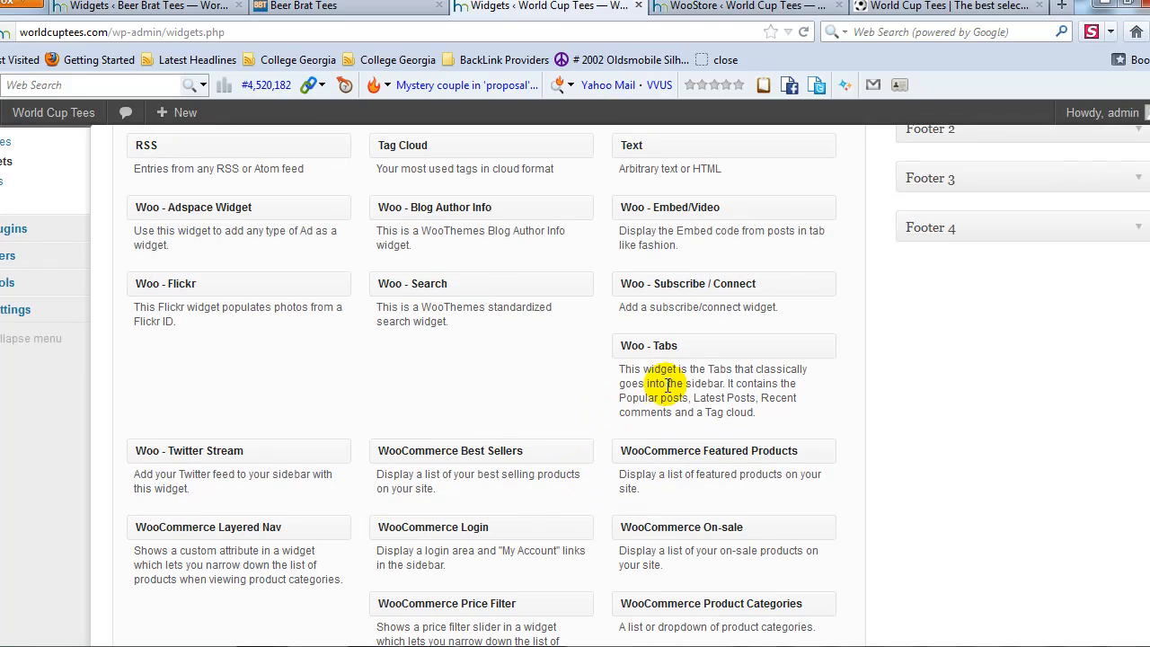
{"action": "mouse_move", "coordinate": [820, 457]}
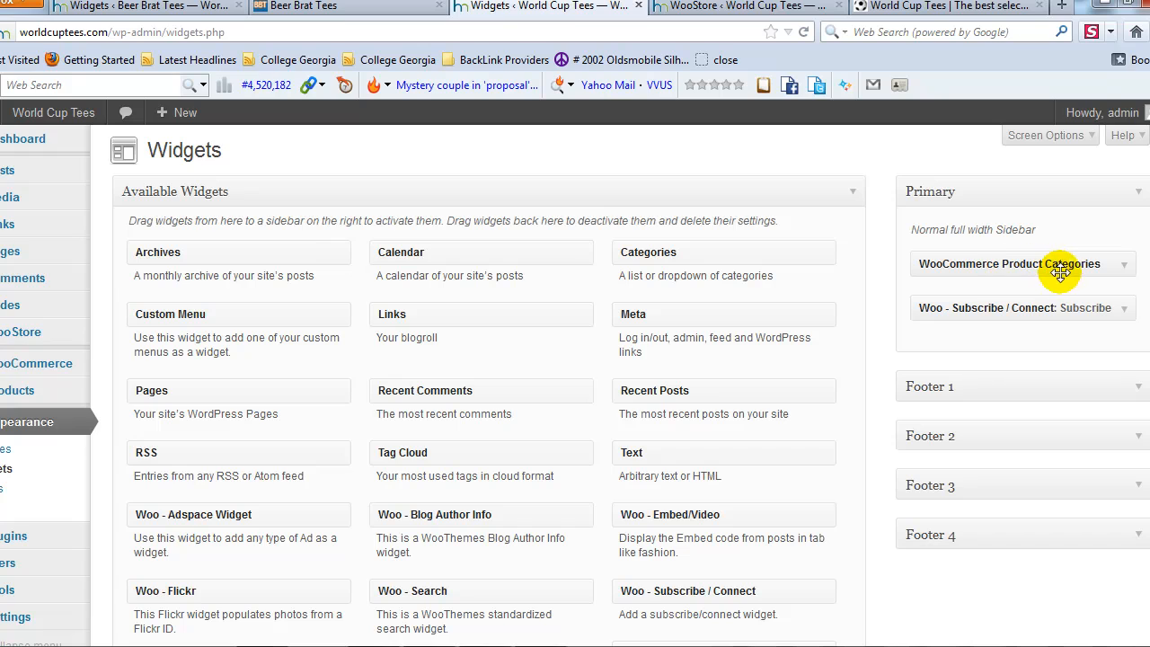
{"action": "mouse_move", "coordinate": [1004, 343]}
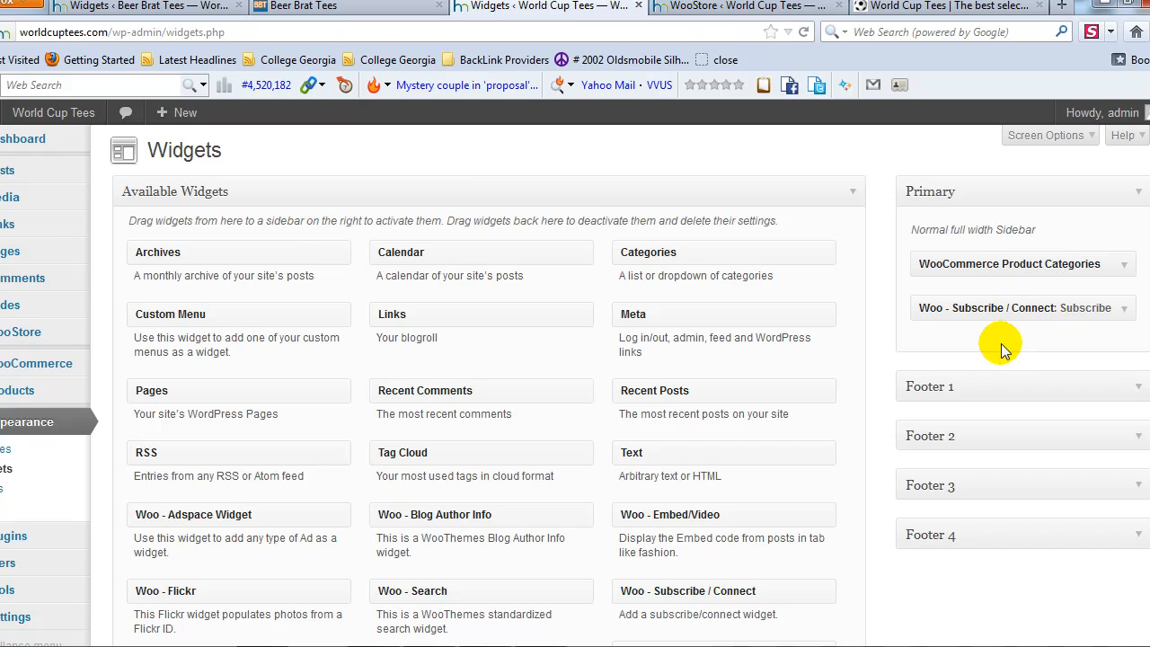
{"action": "mouse_move", "coordinate": [843, 413]}
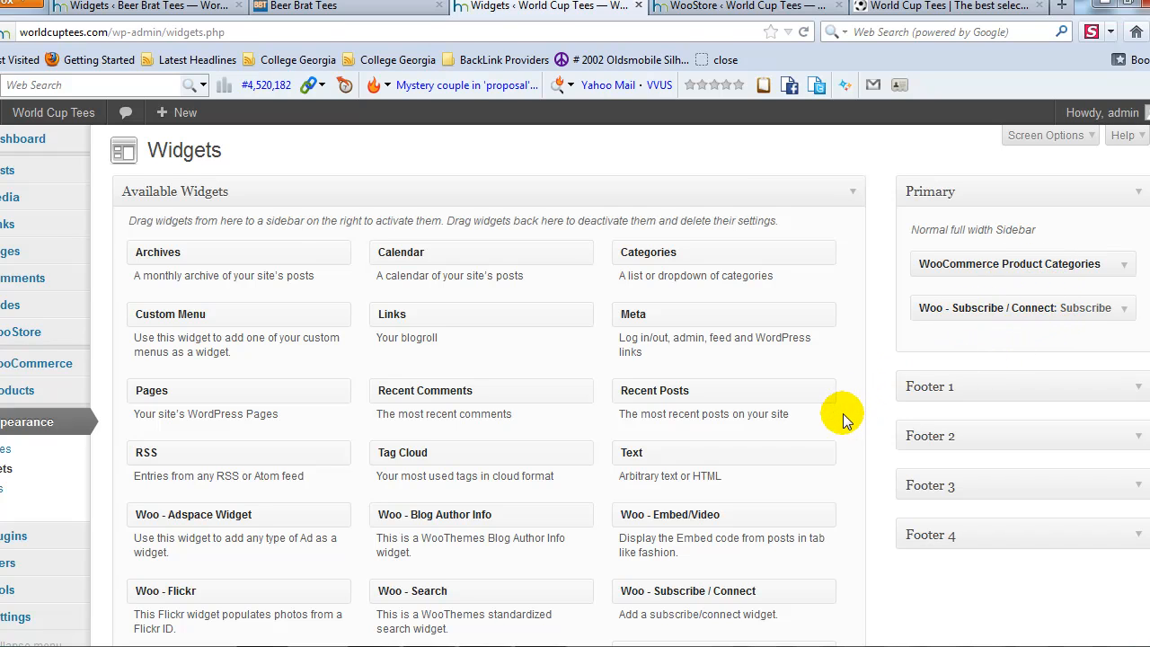
Scroll the live homepage from the Subscribe sidebar down to Recent Products and the footer
{"action": "scroll", "scroll_direction": "down", "scroll_amount": 3}
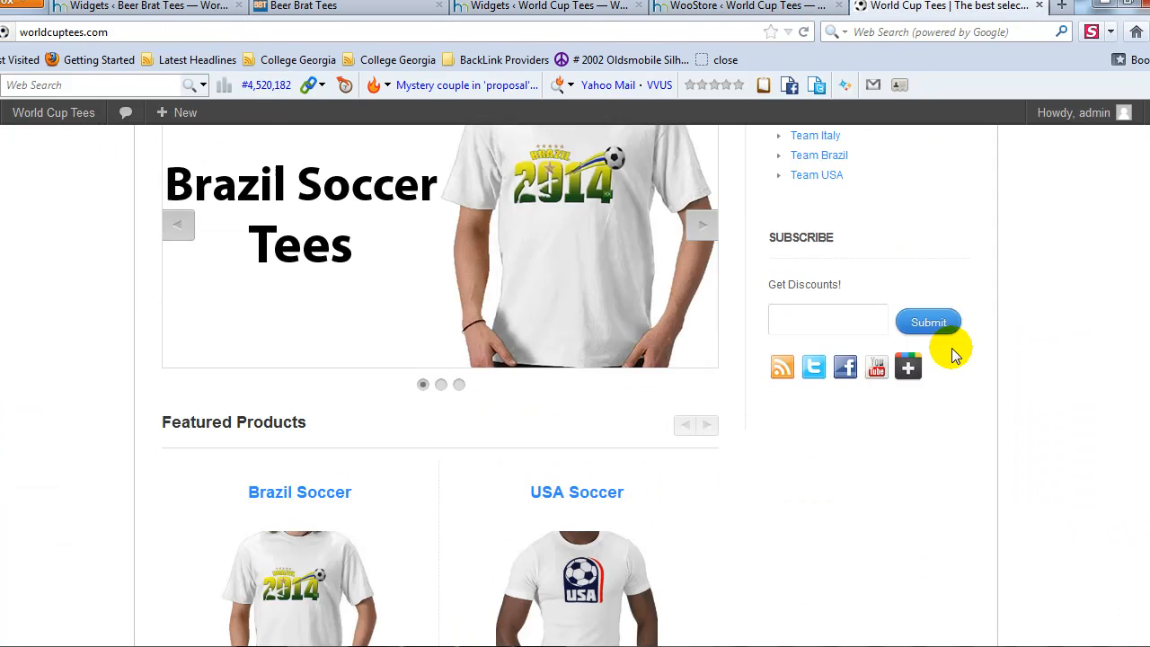
{"action": "scroll", "scroll_direction": "down", "scroll_amount": 3}
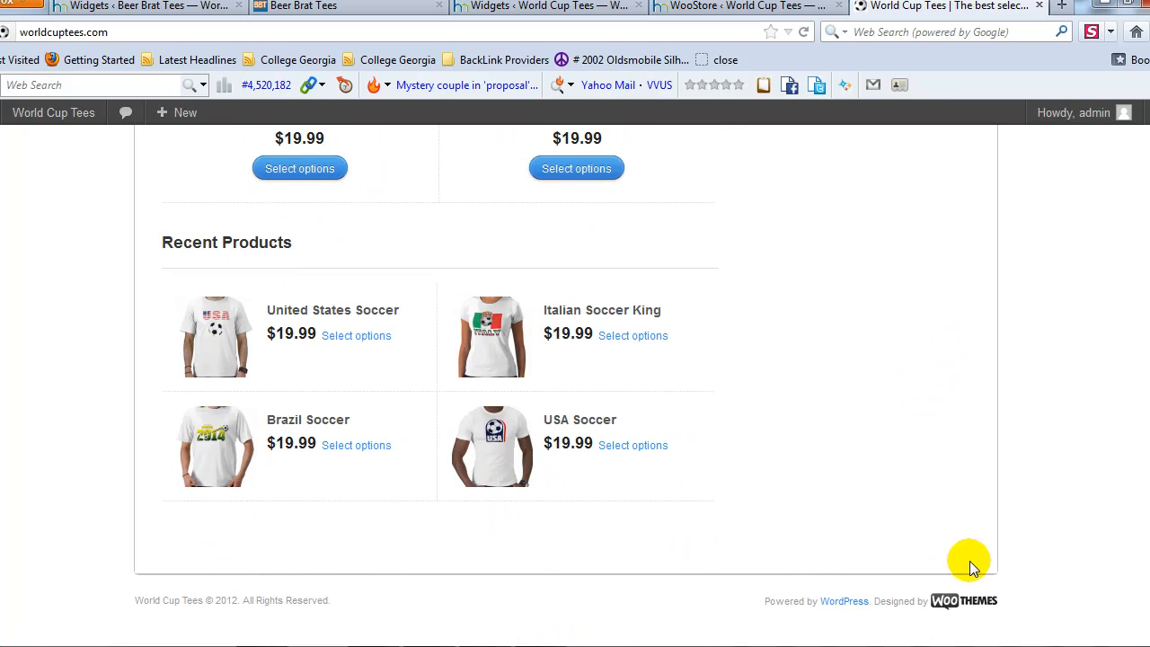
{"action": "mouse_move", "coordinate": [688, 539]}
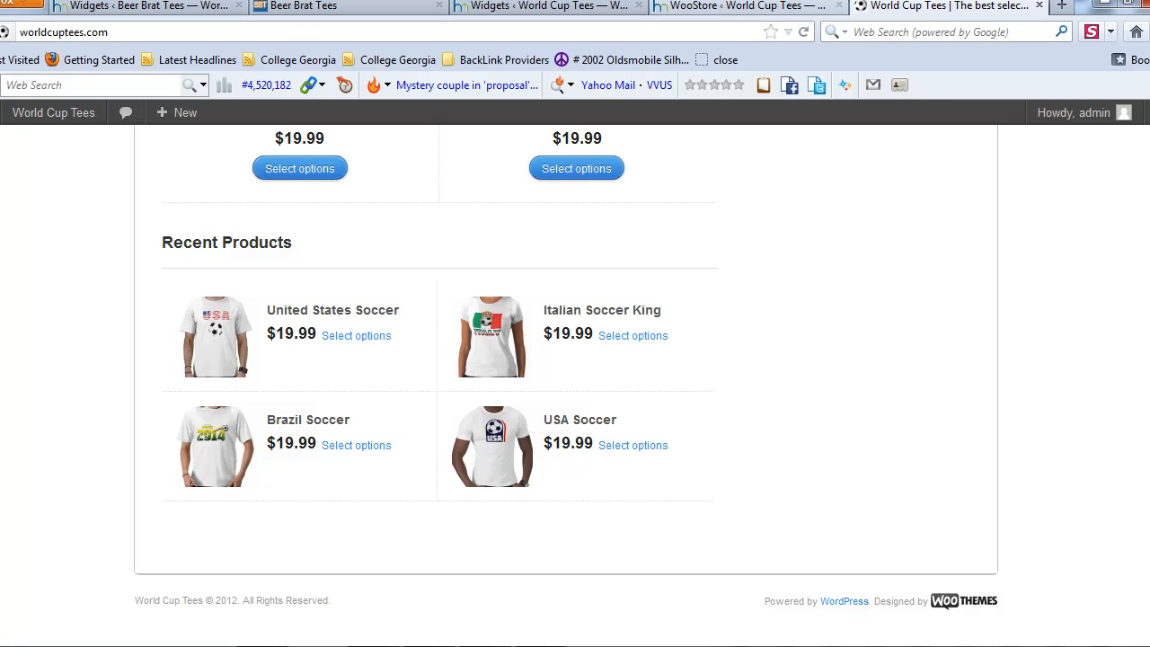
In WooStore Theme Options > Footer Customization, choose three footer widget areas and save all changes
{"action": "left_click", "coordinate": [557, 11]}
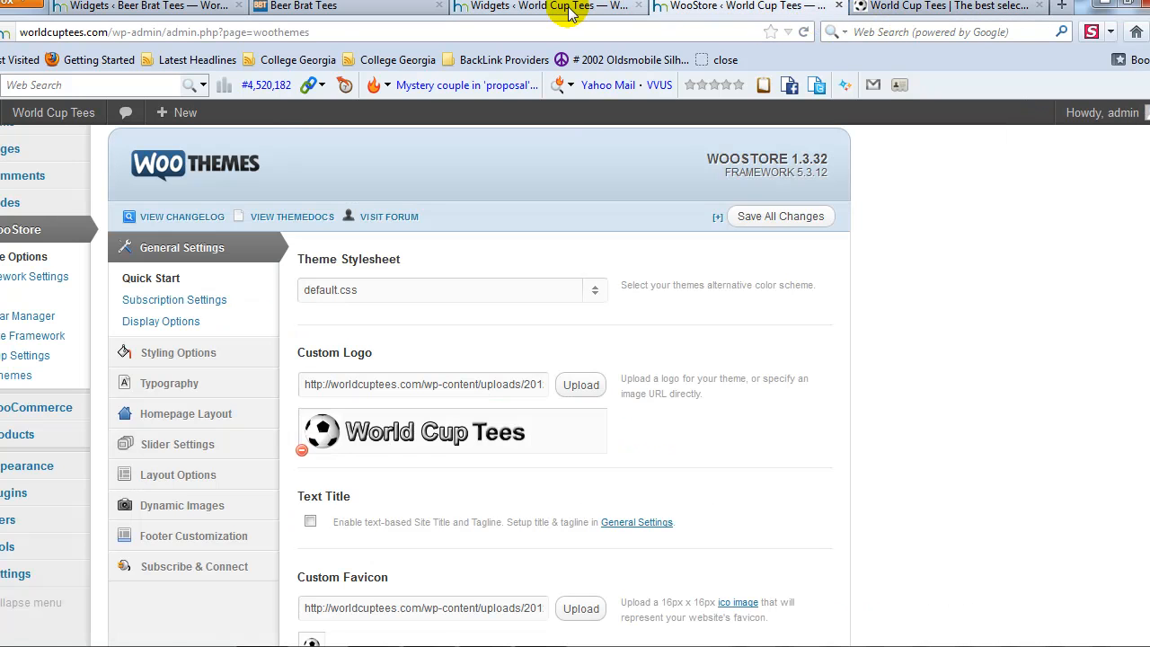
{"action": "left_click", "coordinate": [557, 8]}
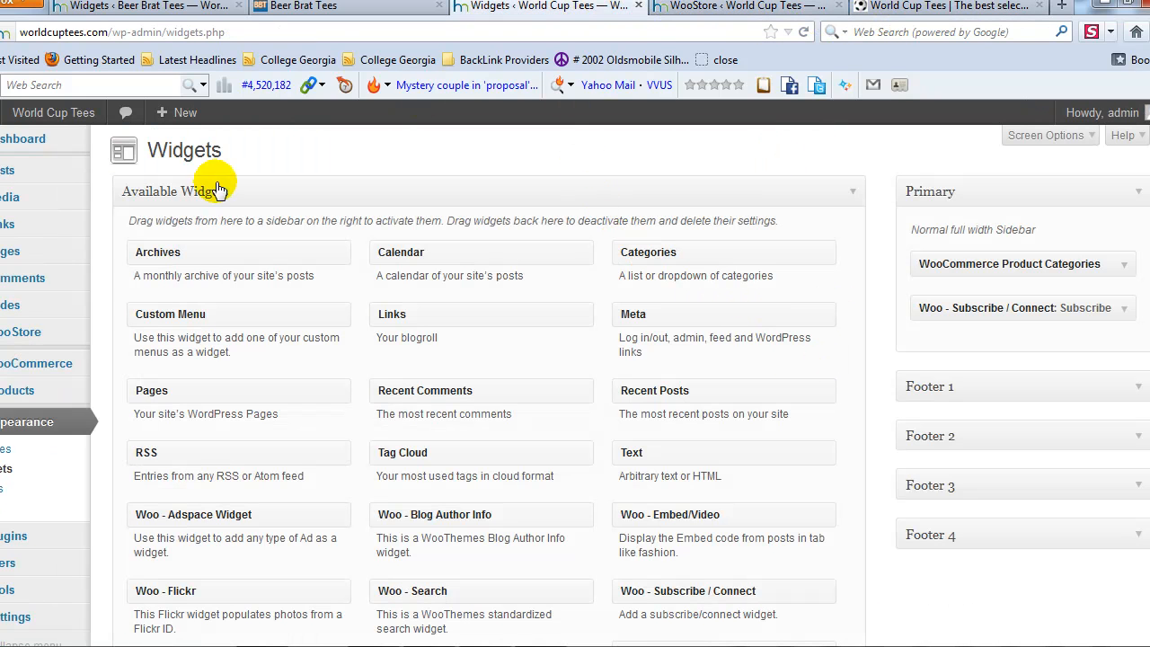
{"action": "left_click", "coordinate": [22, 423]}
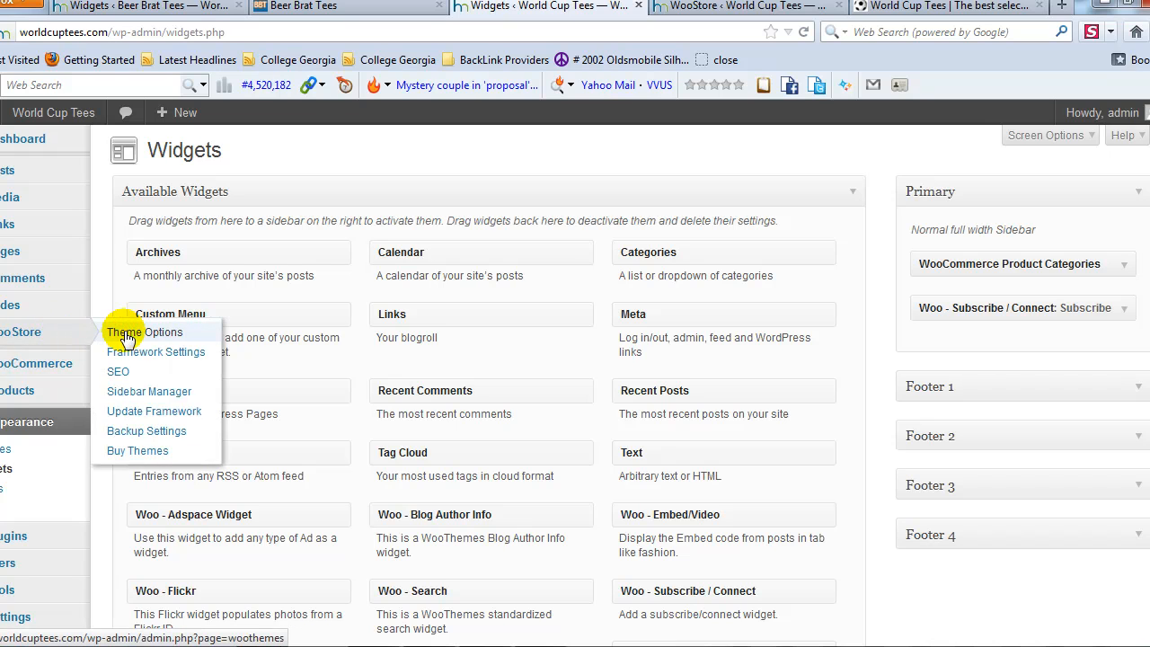
{"action": "left_click", "coordinate": [145, 332]}
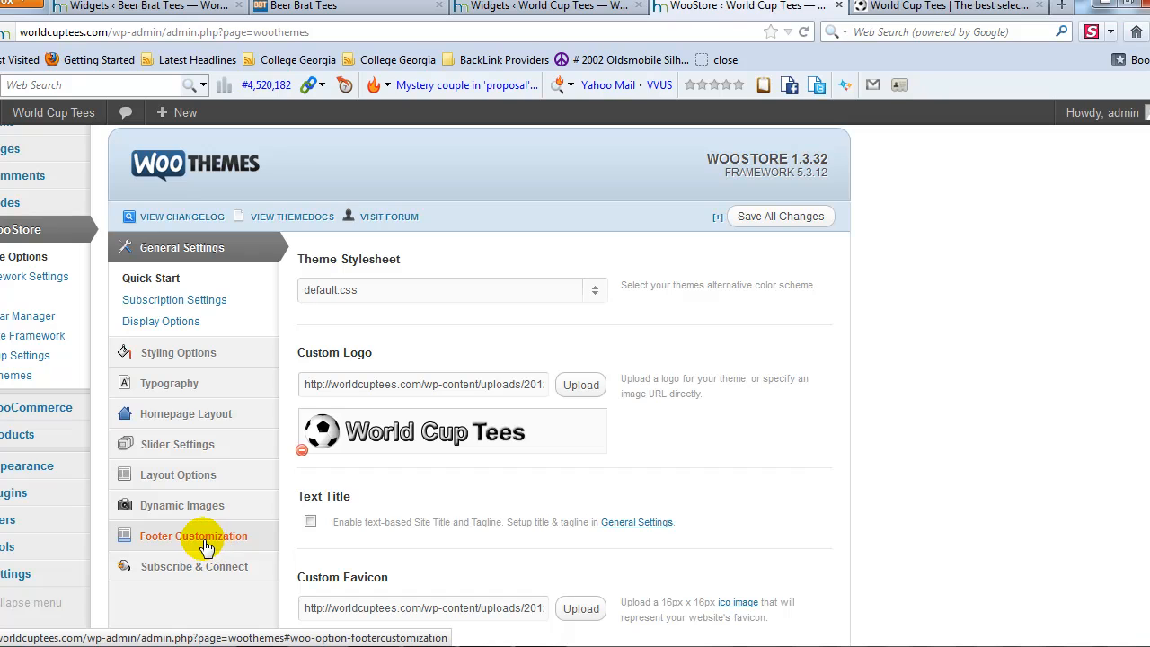
{"action": "left_click", "coordinate": [194, 536]}
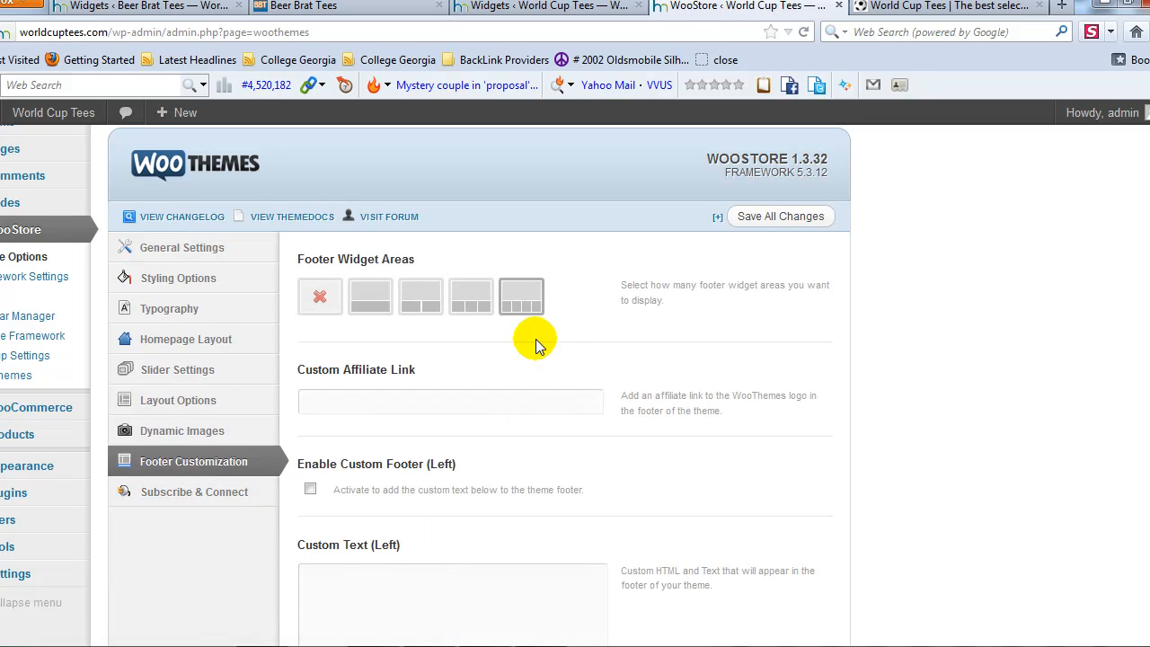
{"action": "mouse_move", "coordinate": [340, 262]}
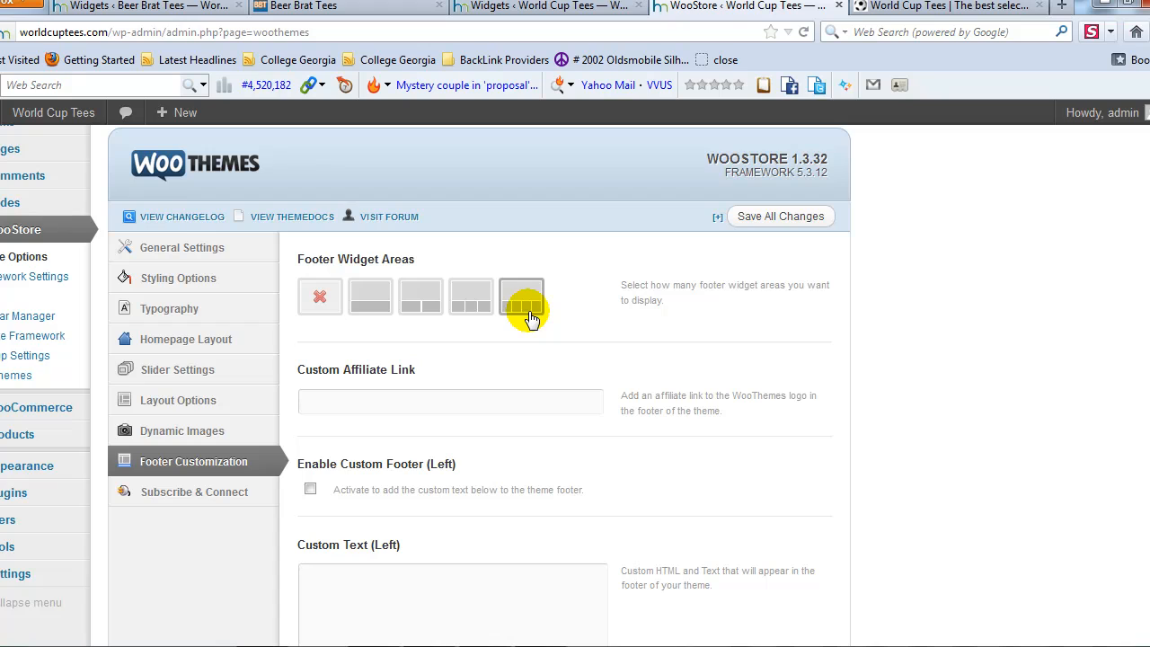
{"action": "mouse_move", "coordinate": [474, 315]}
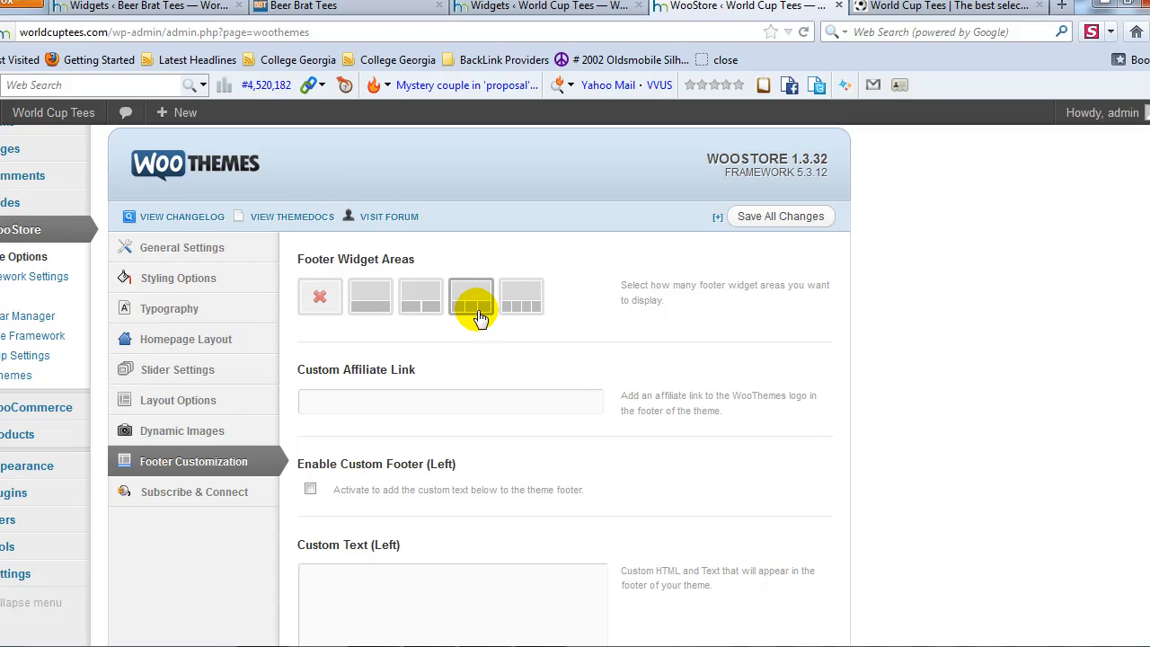
{"action": "mouse_move", "coordinate": [468, 317]}
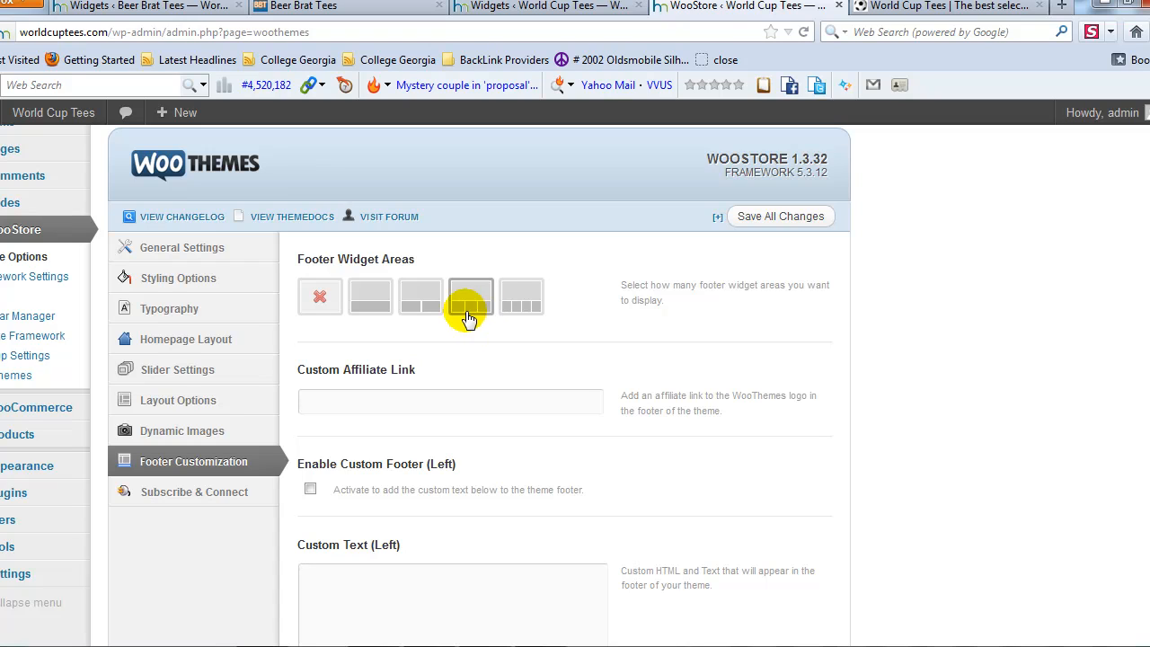
{"action": "mouse_move", "coordinate": [434, 315]}
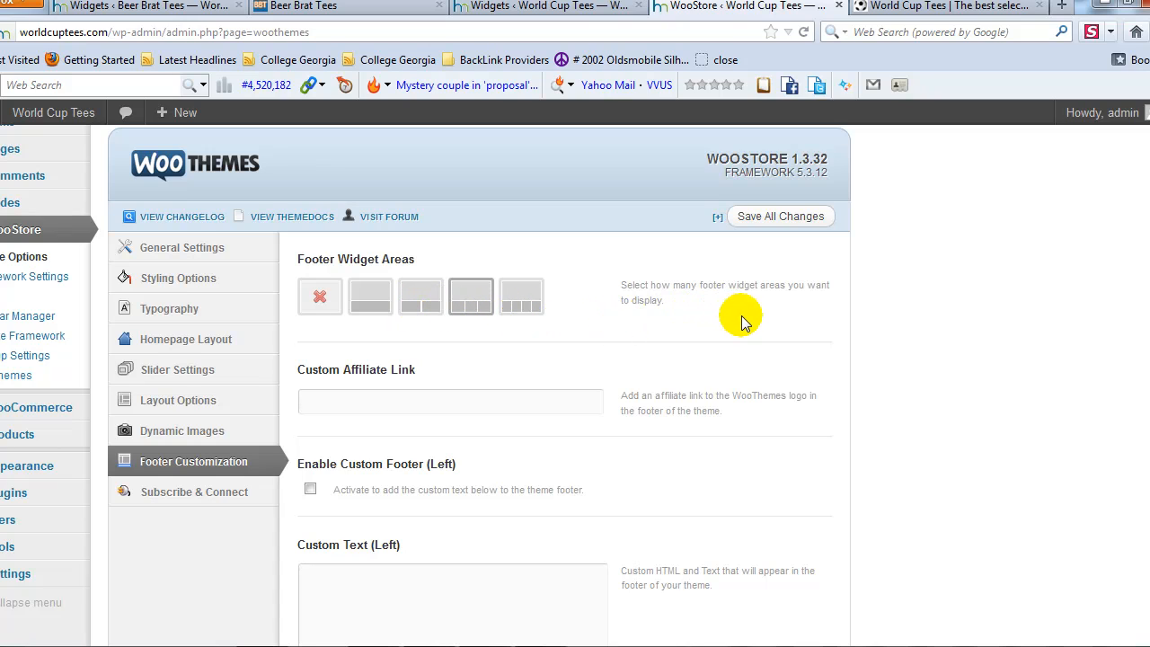
{"action": "mouse_move", "coordinate": [786, 313]}
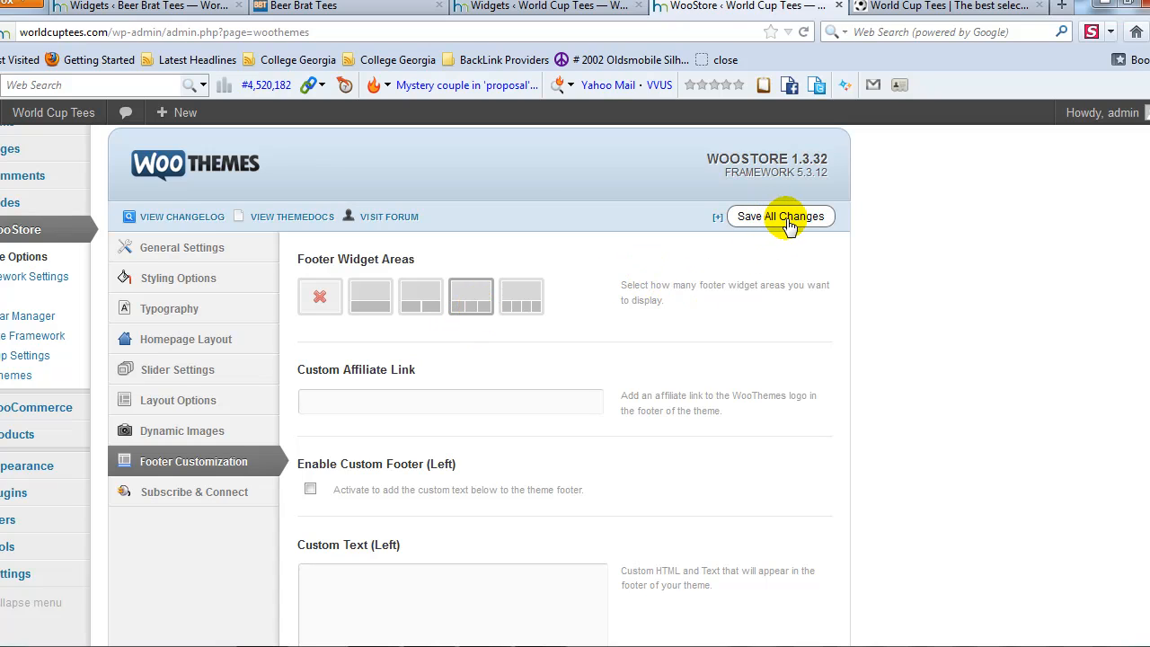
{"action": "left_click", "coordinate": [782, 216]}
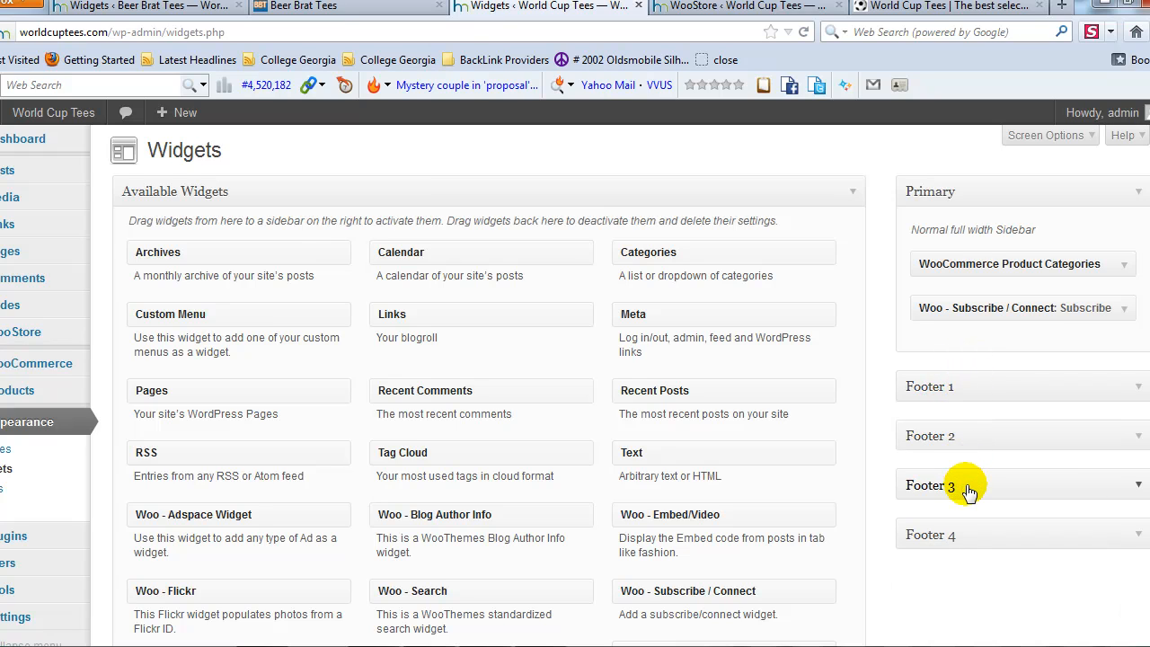
{"action": "mouse_move", "coordinate": [983, 535]}
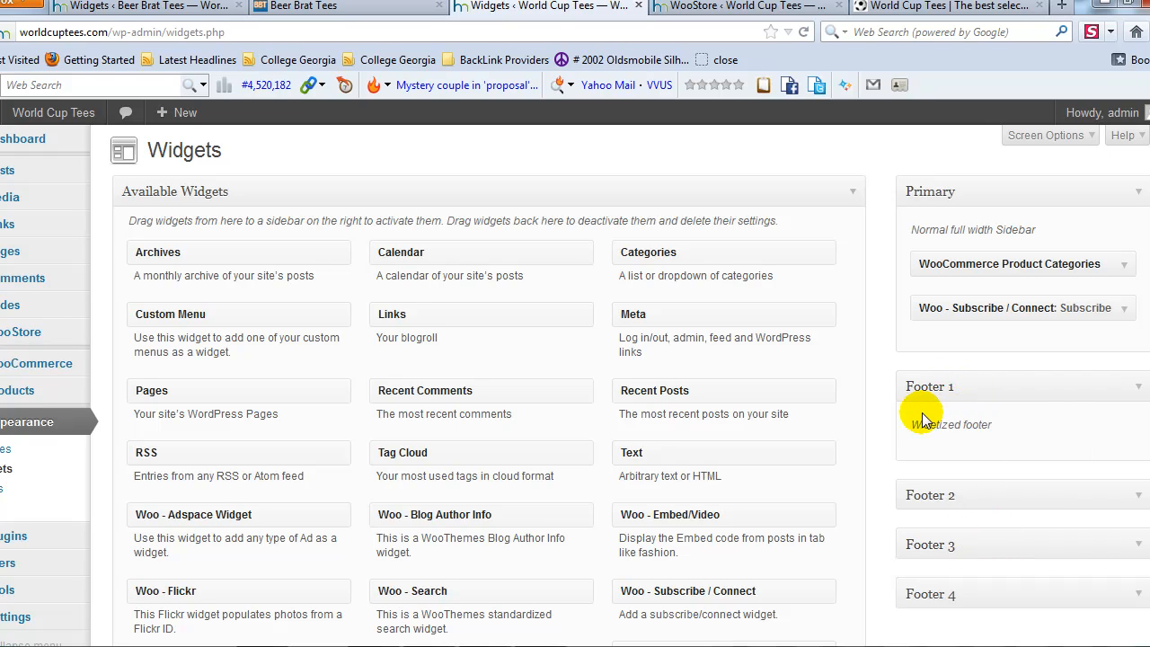
Scroll the Available Widgets list to the WooCommerce entries with Footer 1 expanded
{"action": "scroll", "scroll_direction": "down", "scroll_amount": 3}
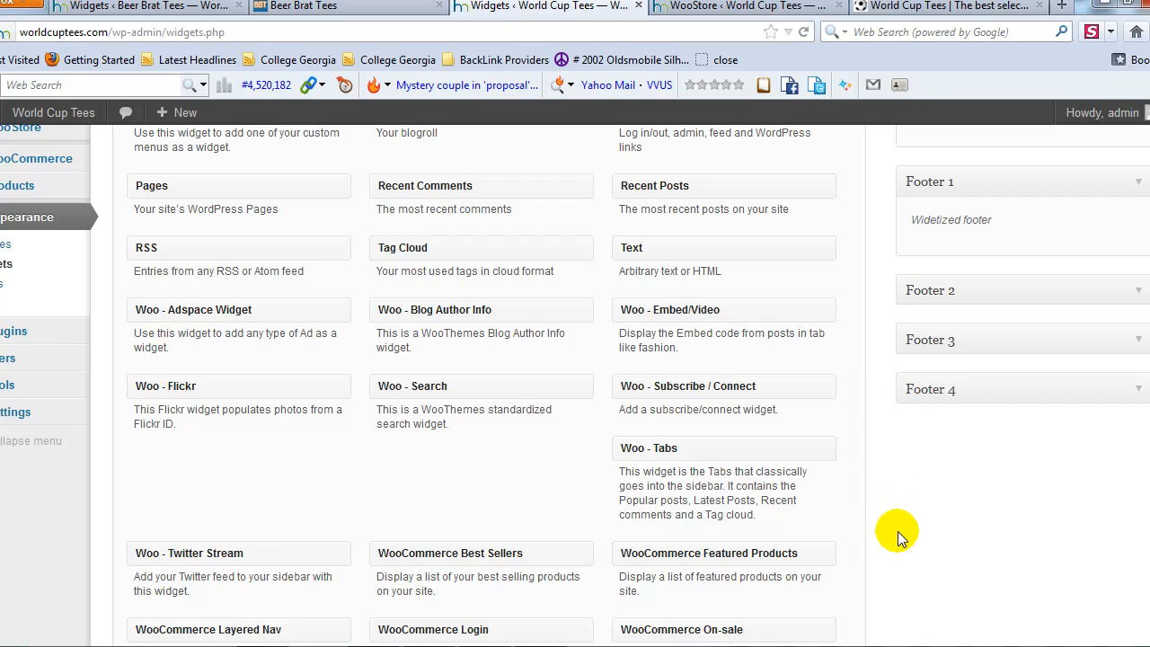
{"action": "mouse_move", "coordinate": [840, 561]}
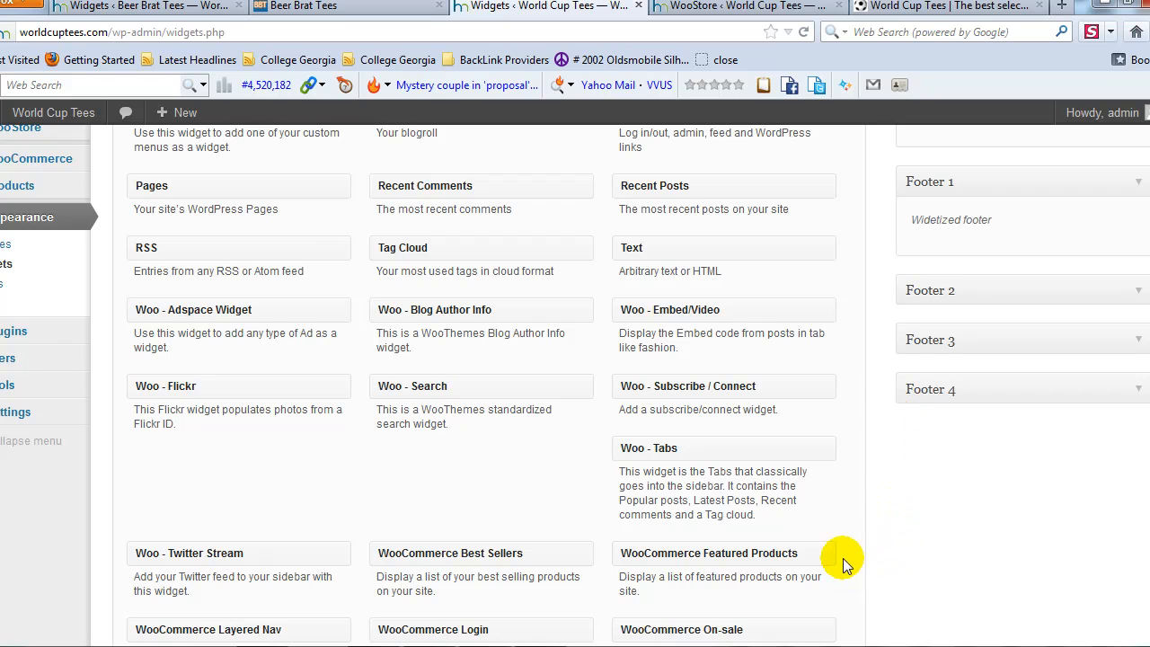
{"action": "scroll", "scroll_direction": "down", "scroll_amount": 3}
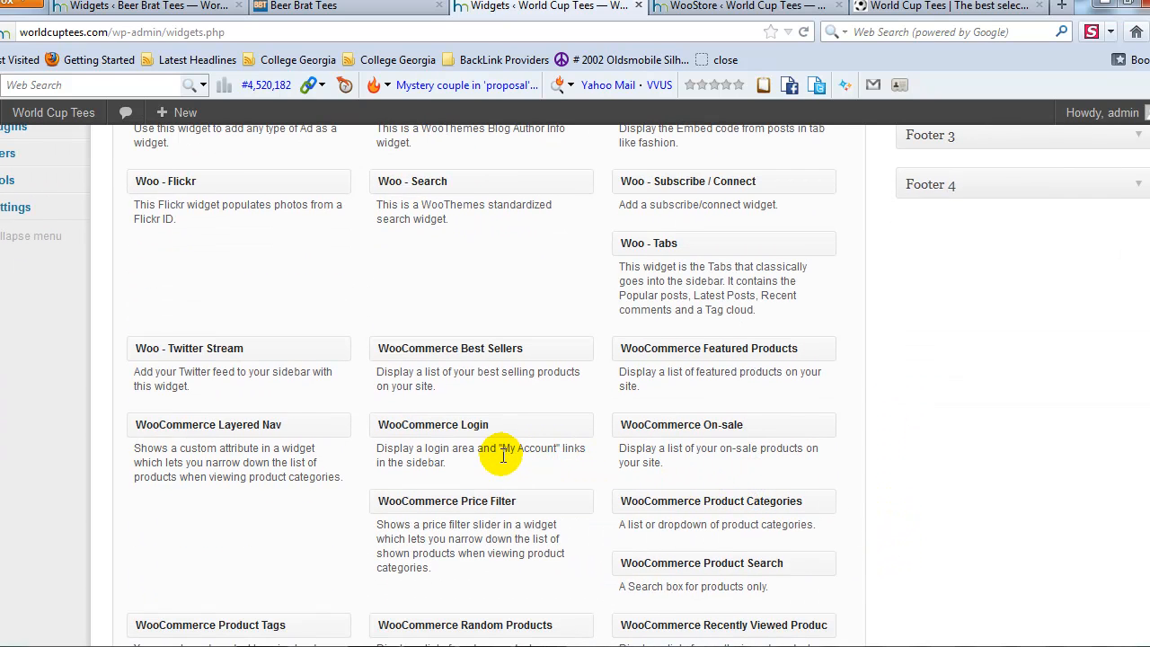
{"action": "scroll", "scroll_direction": "down", "scroll_amount": 3}
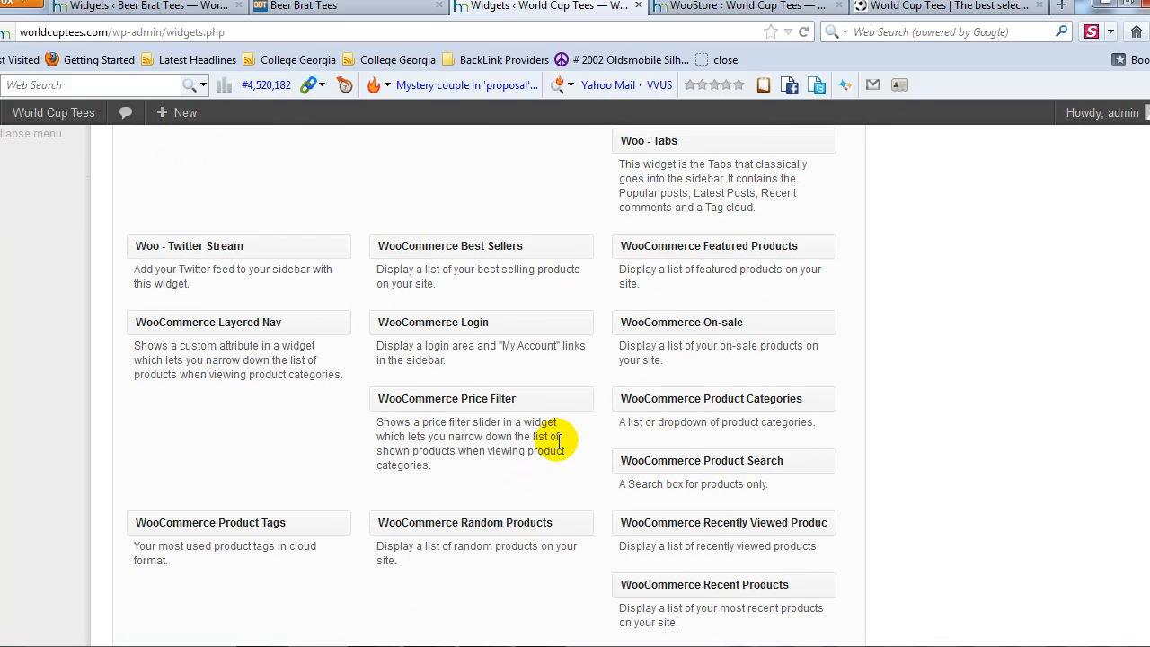
{"action": "mouse_move", "coordinate": [302, 524]}
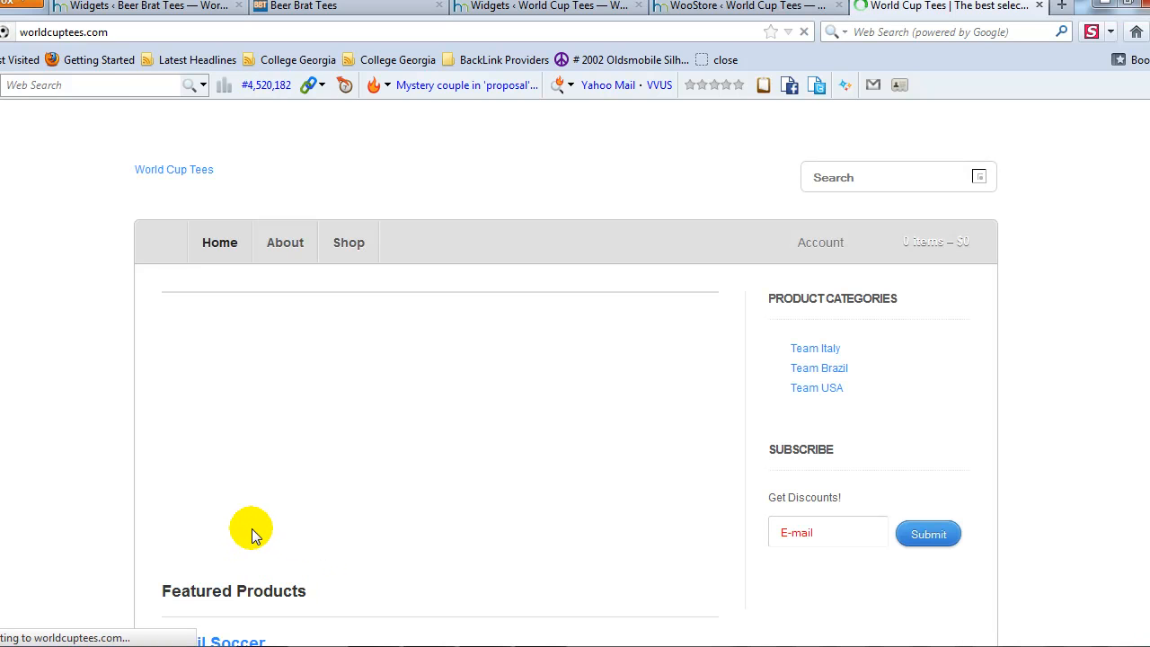
{"action": "scroll", "scroll_direction": "down", "scroll_amount": 3}
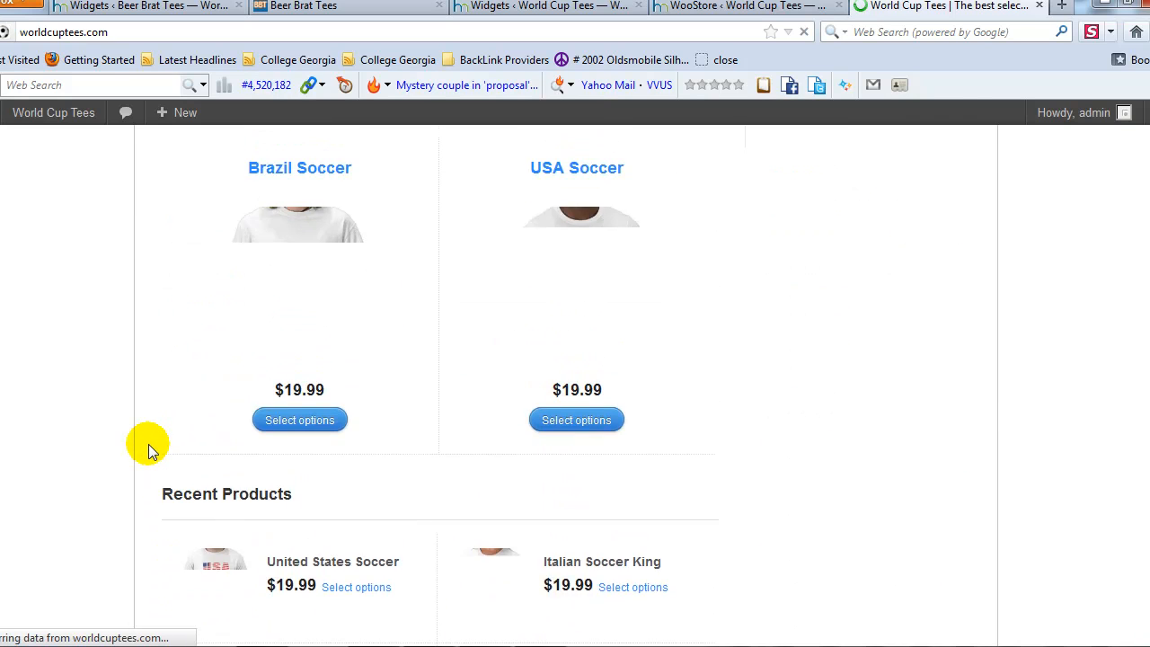
{"action": "scroll", "scroll_direction": "down", "scroll_amount": 3}
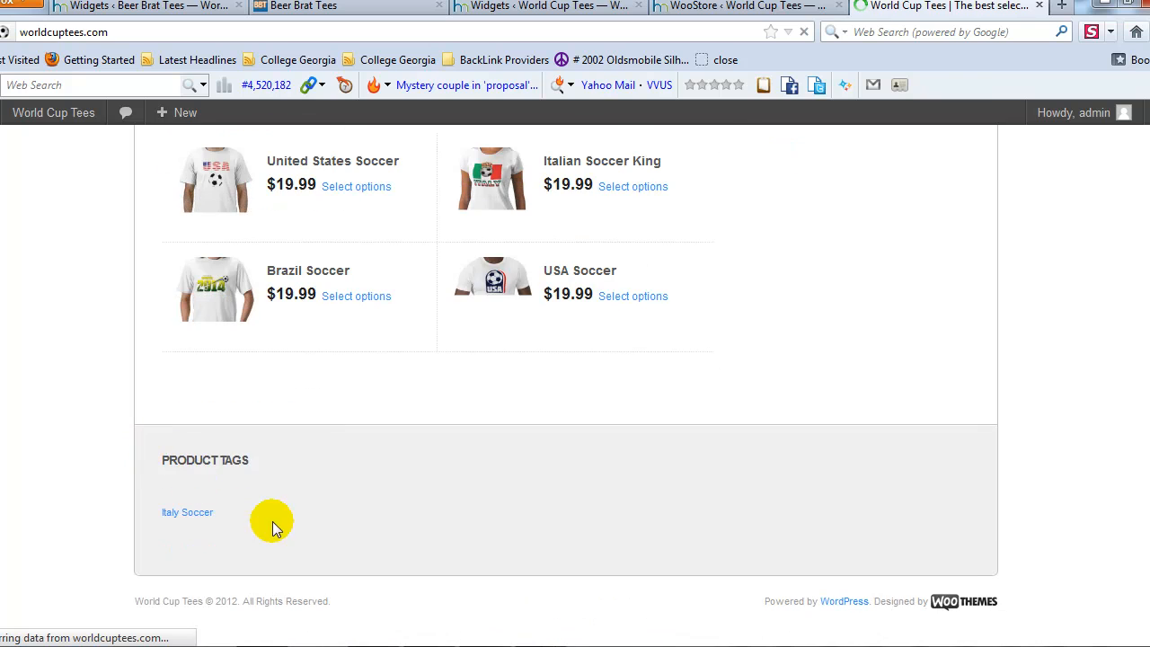
{"action": "mouse_move", "coordinate": [181, 526]}
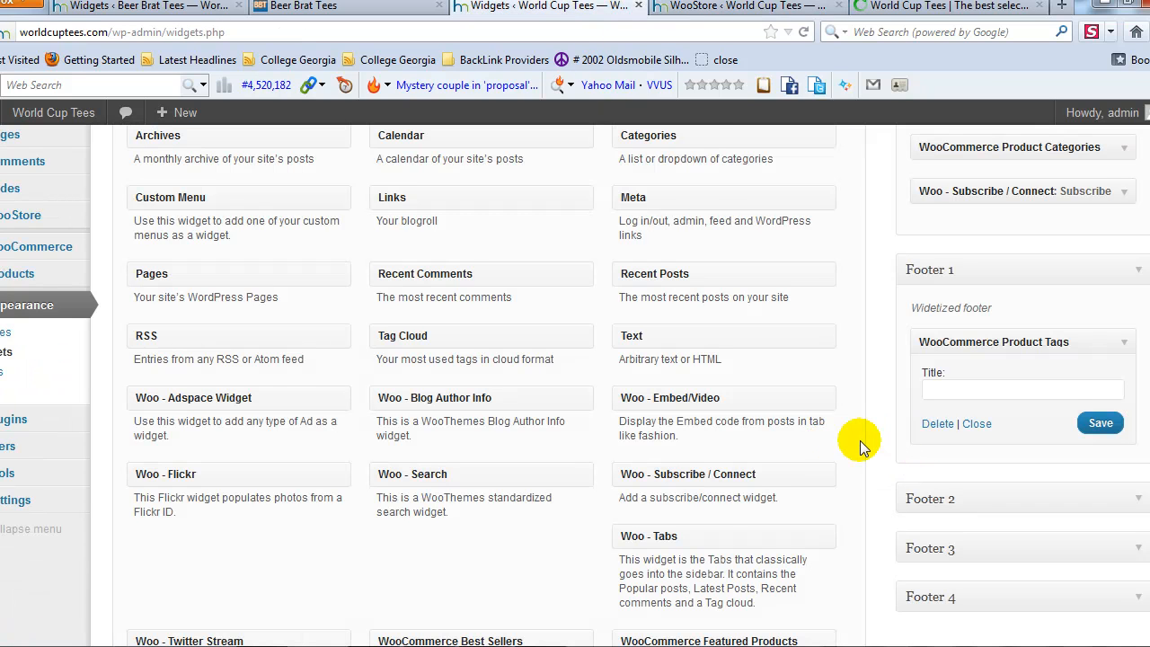
Place the WooCommerce Featured Products widget into the Footer 2 area
{"action": "scroll", "scroll_direction": "down", "scroll_amount": 3}
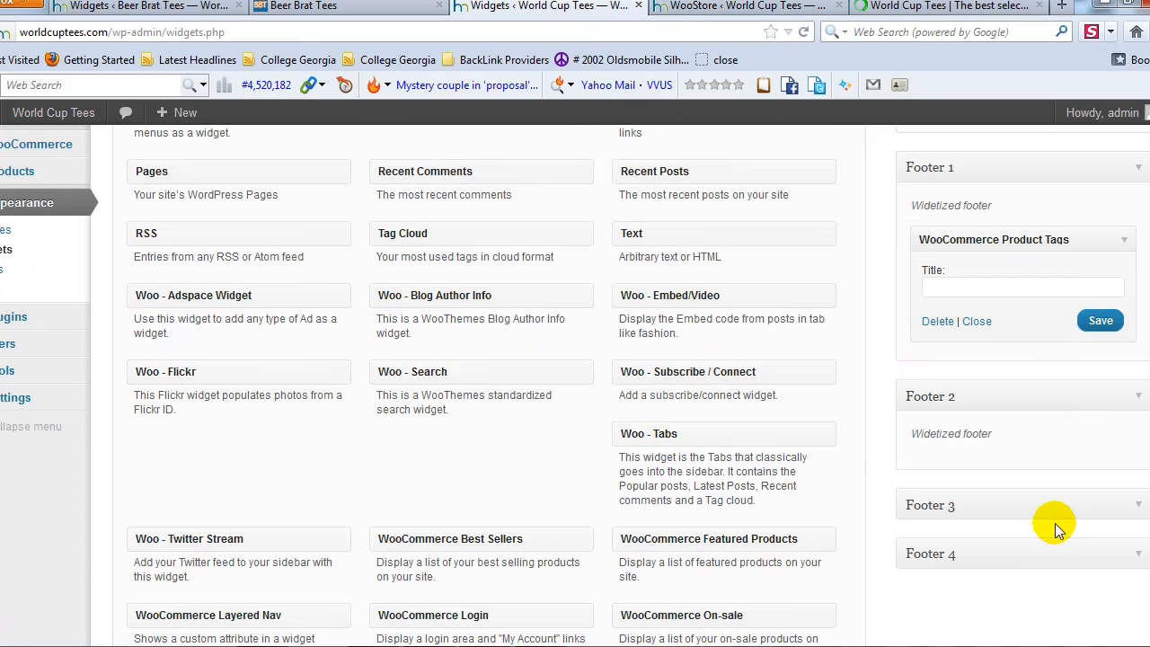
{"action": "scroll", "scroll_direction": "down", "scroll_amount": 3}
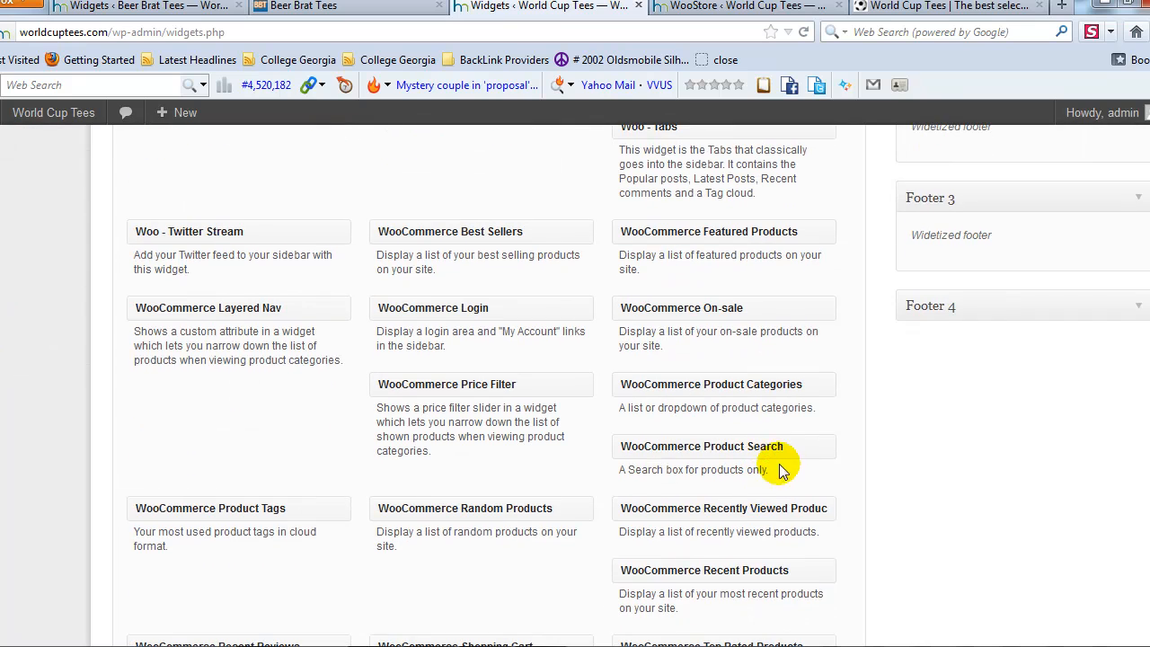
{"action": "mouse_move", "coordinate": [748, 232]}
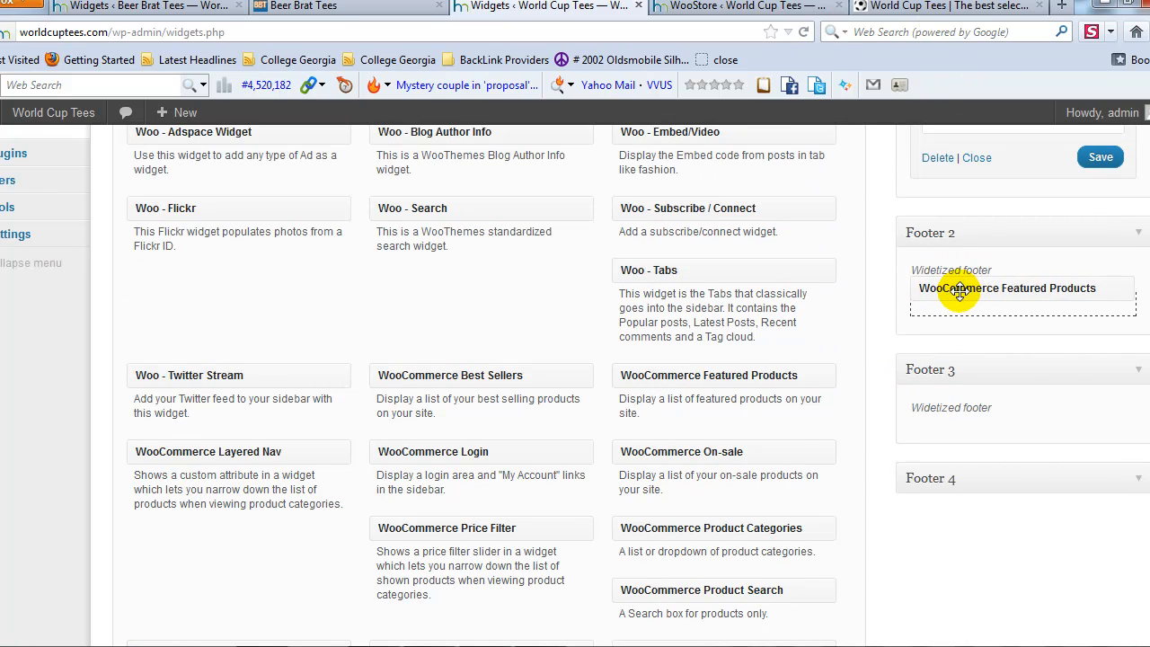
{"action": "left_click", "coordinate": [1008, 288]}
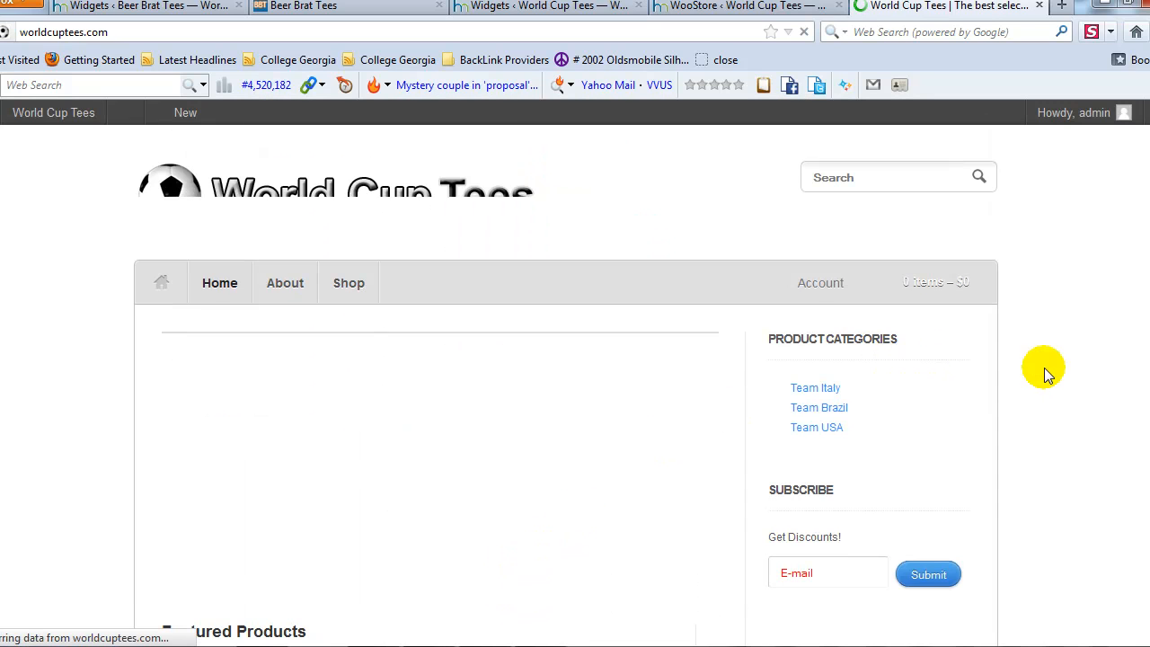
{"action": "scroll", "scroll_direction": "down", "scroll_amount": 3}
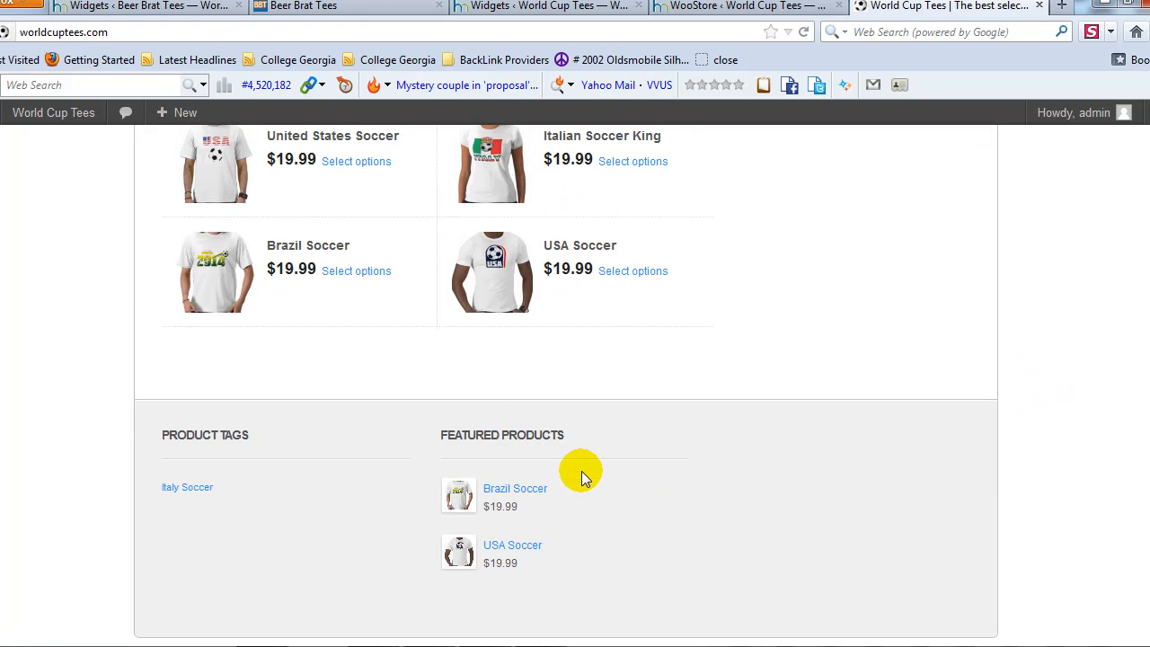
{"action": "mouse_move", "coordinate": [535, 563]}
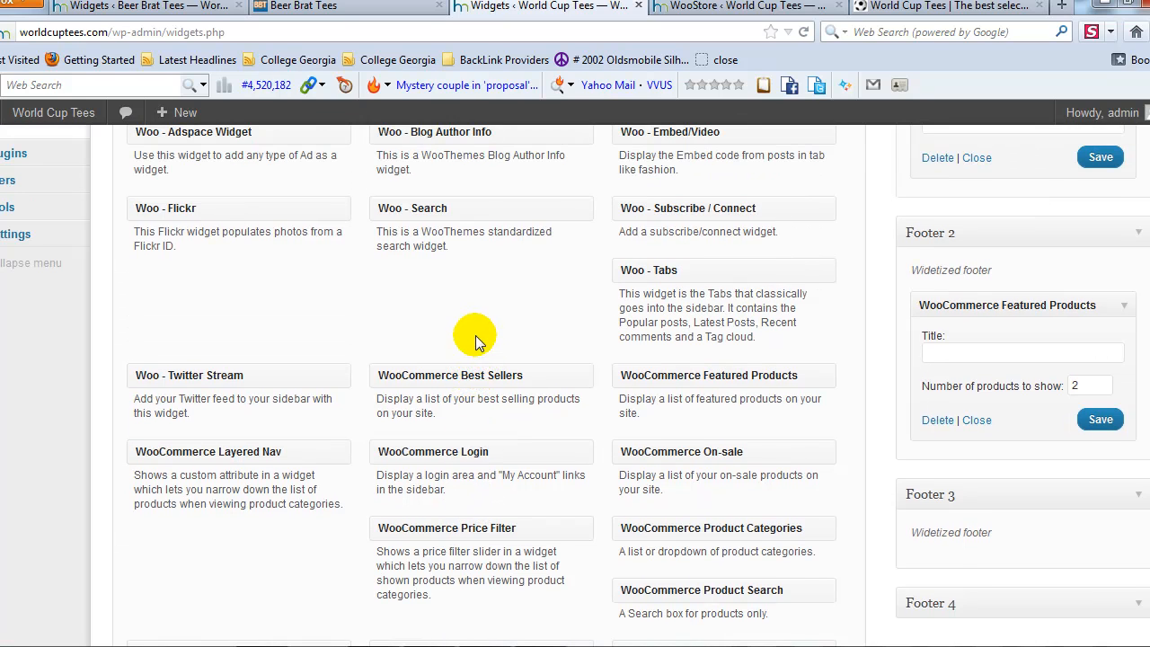
Add the WooCommerce Product Search widget to Footer 3 and save it
{"action": "scroll", "scroll_direction": "down", "scroll_amount": 3}
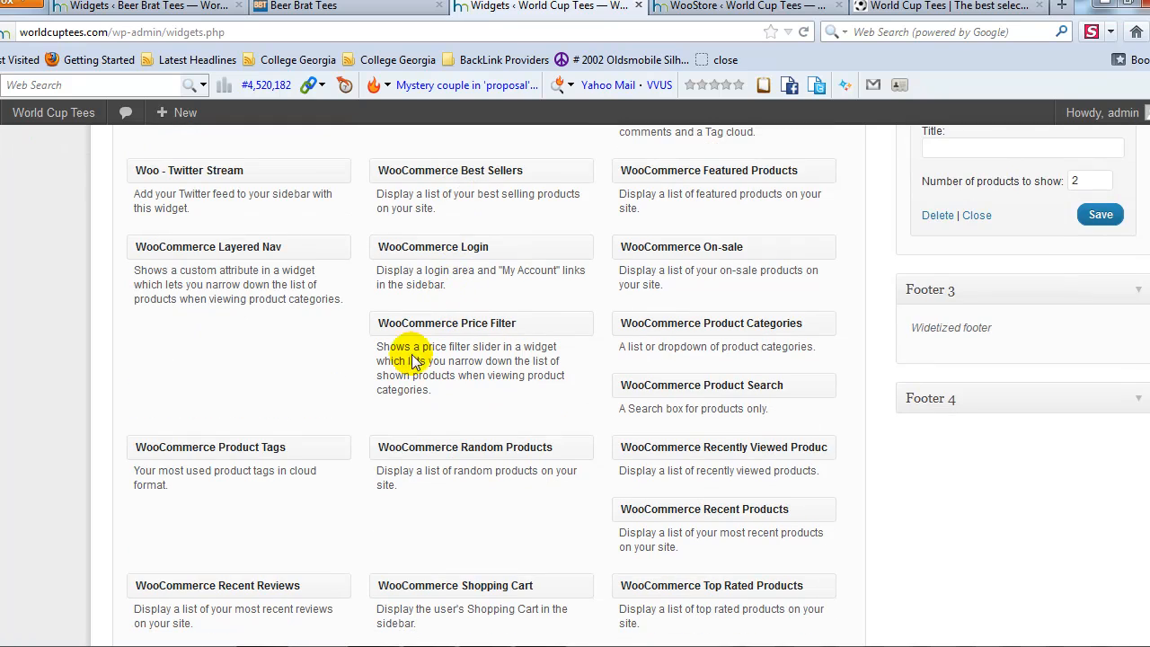
{"action": "scroll", "scroll_direction": "down", "scroll_amount": 3}
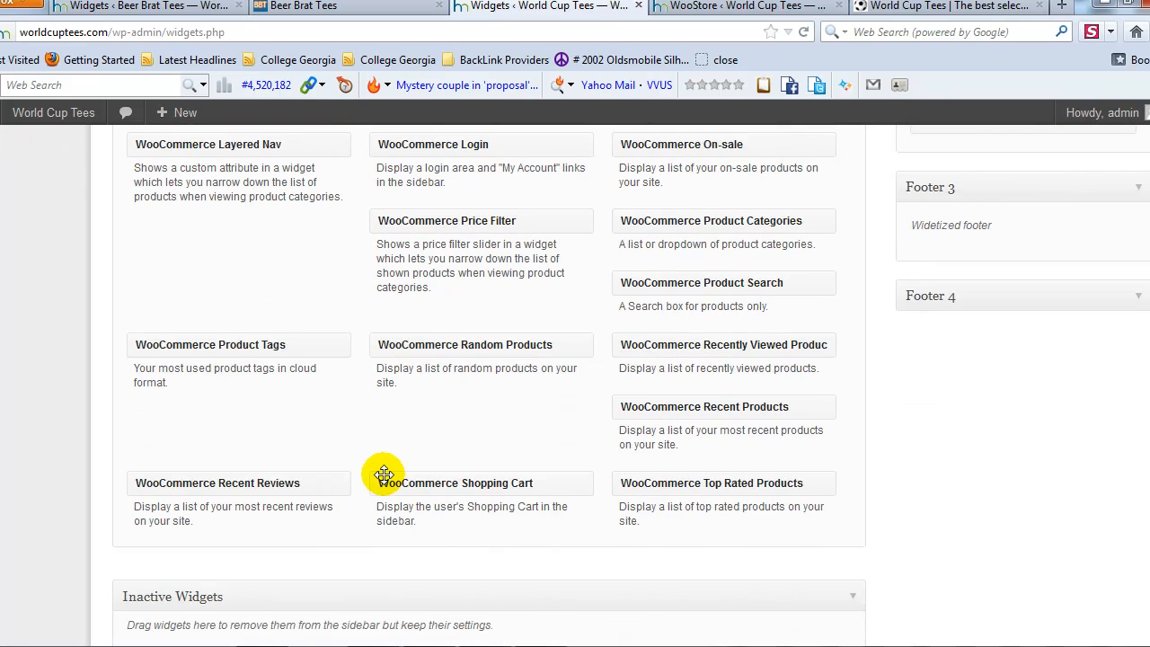
{"action": "mouse_move", "coordinate": [641, 410]}
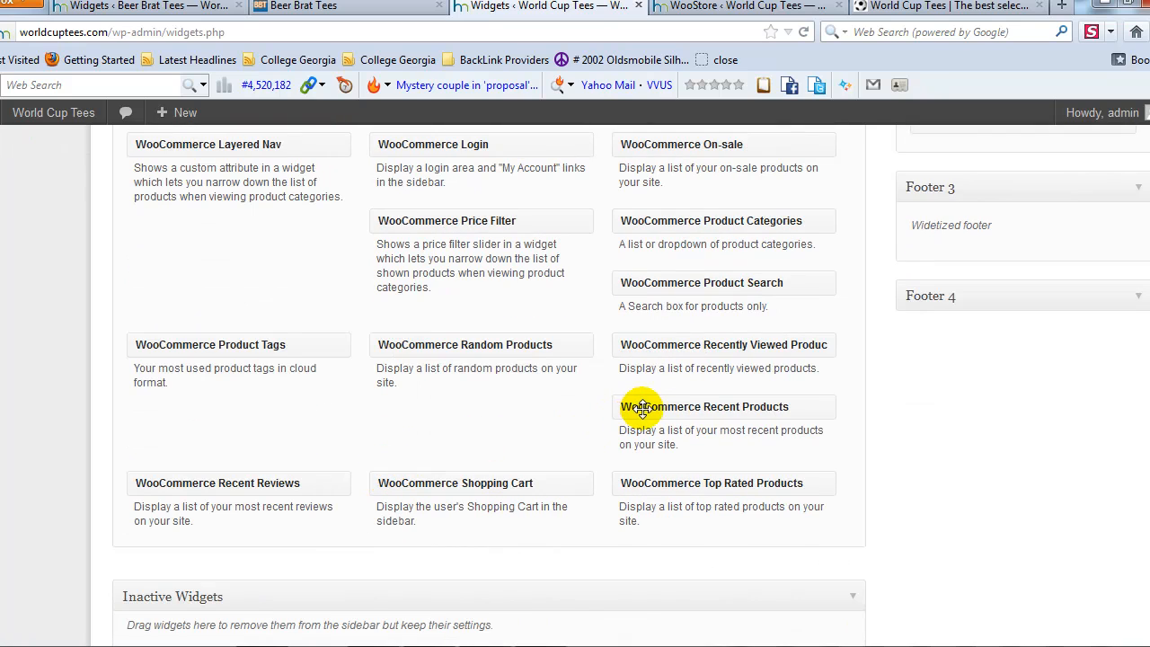
{"action": "mouse_move", "coordinate": [699, 306]}
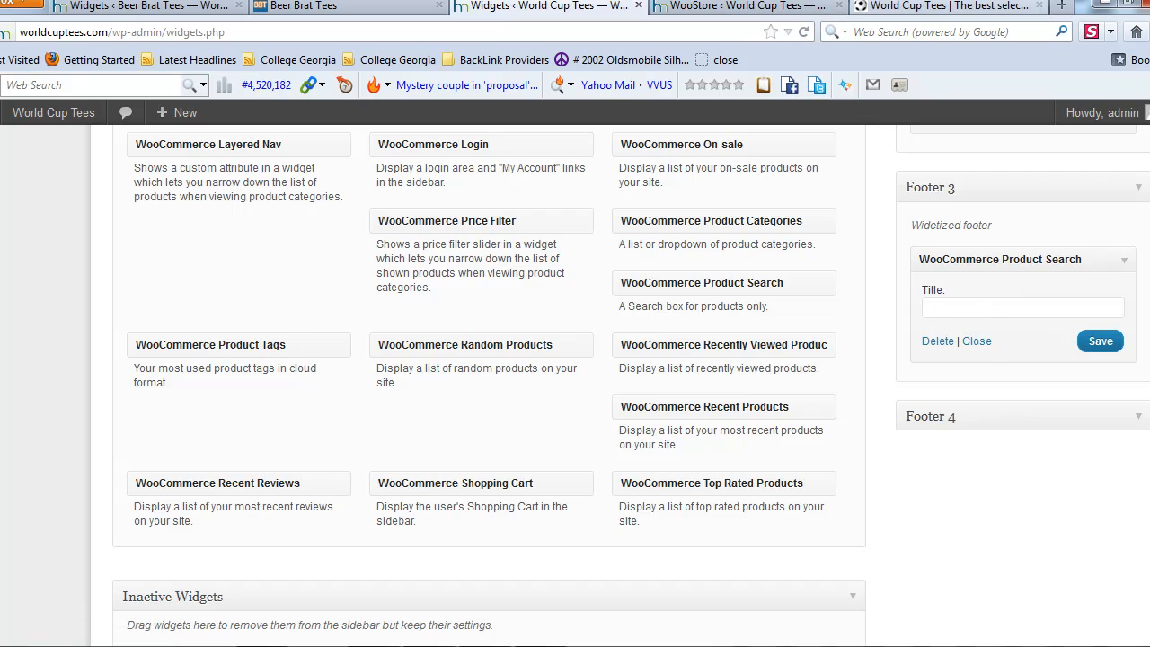
{"action": "left_click", "coordinate": [971, 9]}
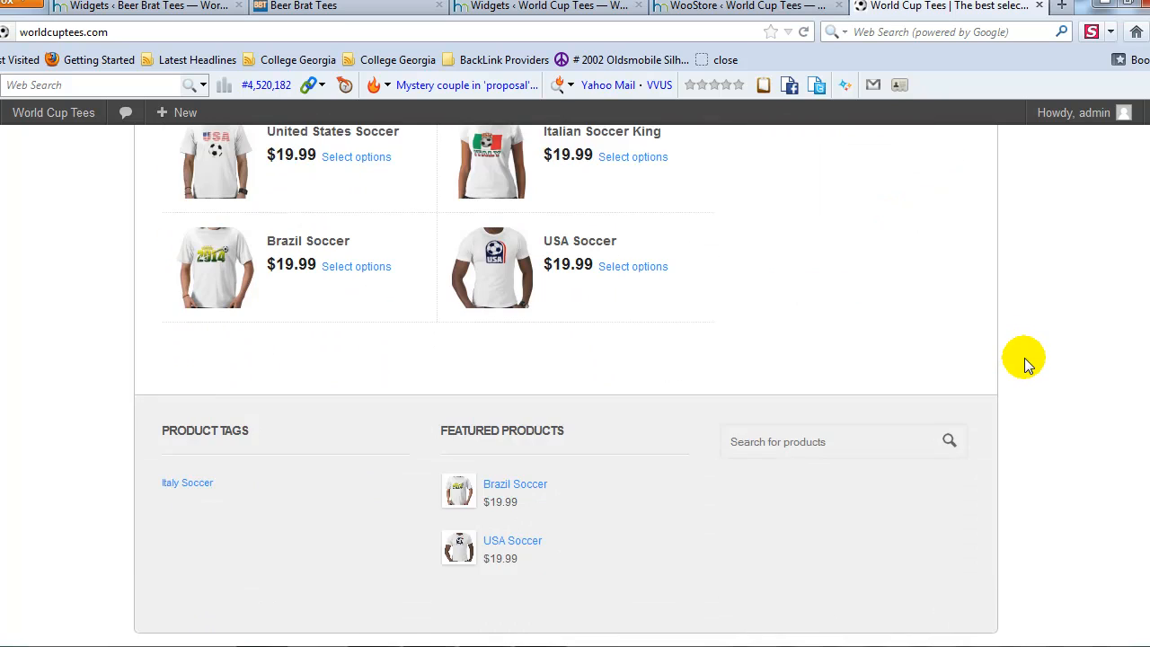
Check the storefront footer shows tags, featured products and search, then return to the Widgets admin
{"action": "scroll", "scroll_direction": "down", "scroll_amount": 3}
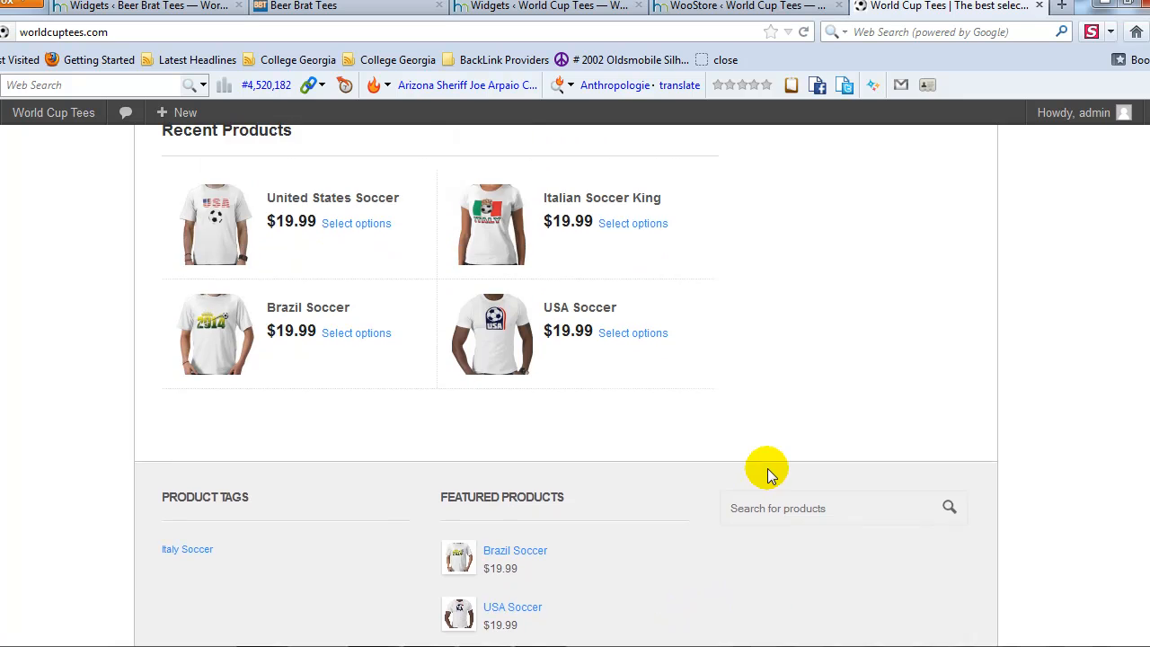
{"action": "scroll", "scroll_direction": "up", "scroll_amount": 3}
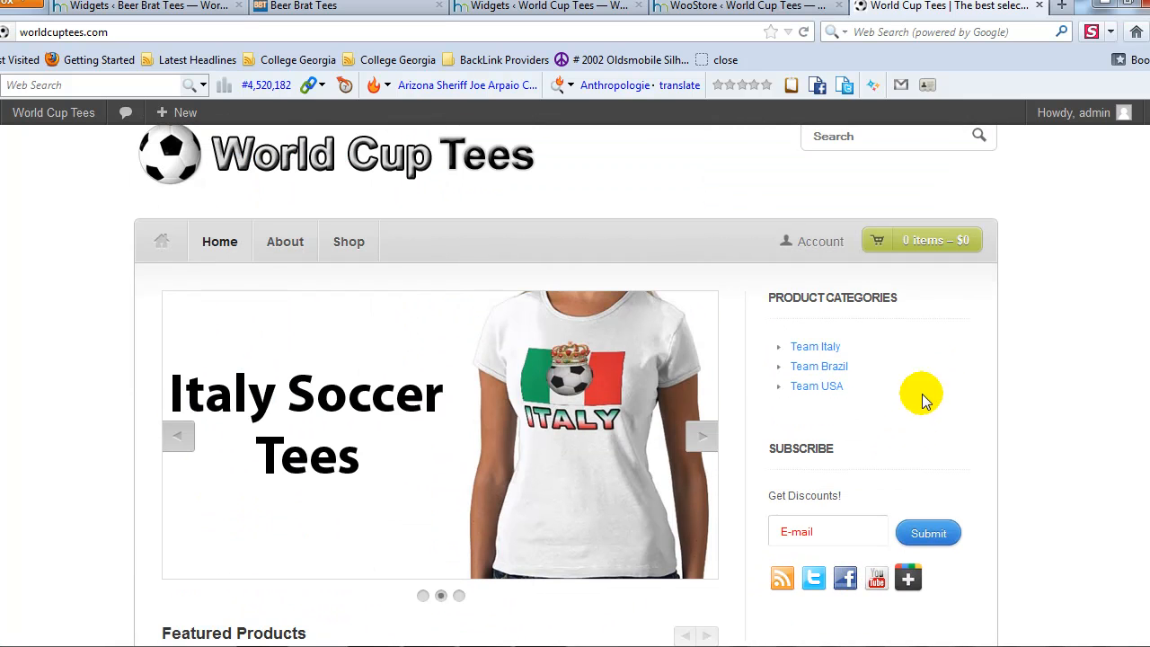
{"action": "mouse_move", "coordinate": [895, 403]}
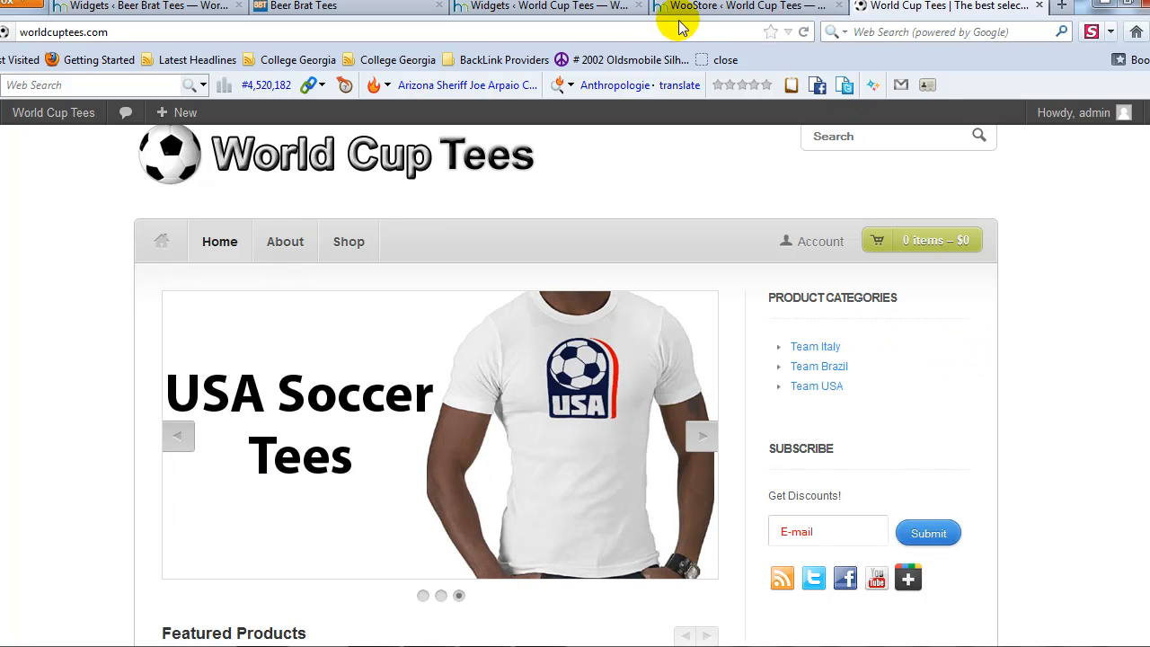
{"action": "left_click", "coordinate": [548, 6]}
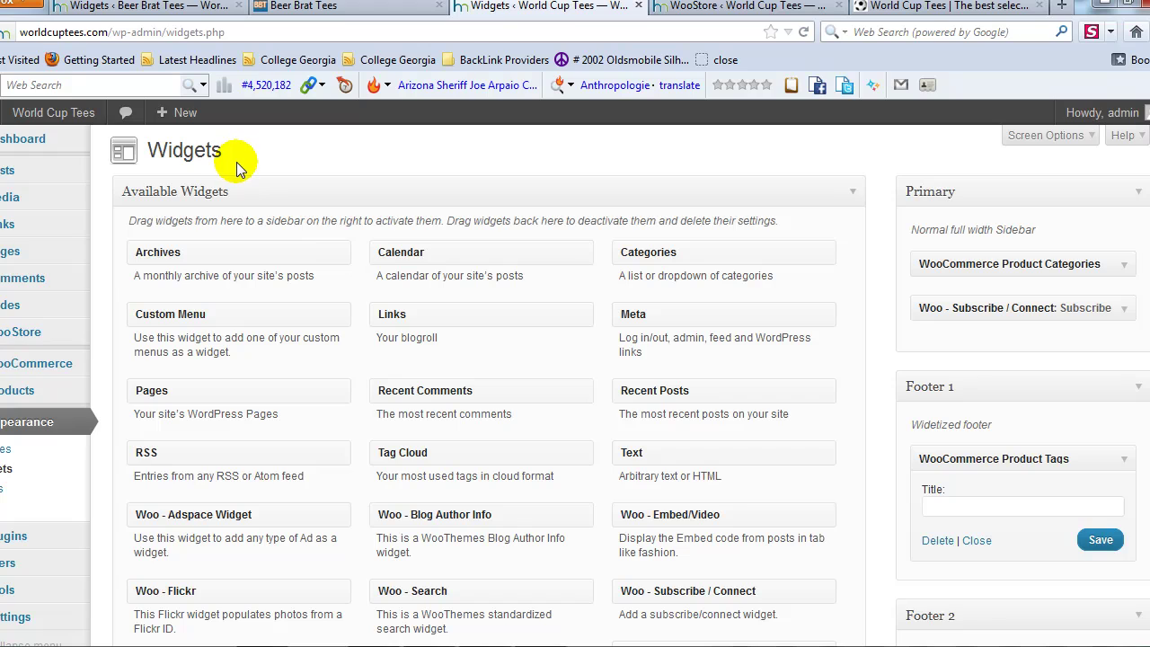
{"action": "mouse_move", "coordinate": [322, 168]}
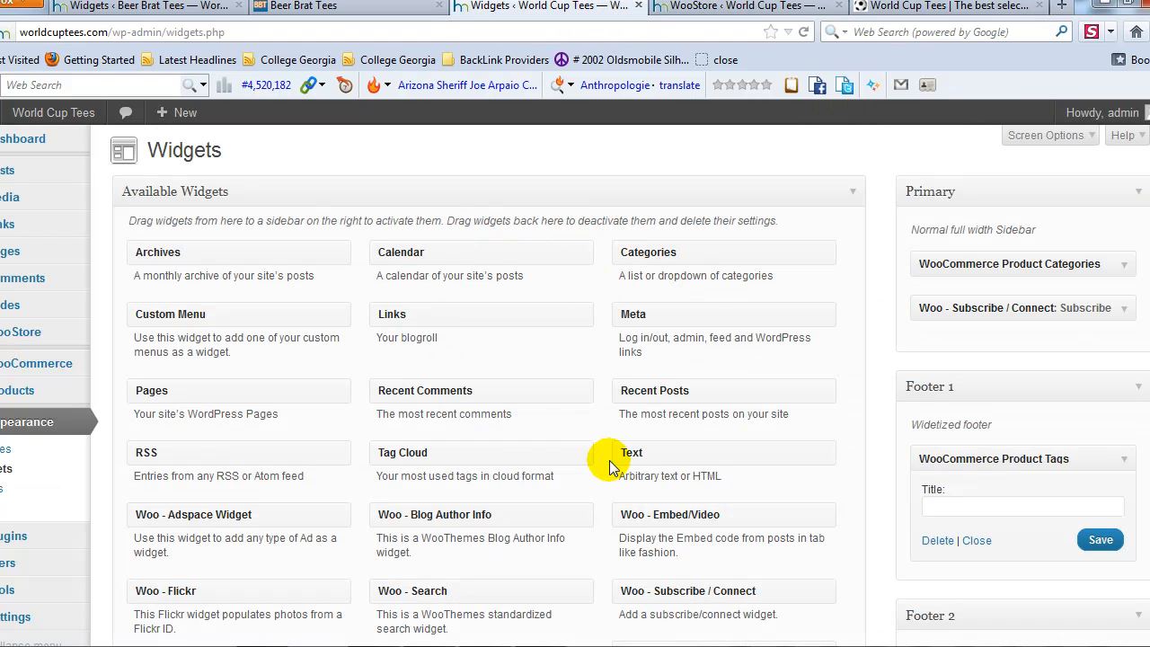
{"action": "mouse_move", "coordinate": [353, 483]}
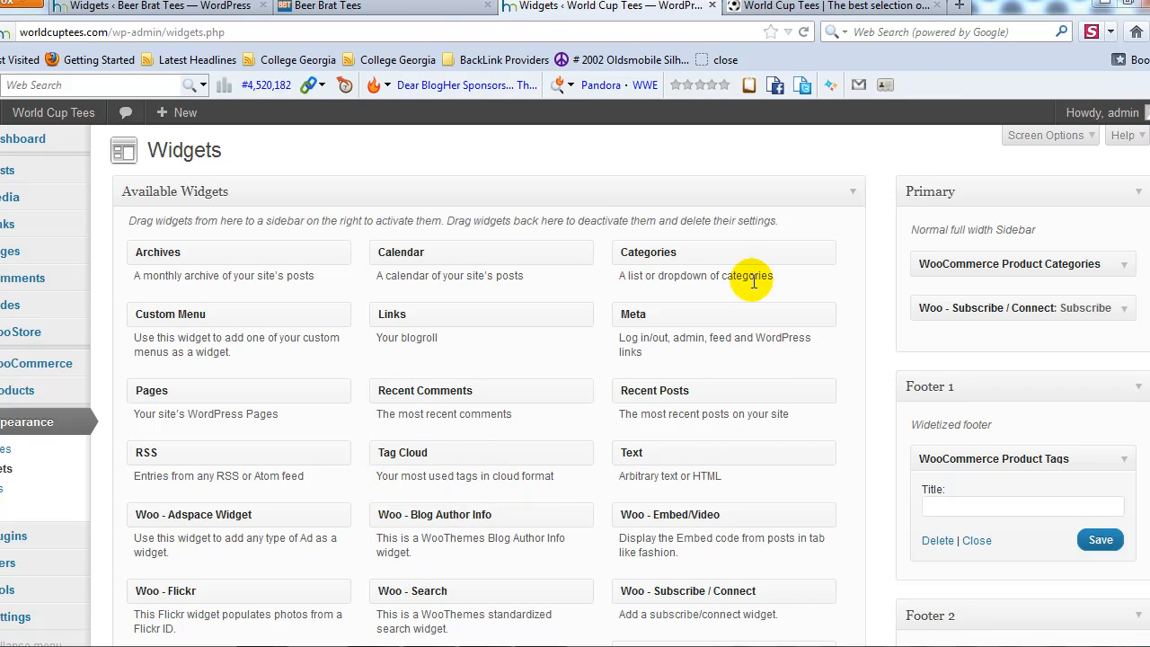
{"action": "mouse_move", "coordinate": [913, 199]}
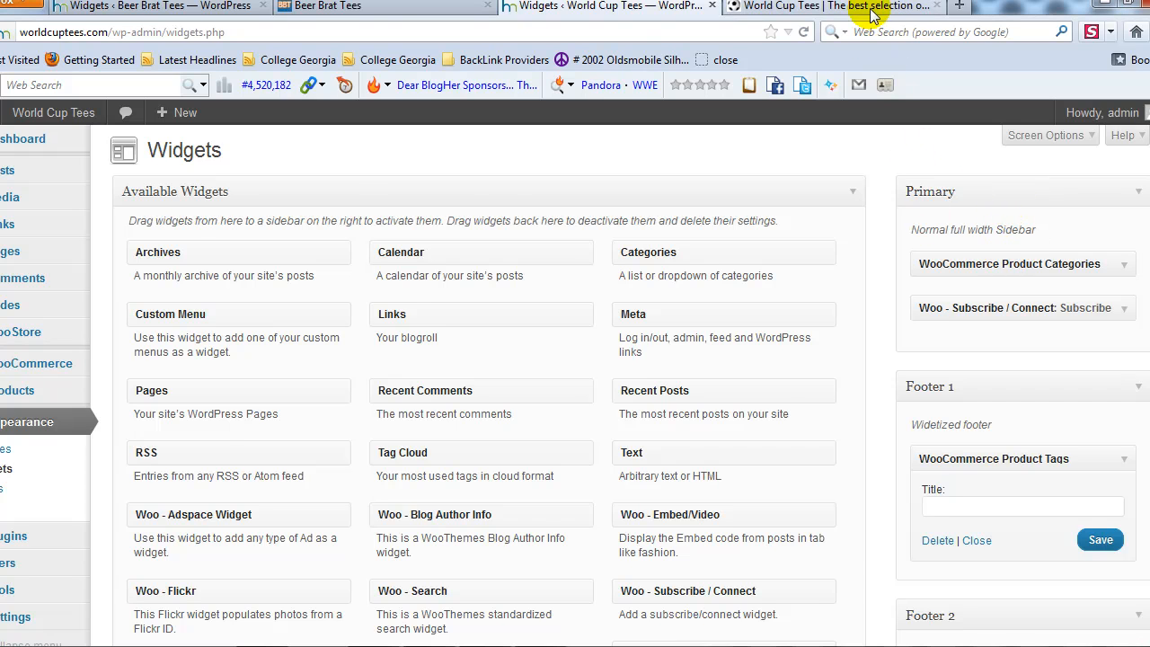
Close the extra WooStore tab and view the live World Cup Tees footer widgets
{"action": "left_click", "coordinate": [844, 7]}
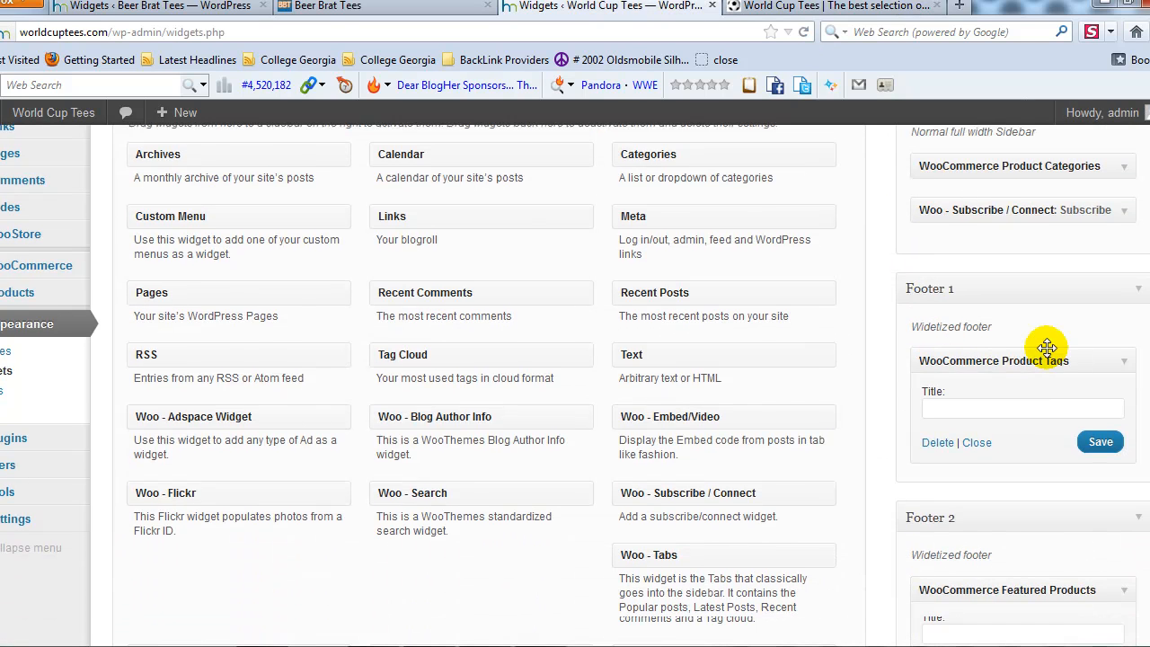
{"action": "left_click", "coordinate": [977, 443]}
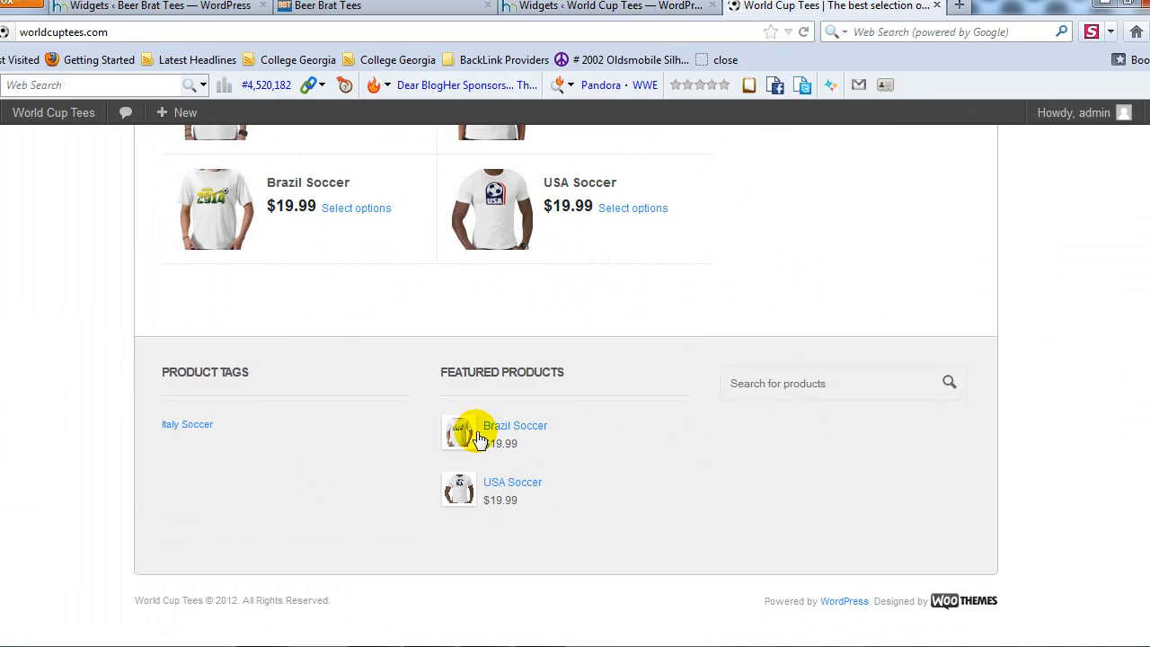
{"action": "mouse_move", "coordinate": [314, 470]}
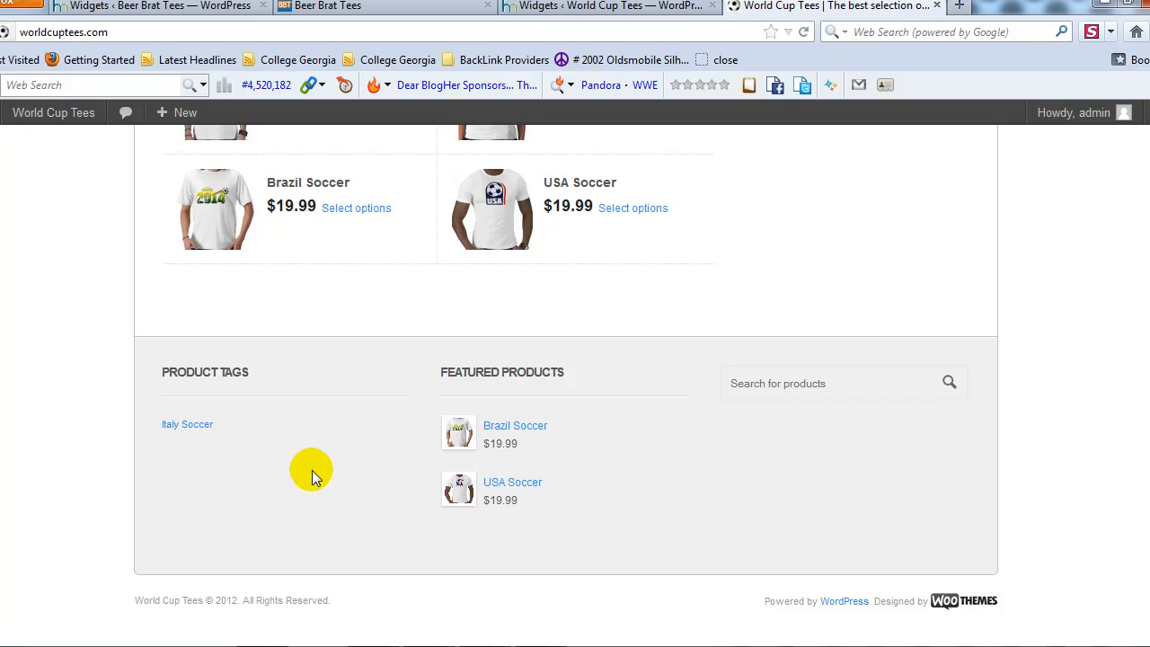
{"action": "mouse_move", "coordinate": [307, 476]}
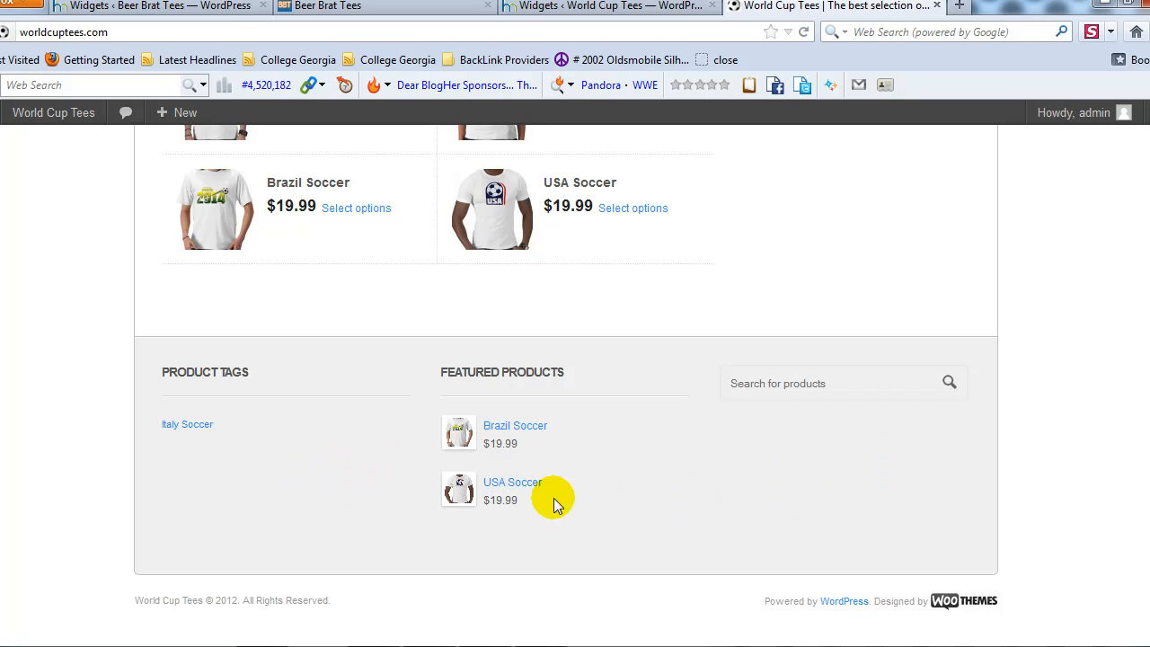
{"action": "mouse_move", "coordinate": [678, 455]}
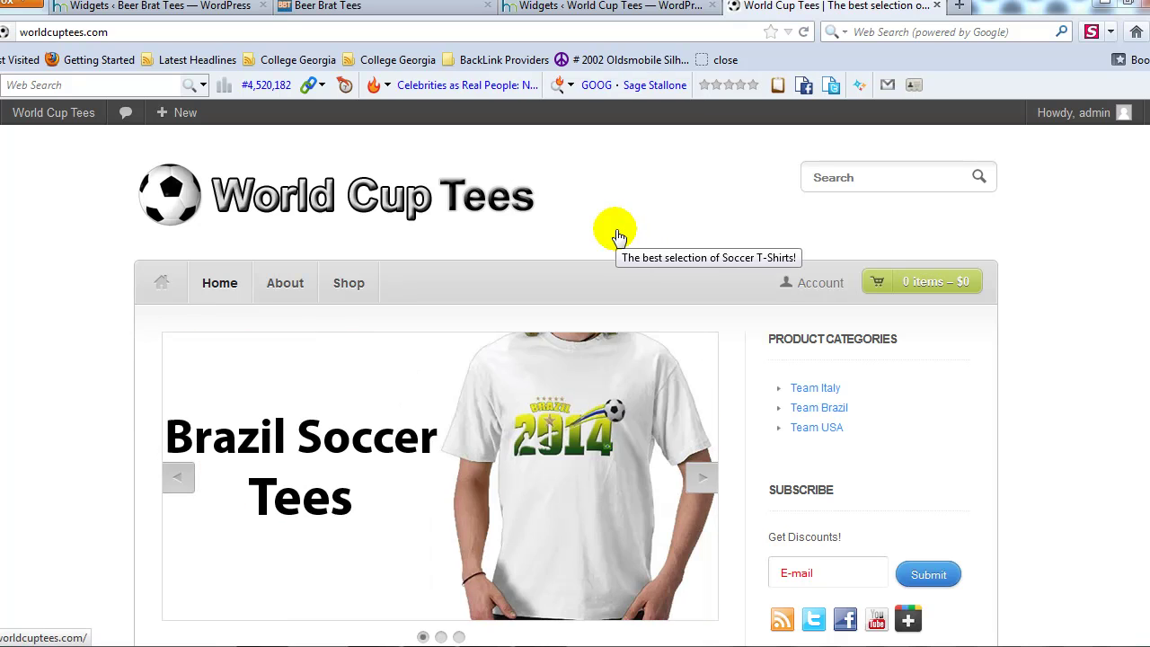
{"action": "mouse_move", "coordinate": [509, 321]}
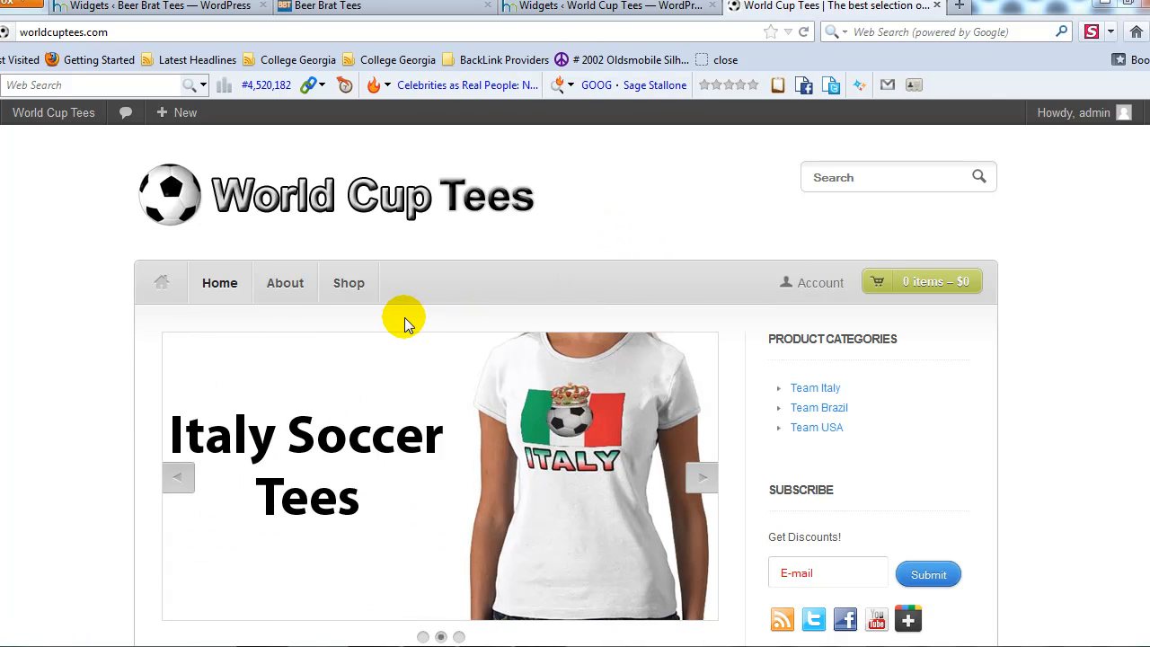
{"action": "mouse_move", "coordinate": [391, 321]}
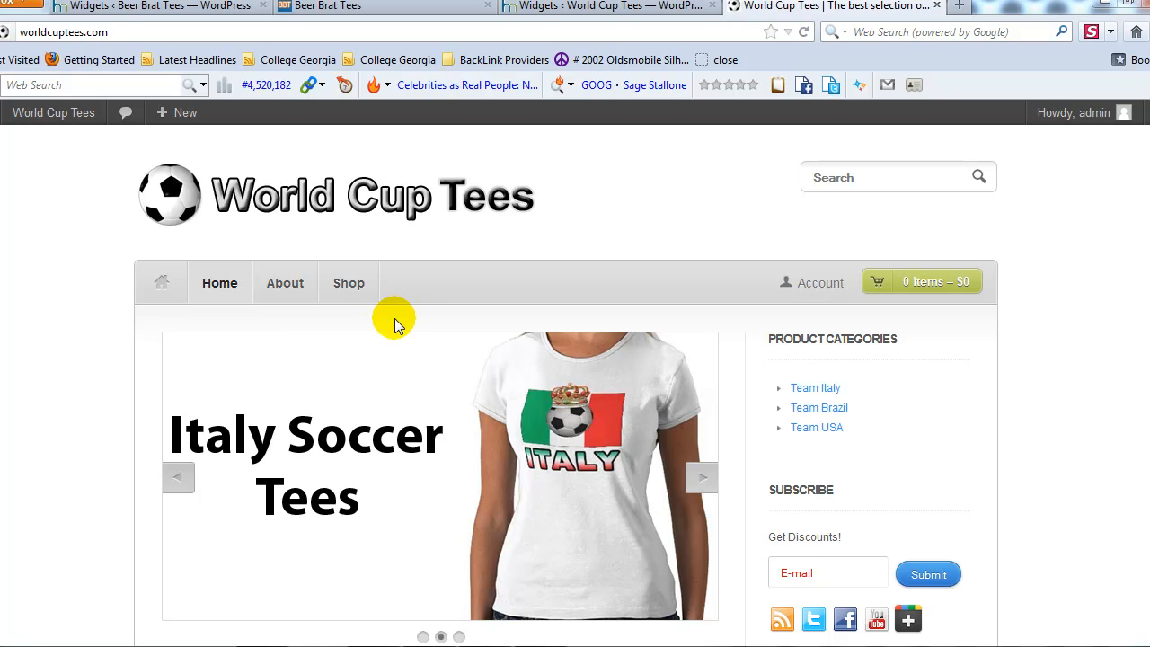